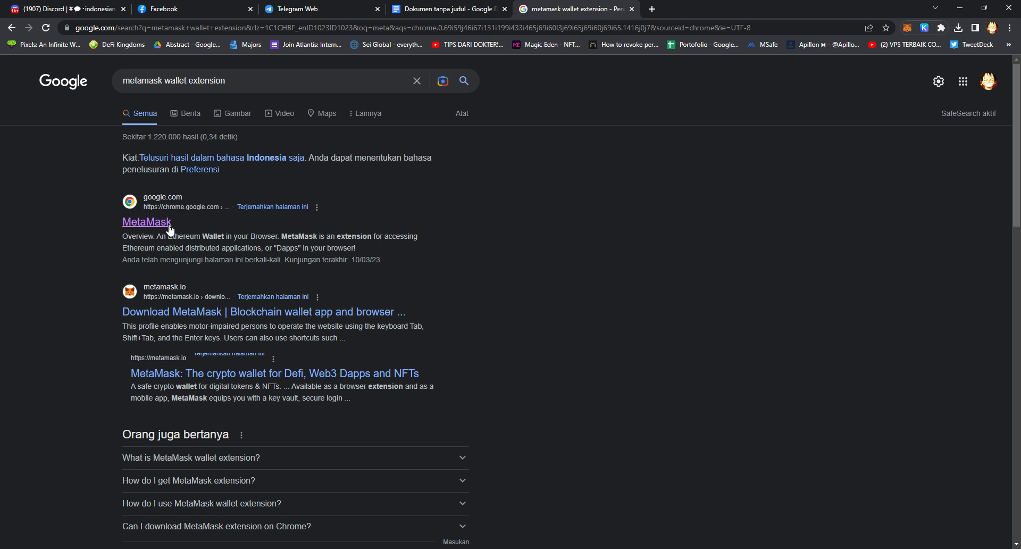
Confirm MetaMask is already installed on its Chrome Web Store page, then close the store tab.
click(146, 222)
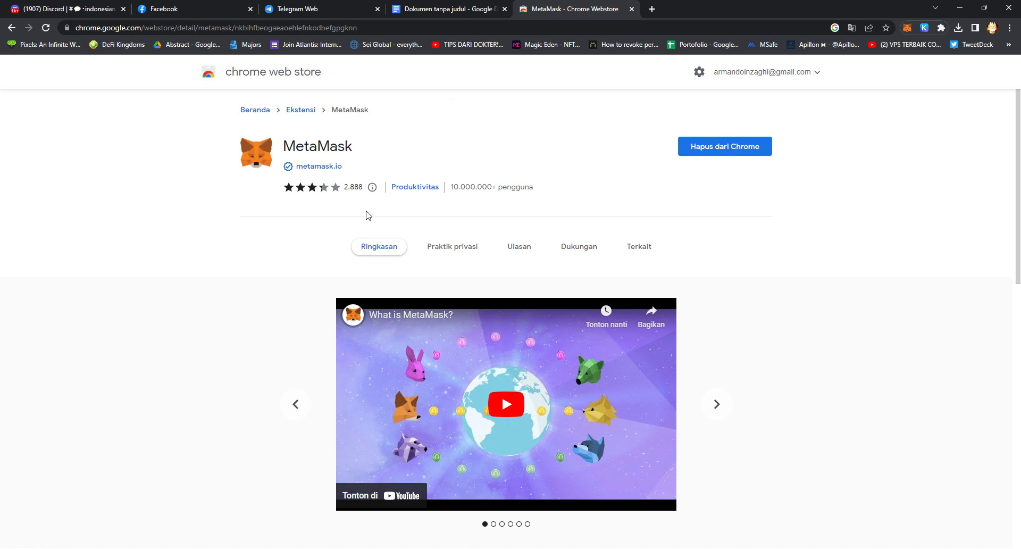
mouse_move(610, 37)
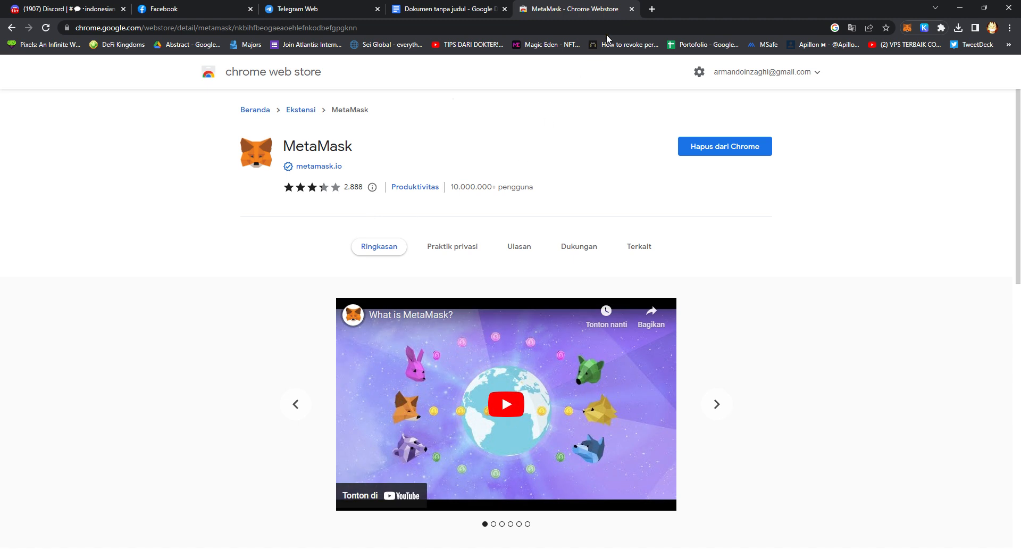
click(458, 9)
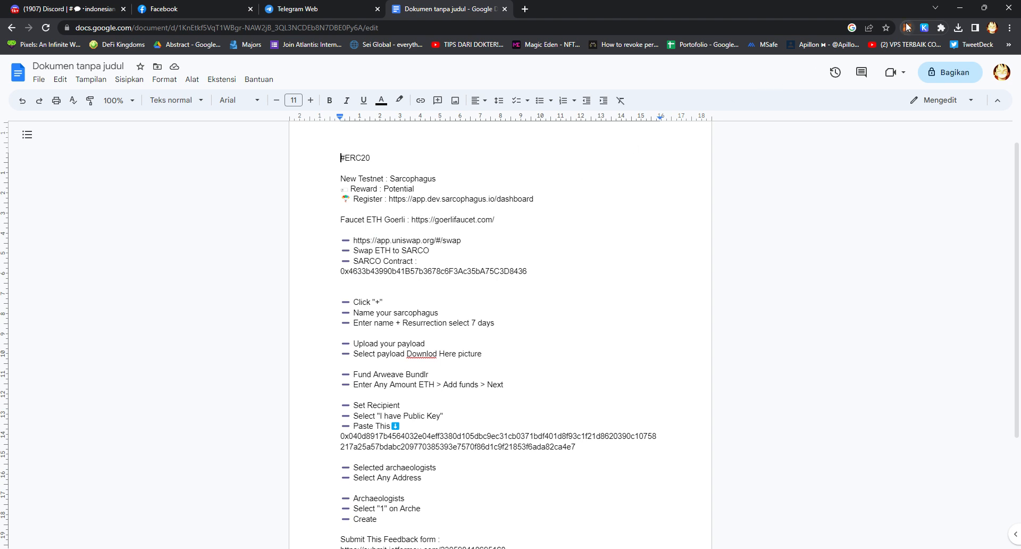
Switch MetaMask to the Goerli test network and the Airdrop account holding 0.4783 GoerliETH.
text(#)
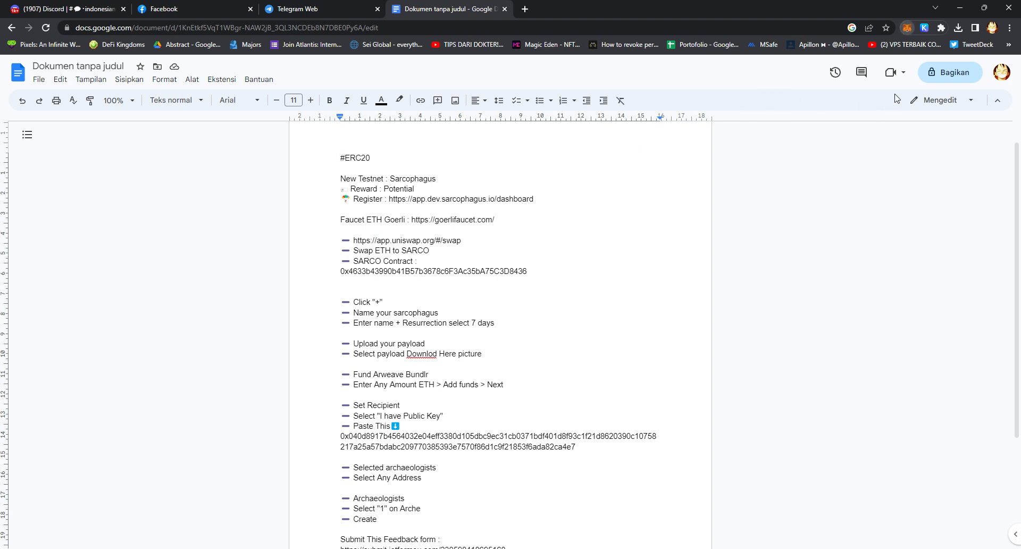
mouse_move(867, 148)
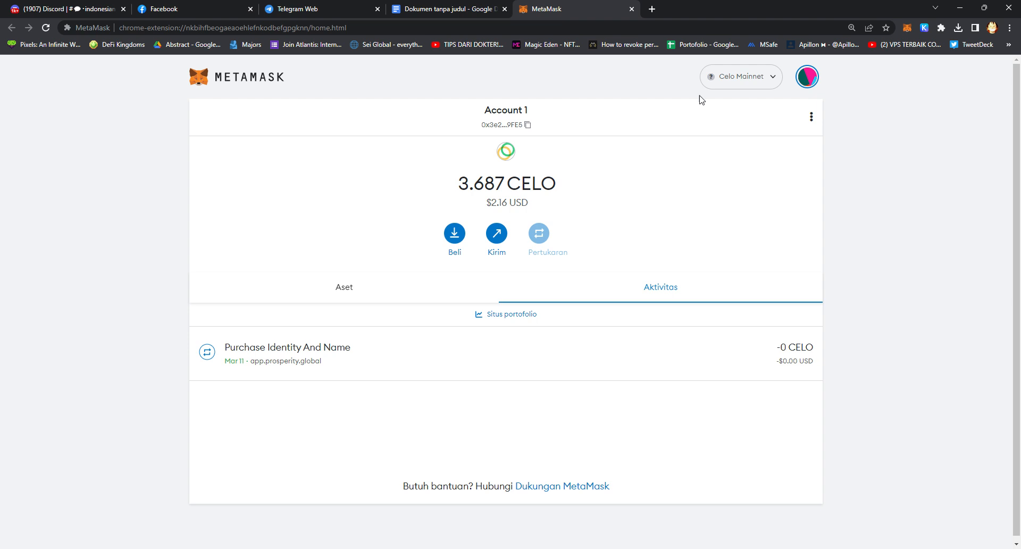
click(740, 76)
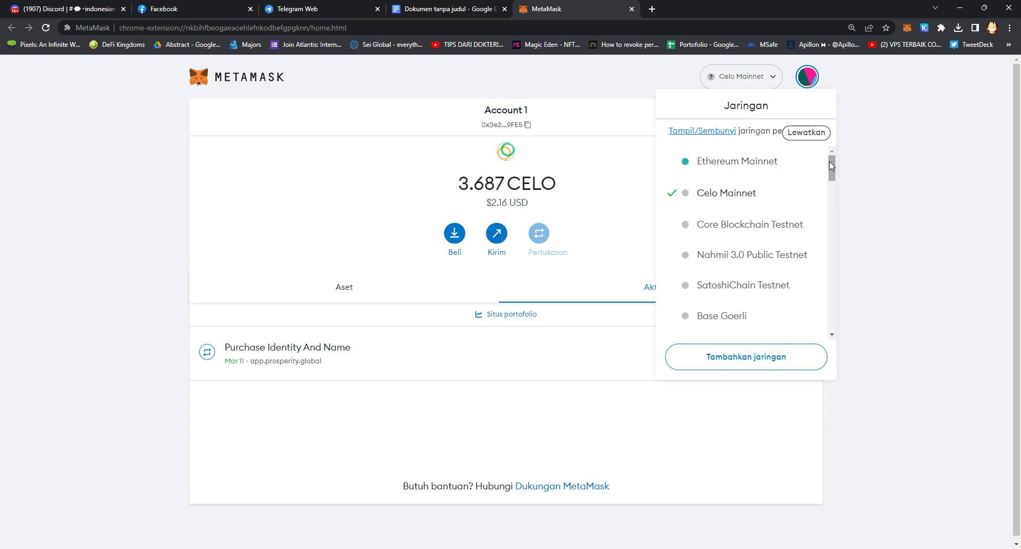
scroll(down, 3)
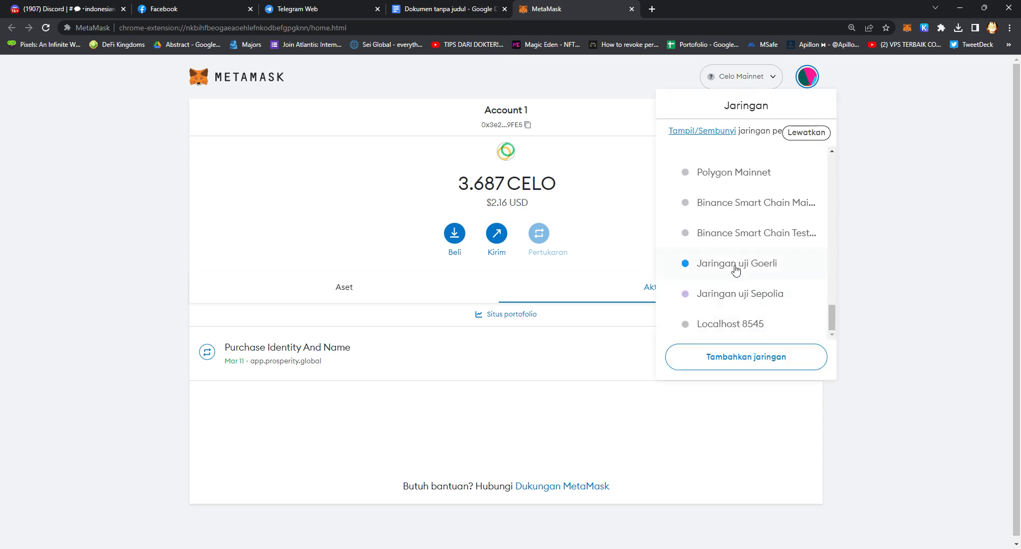
click(737, 263)
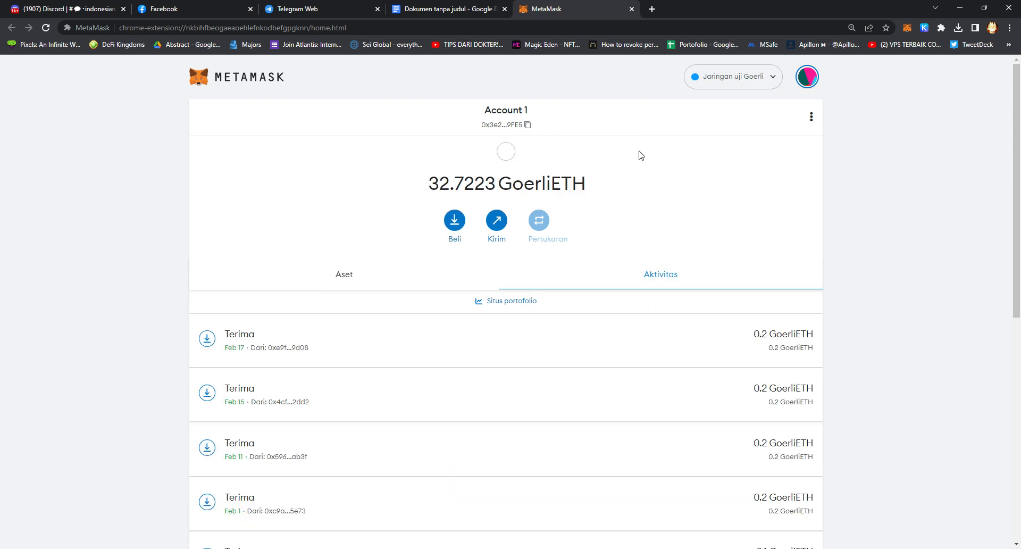
click(807, 77)
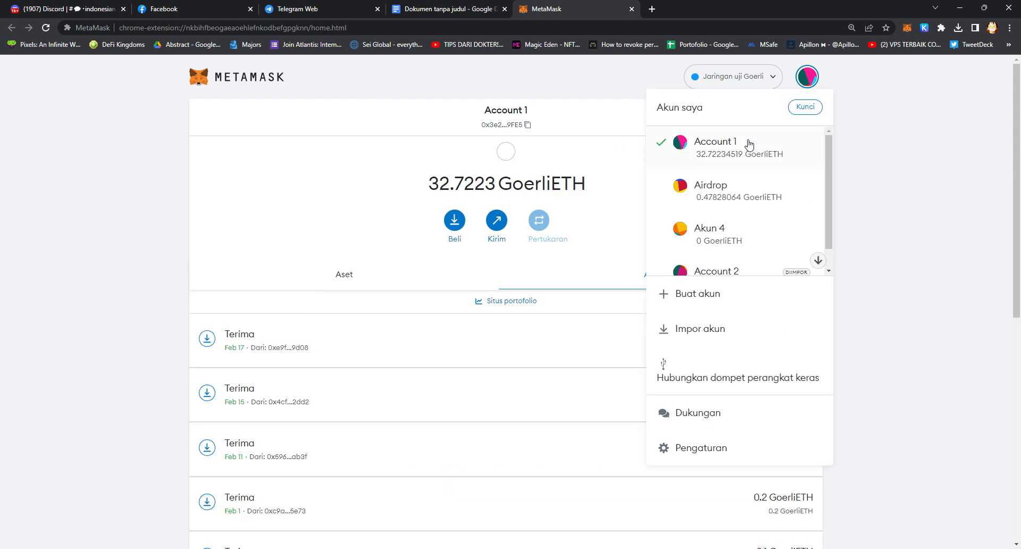
click(710, 189)
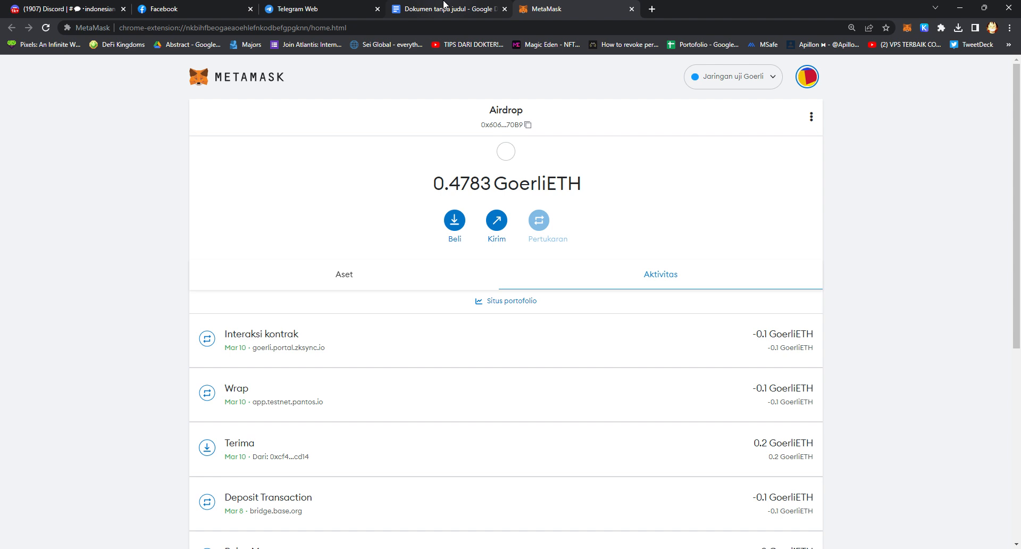
click(448, 9)
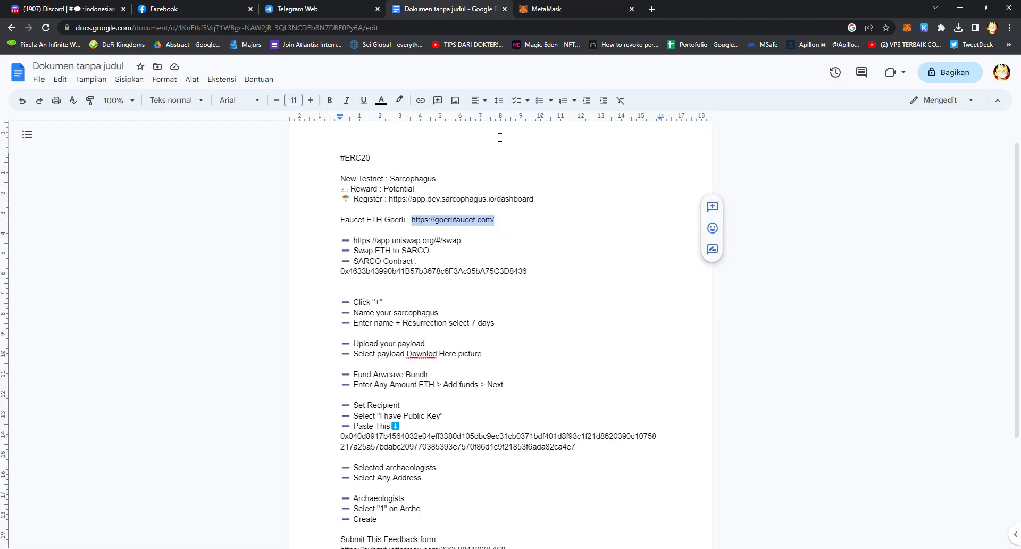
click(452, 220)
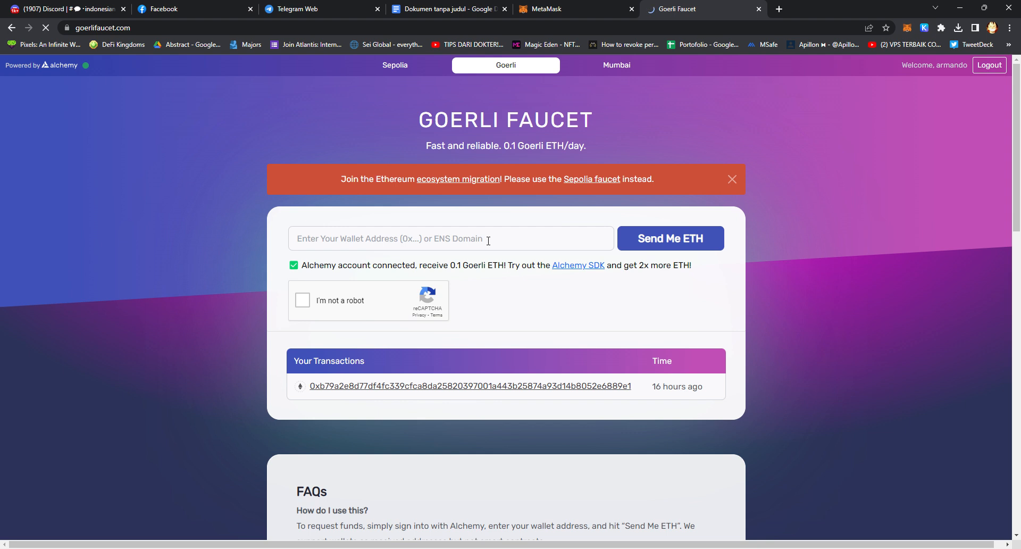
click(547, 9)
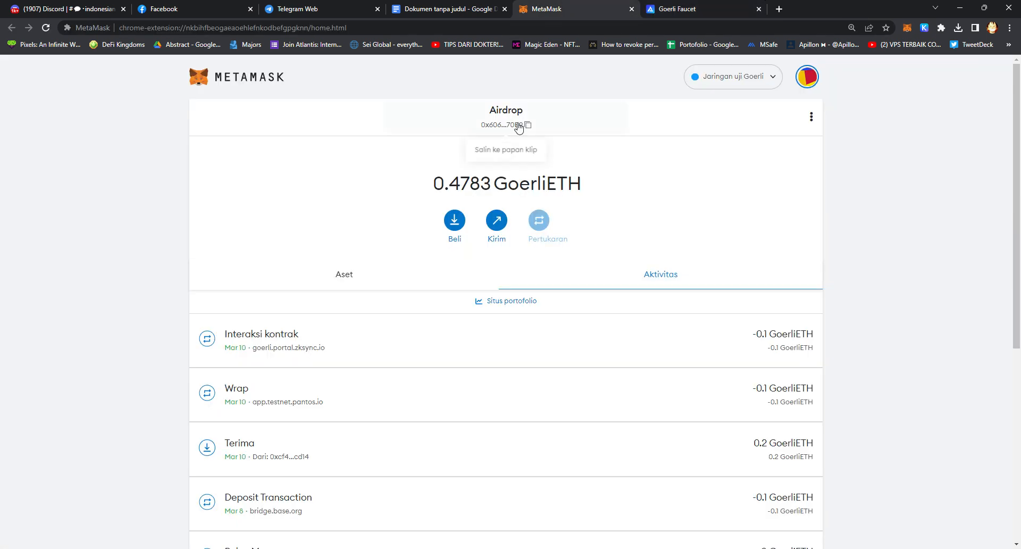
click(694, 9)
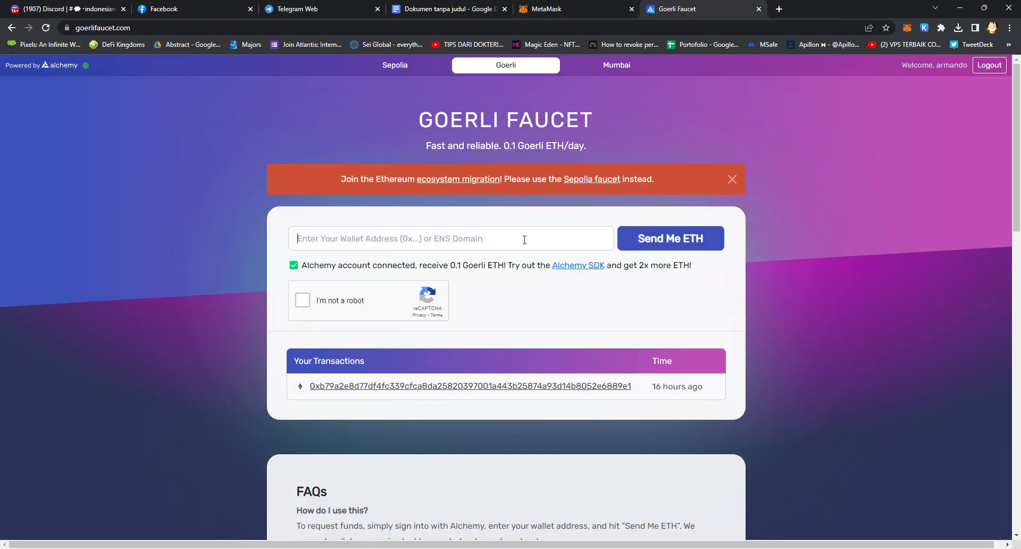
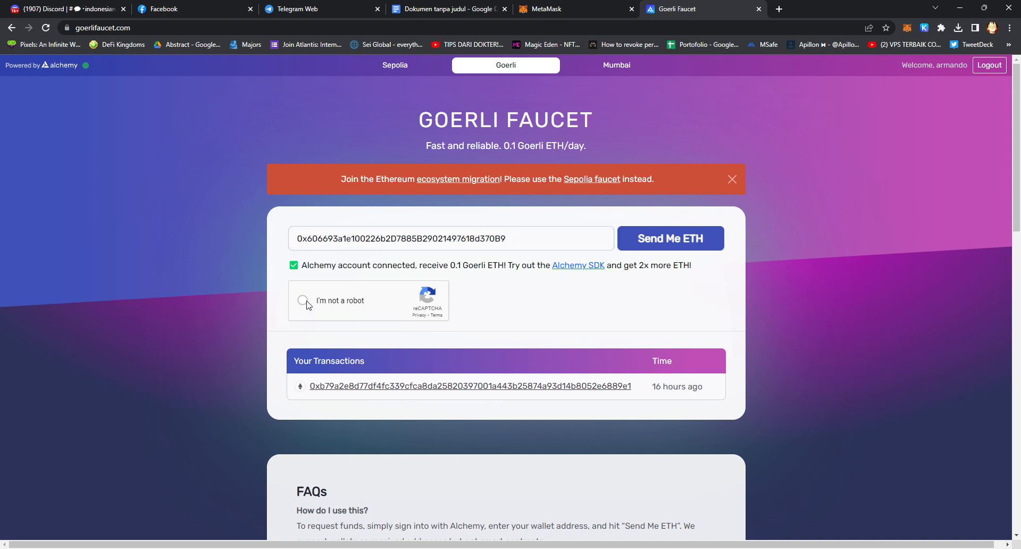
click(303, 300)
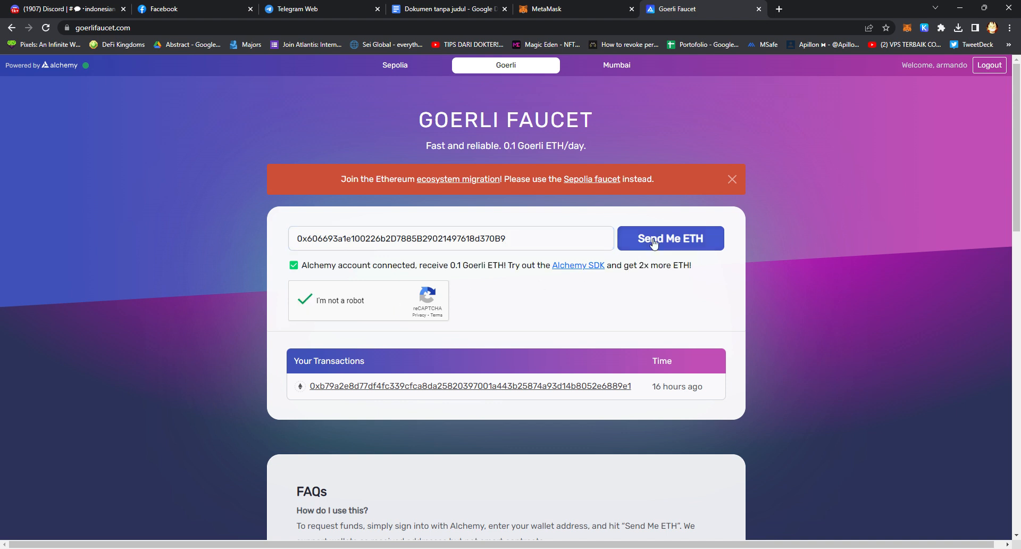
mouse_move(627, 229)
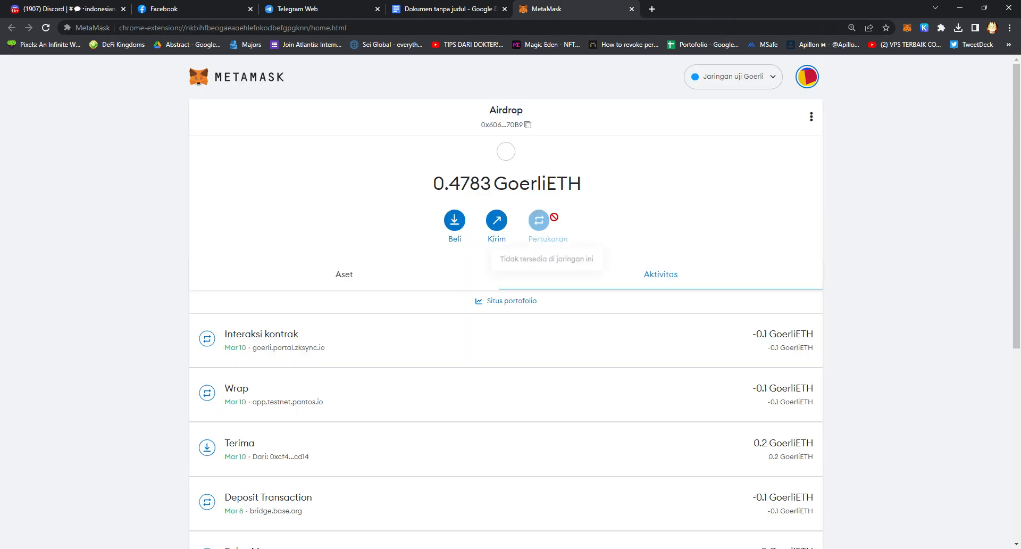
double_click(462, 183)
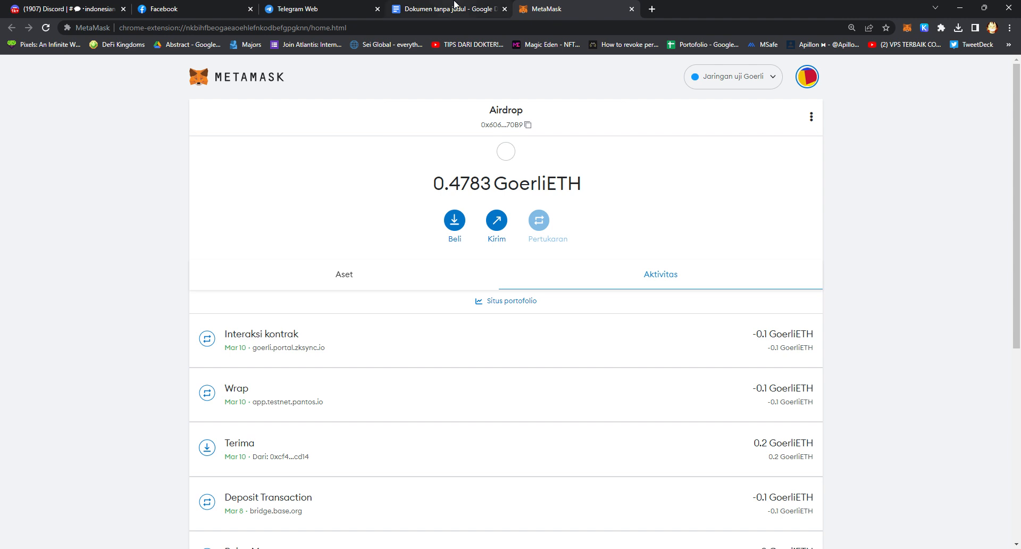
click(443, 9)
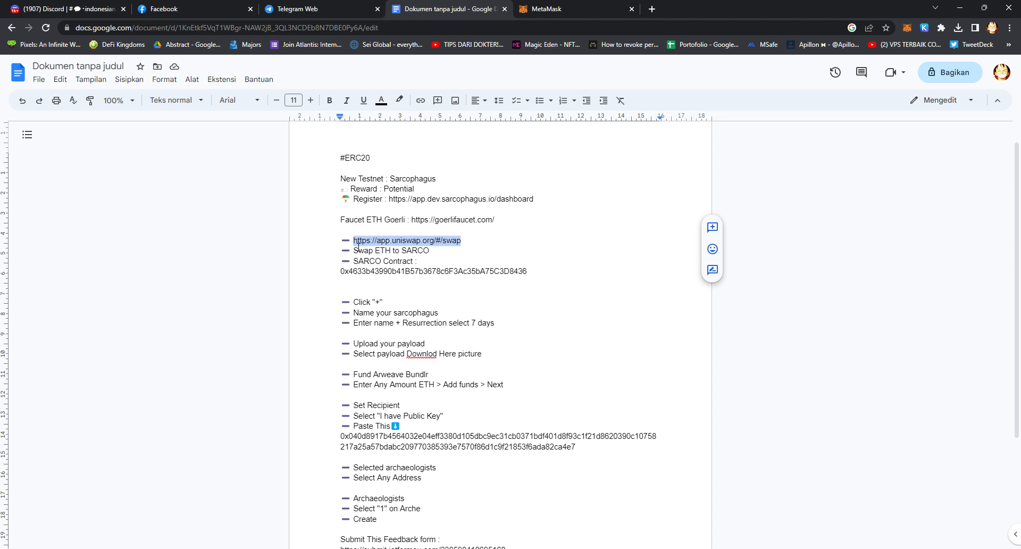
mouse_move(652, 8)
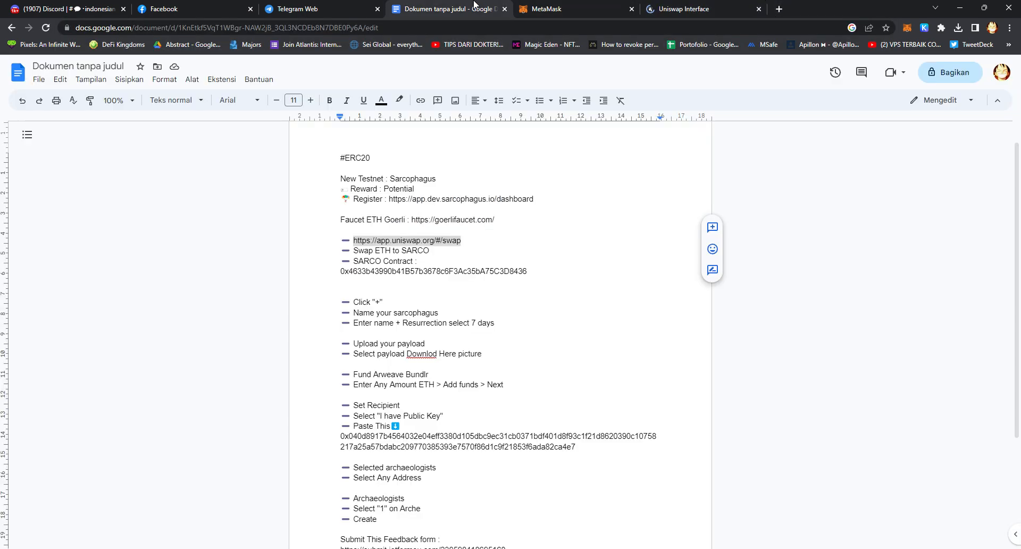
Set up a Uniswap swap of 0.1 ETH for the unlisted SARCO token.
click(394, 251)
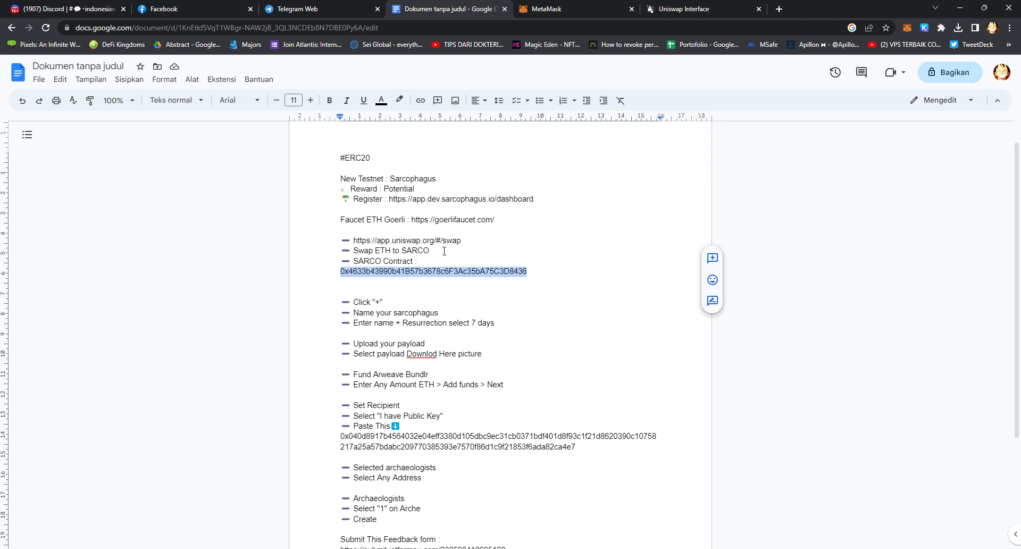
click(693, 8)
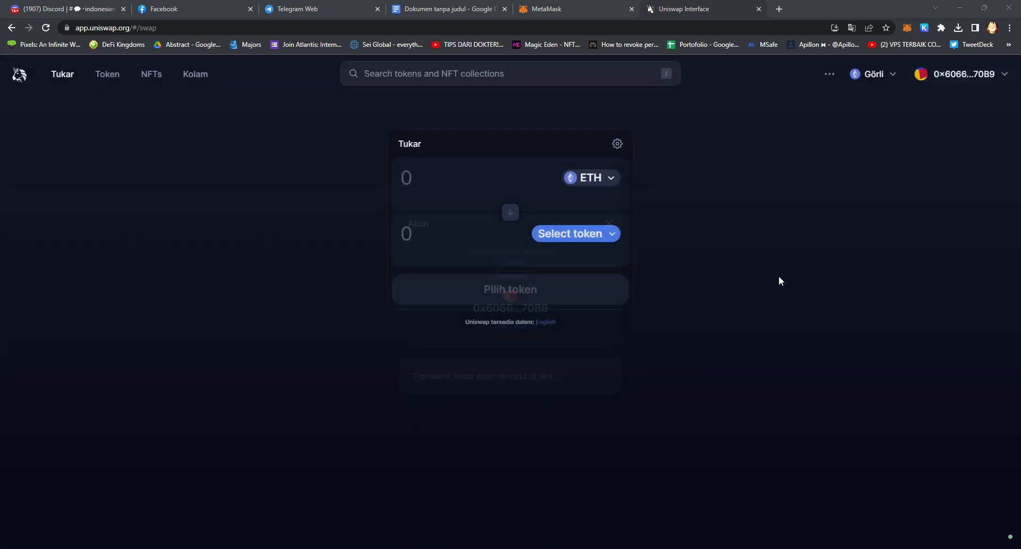
click(575, 233)
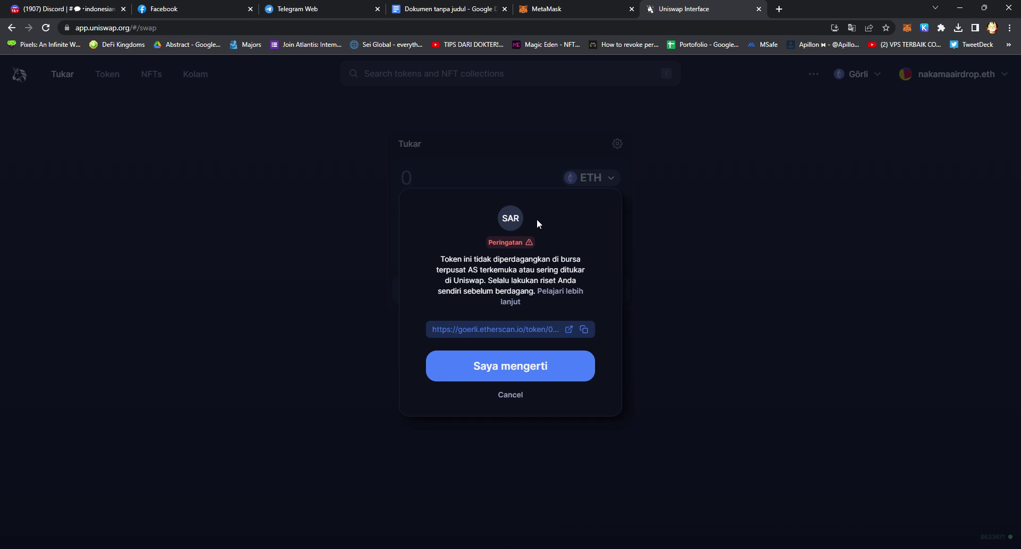
click(511, 366)
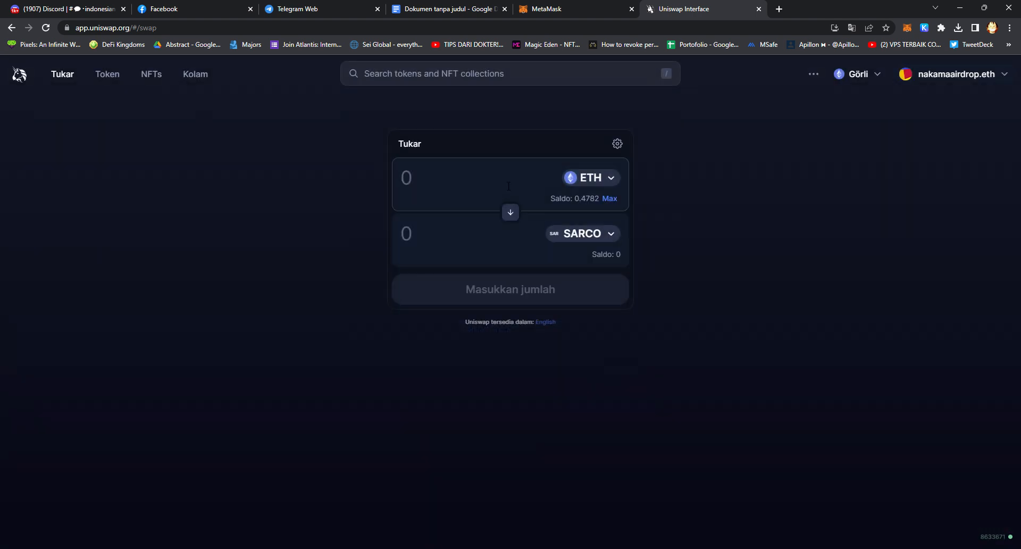
text(0.1)
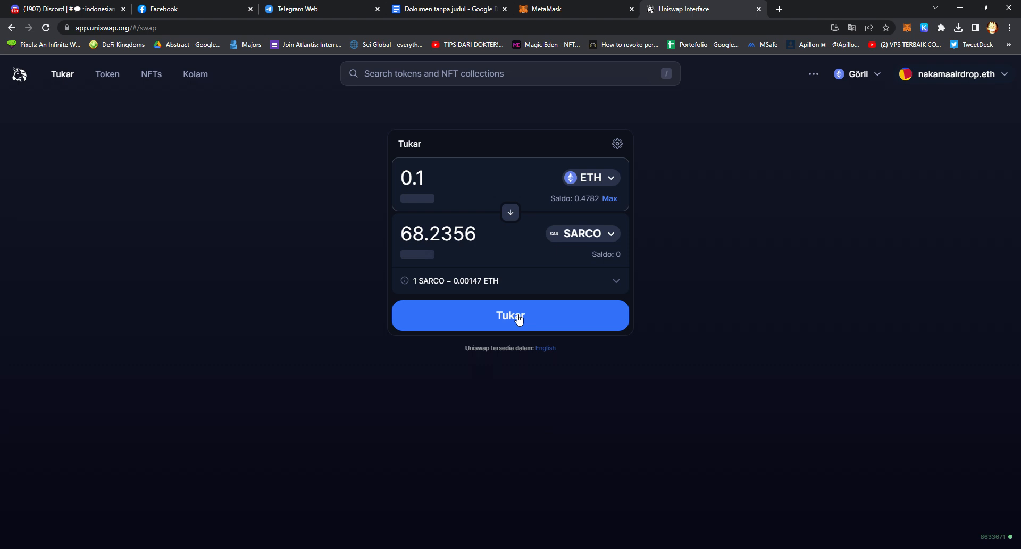
Approve the 0.1 GoerliETH swap in MetaMask and dismiss the transaction submitted notice.
click(511, 316)
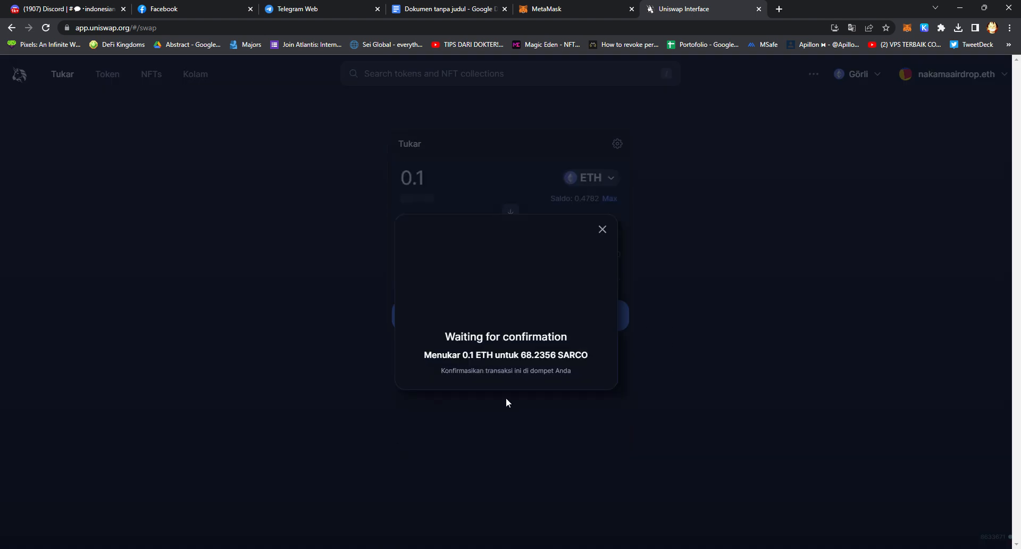
click(552, 9)
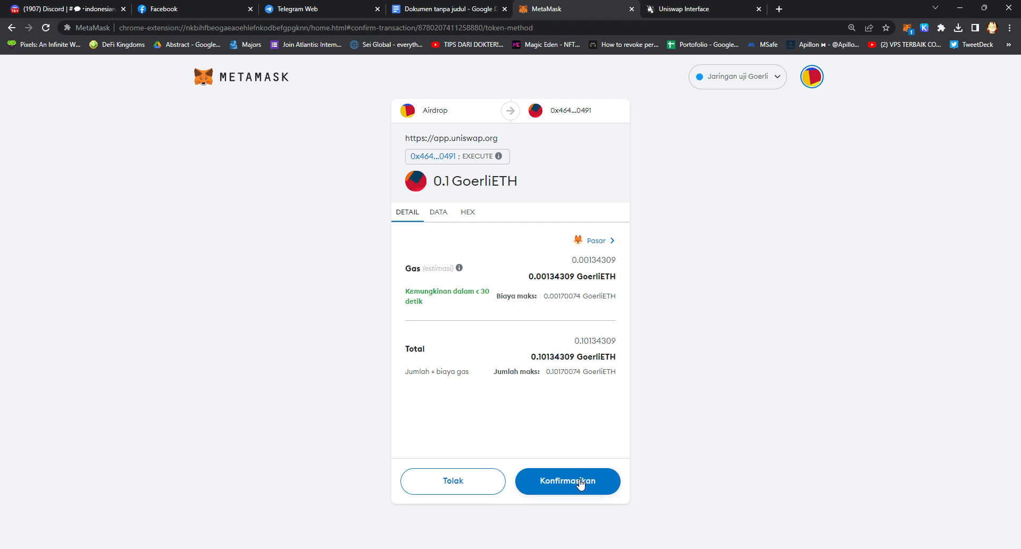
click(567, 481)
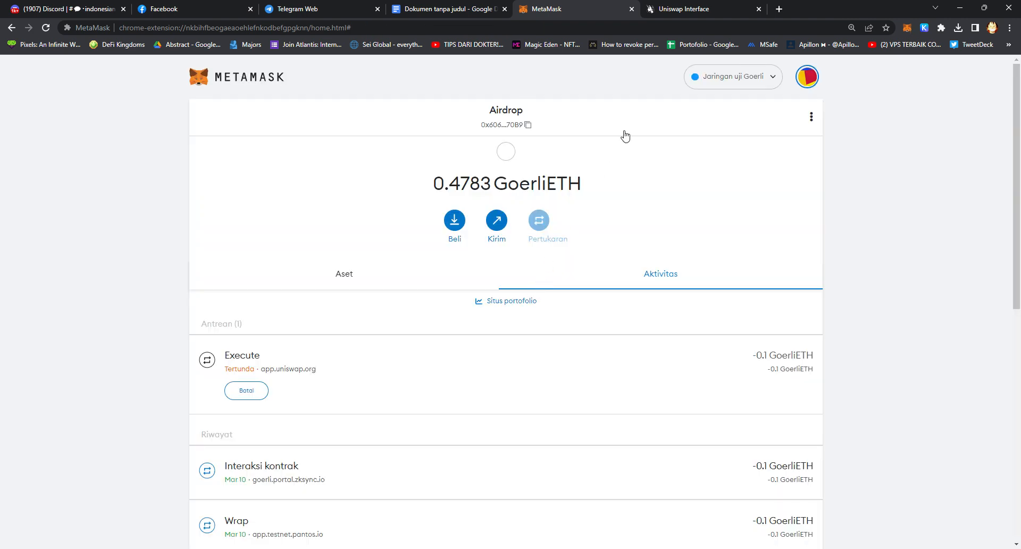
click(700, 9)
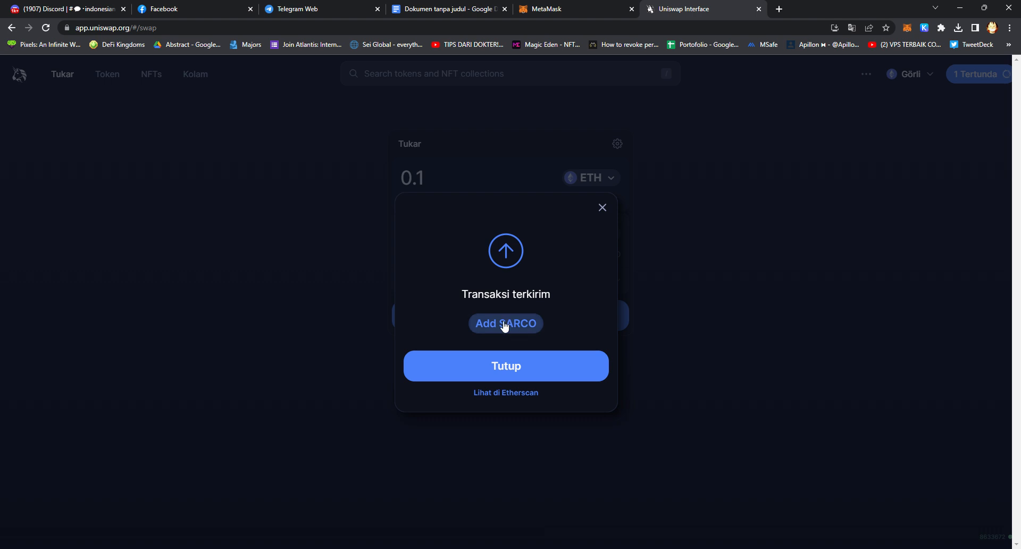
mouse_move(988, 316)
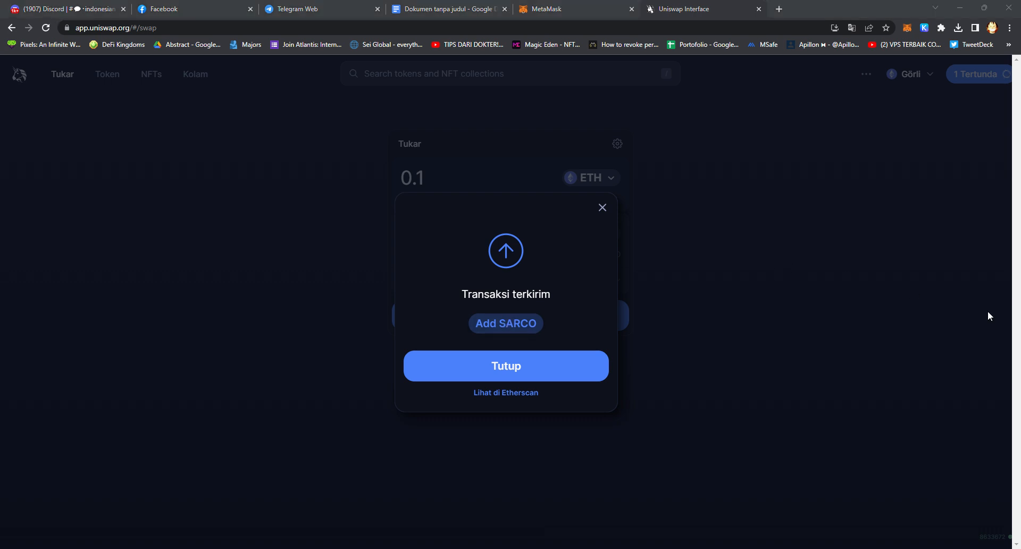
click(506, 366)
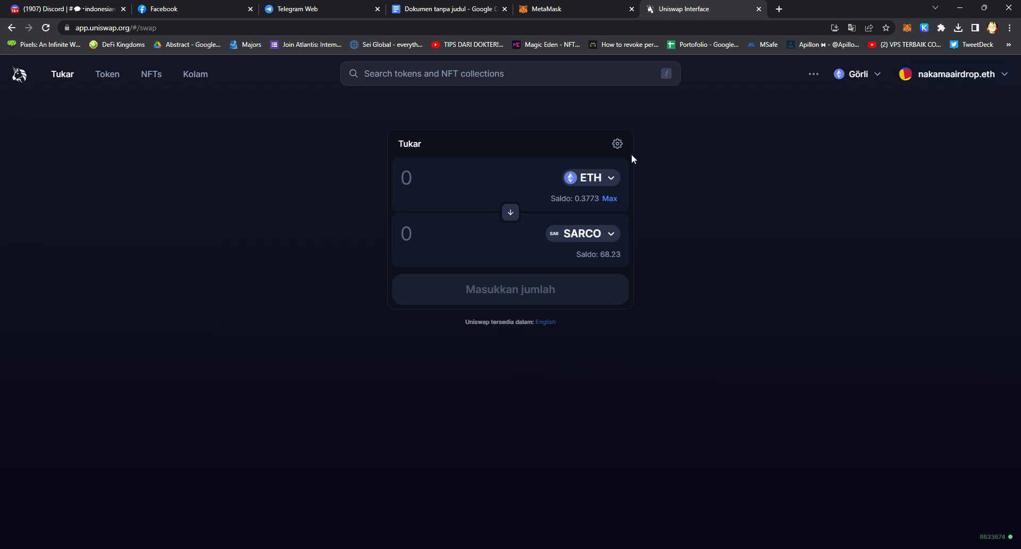
Check MetaMask's assets for the 68.23563 SARCO balance, then return to the guide.
click(569, 9)
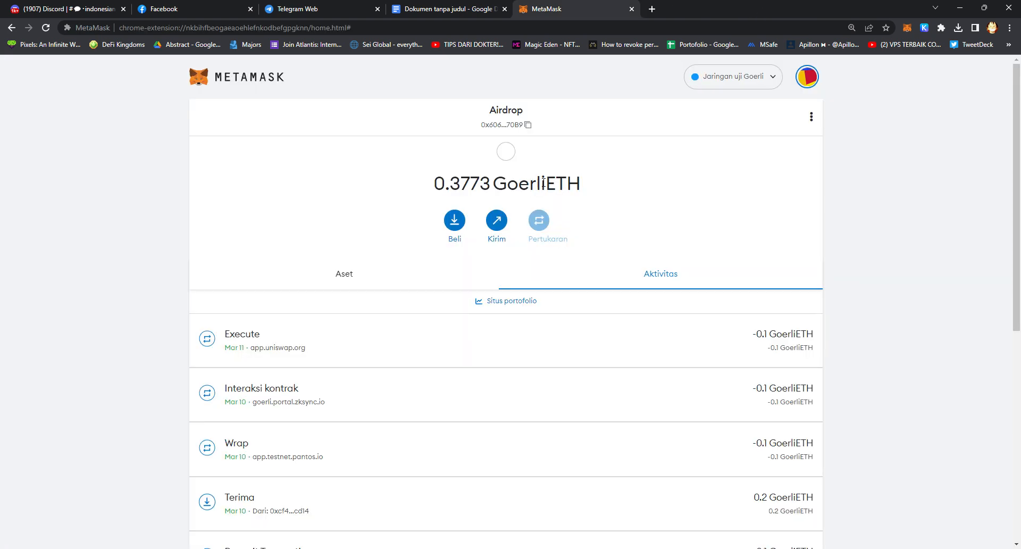
click(344, 273)
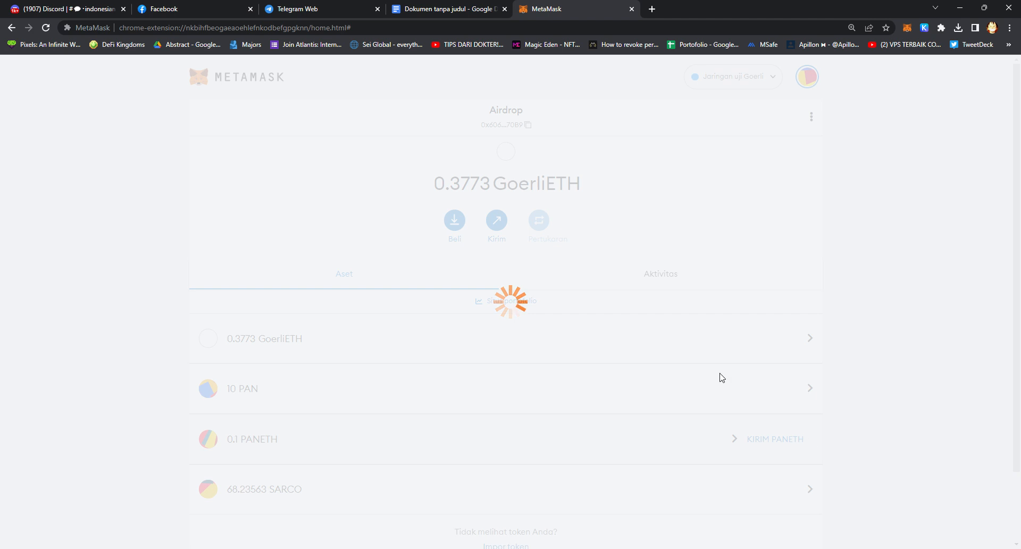
click(497, 220)
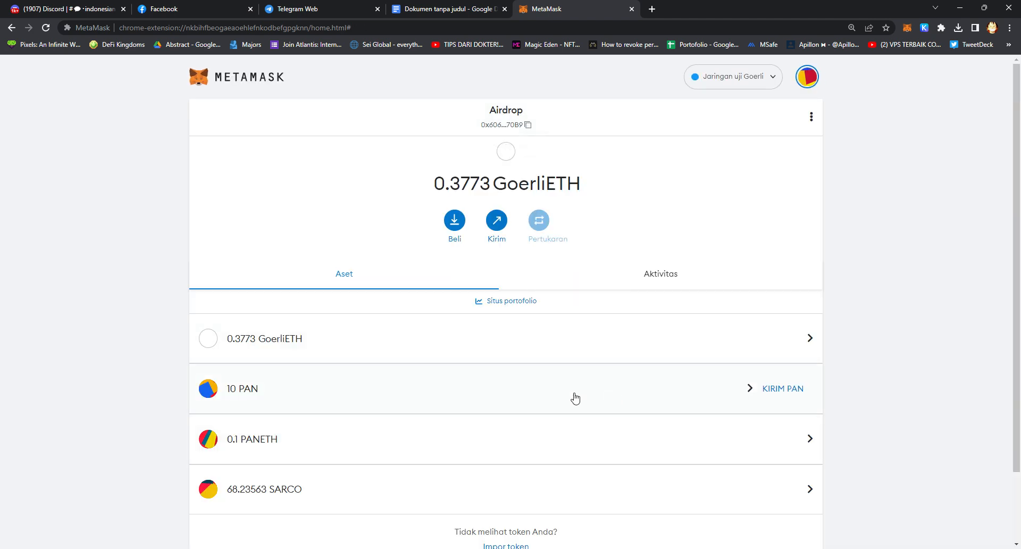
click(265, 489)
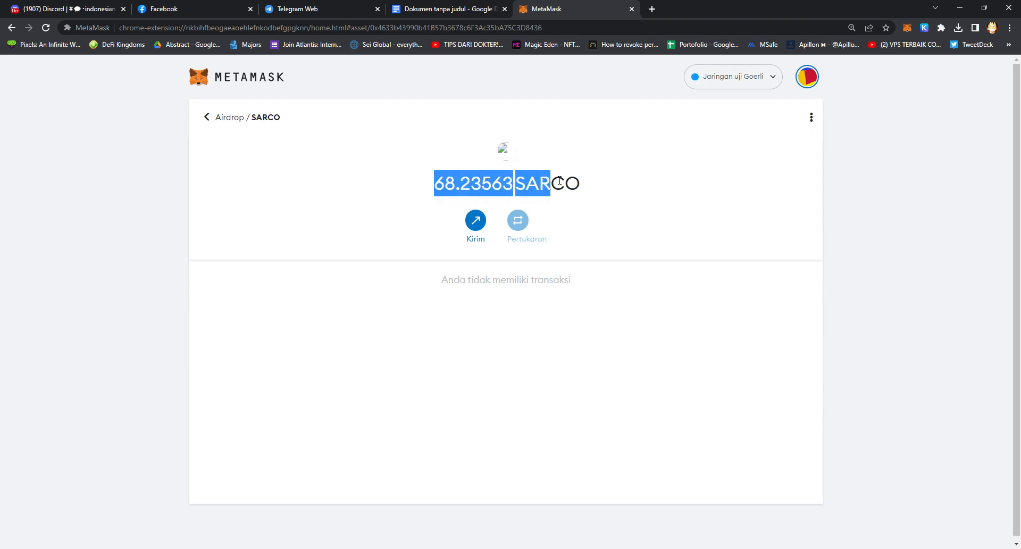
click(443, 9)
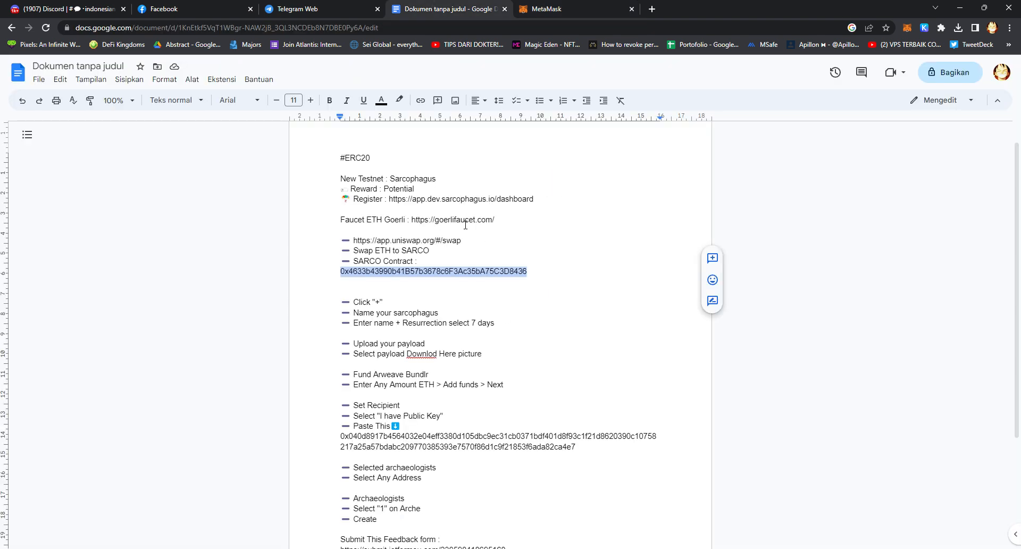
mouse_move(540, 202)
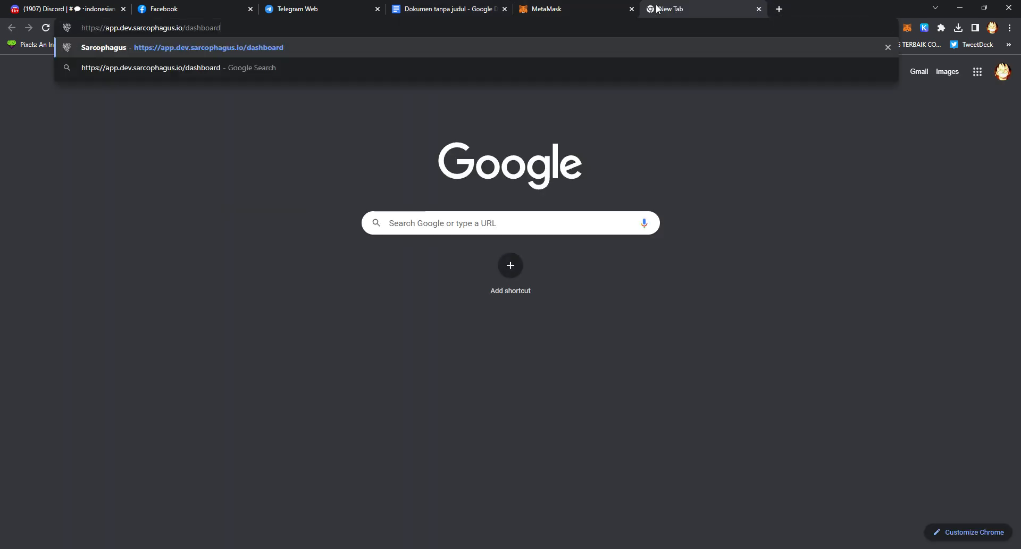
Load app.dev.sarcophagus.io/dashboard and connect the wallet, showing a 68.24 SARCO balance.
key(Enter)
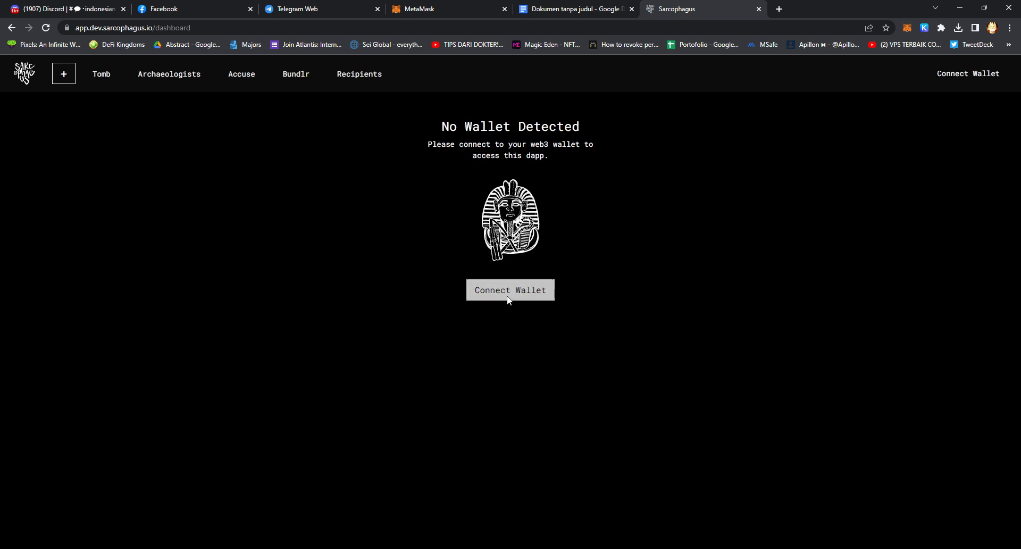
click(395, 275)
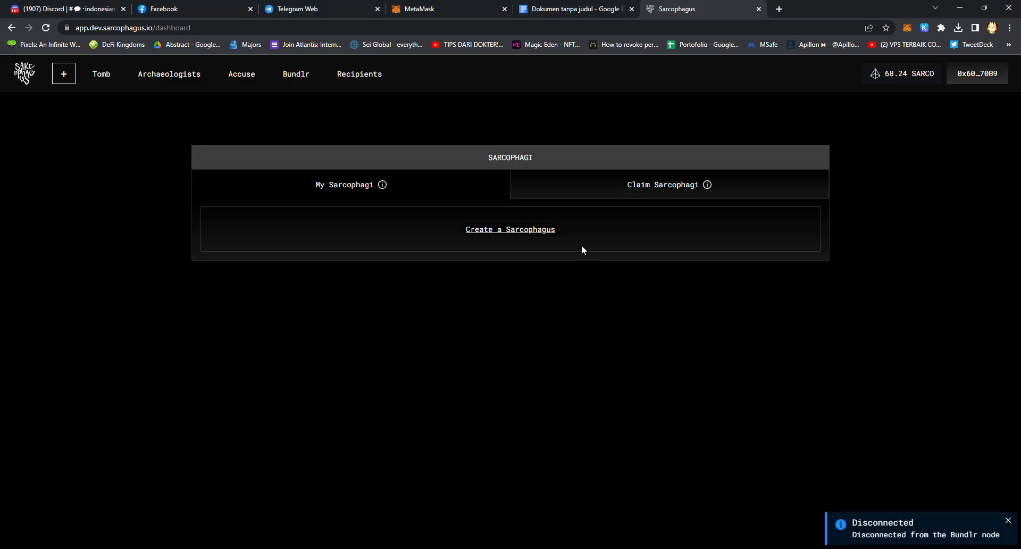
click(574, 9)
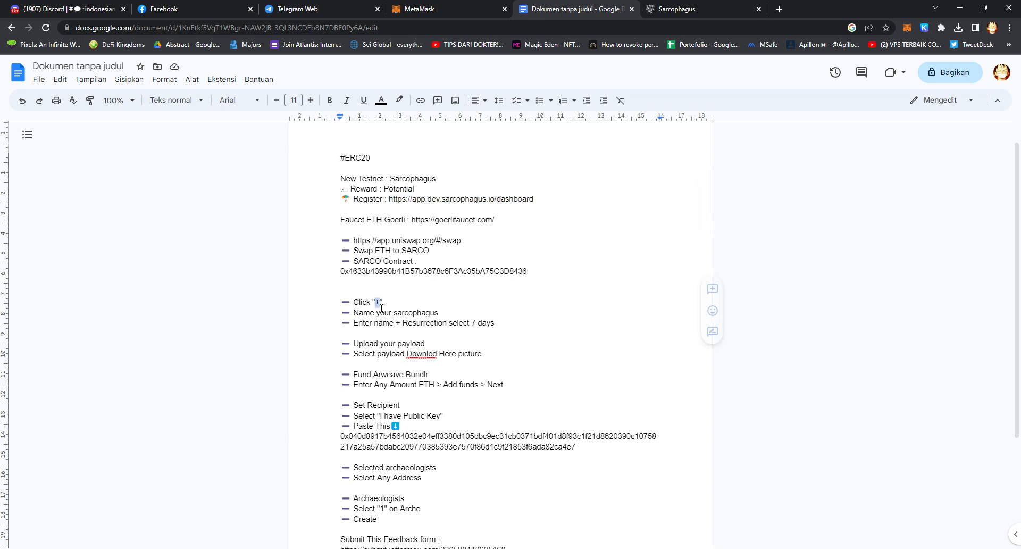
click(686, 9)
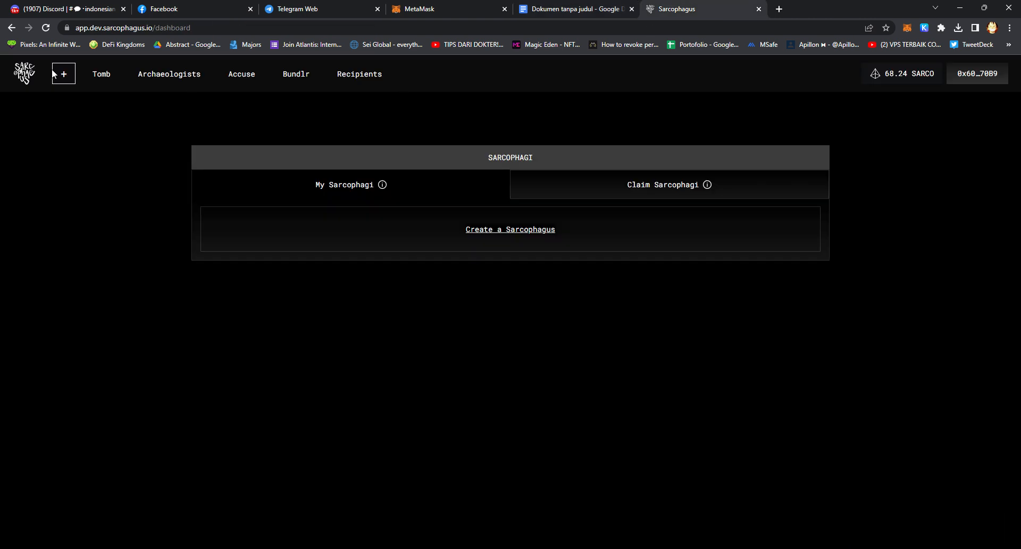
Start a new sarcophagus named 'Nakama Airdrop'.
click(510, 229)
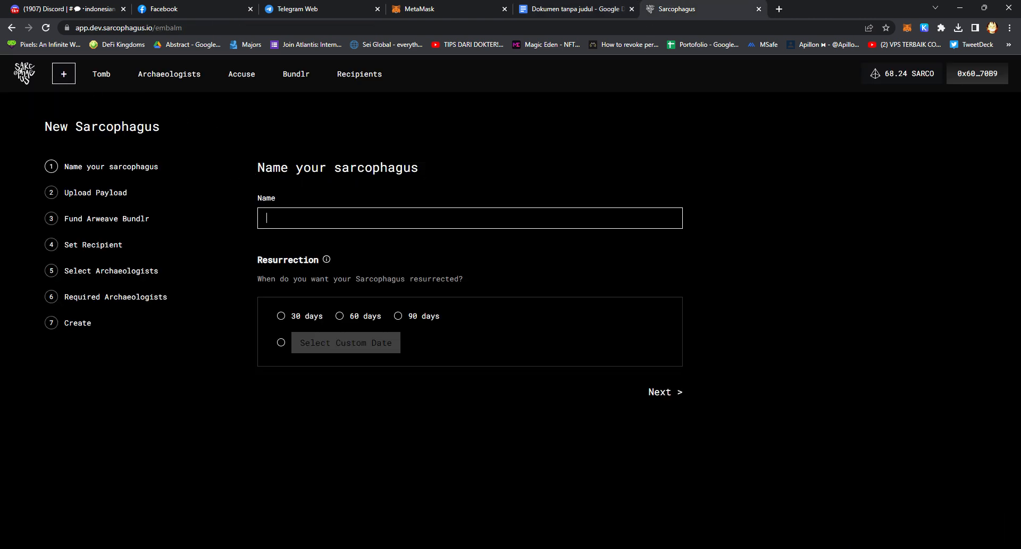
text(Nakama)
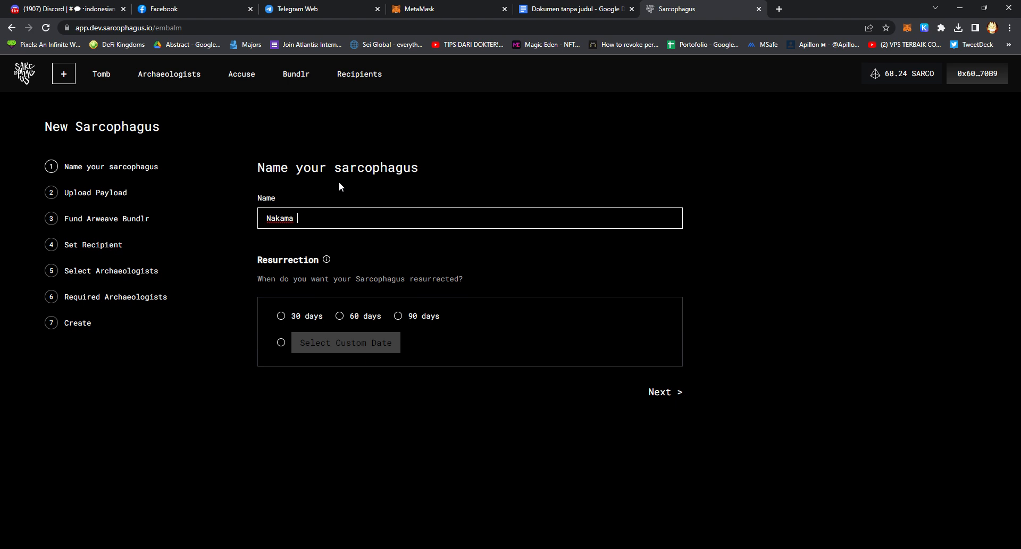
text(Airdrop)
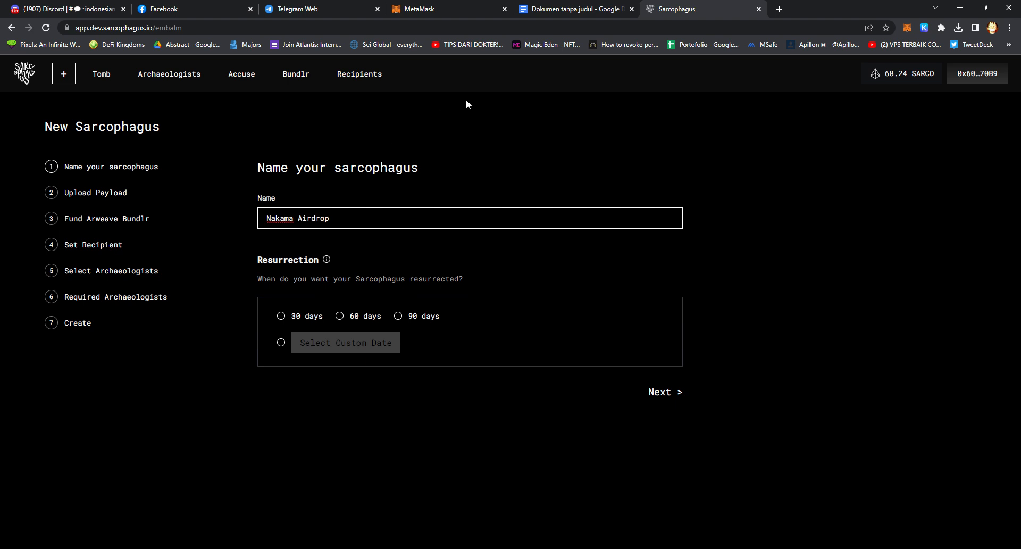
Set the resurrection date to 03.18.2023 07:00AM and continue to payload upload.
click(576, 9)
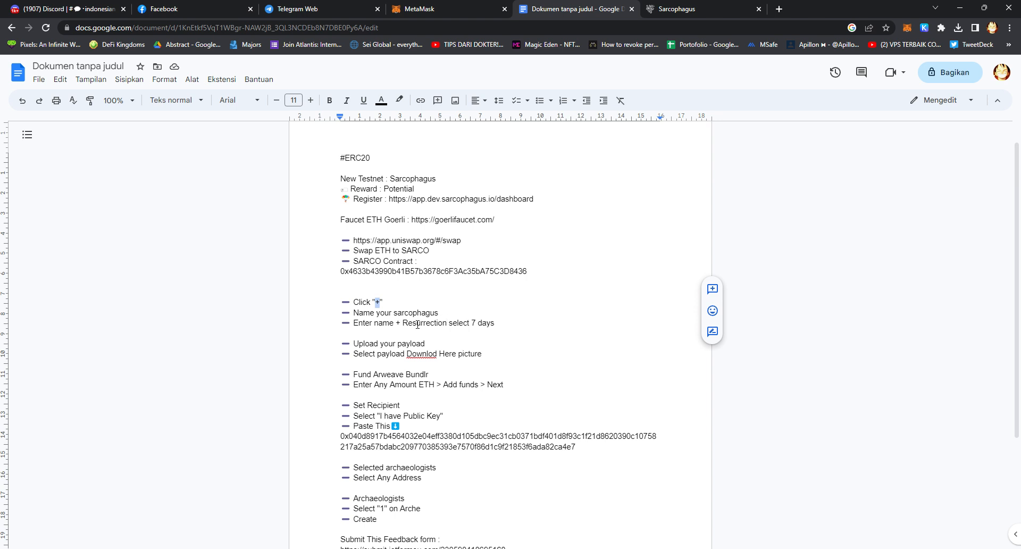
mouse_move(452, 332)
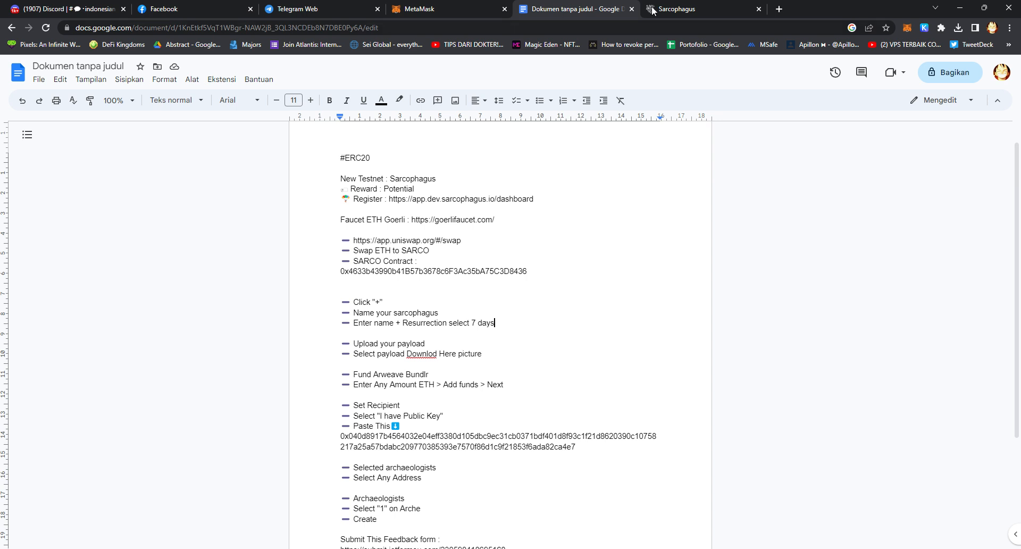
click(681, 9)
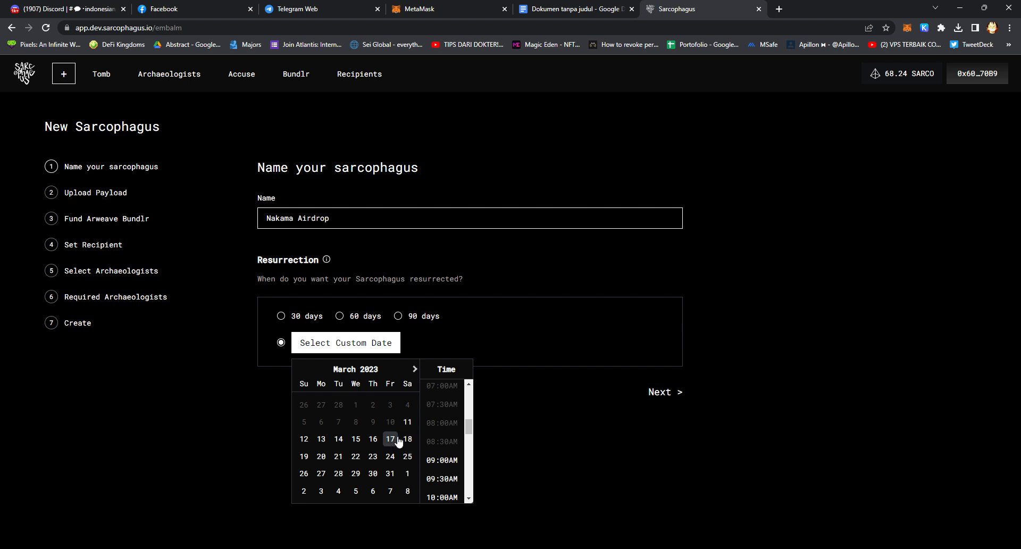
click(408, 439)
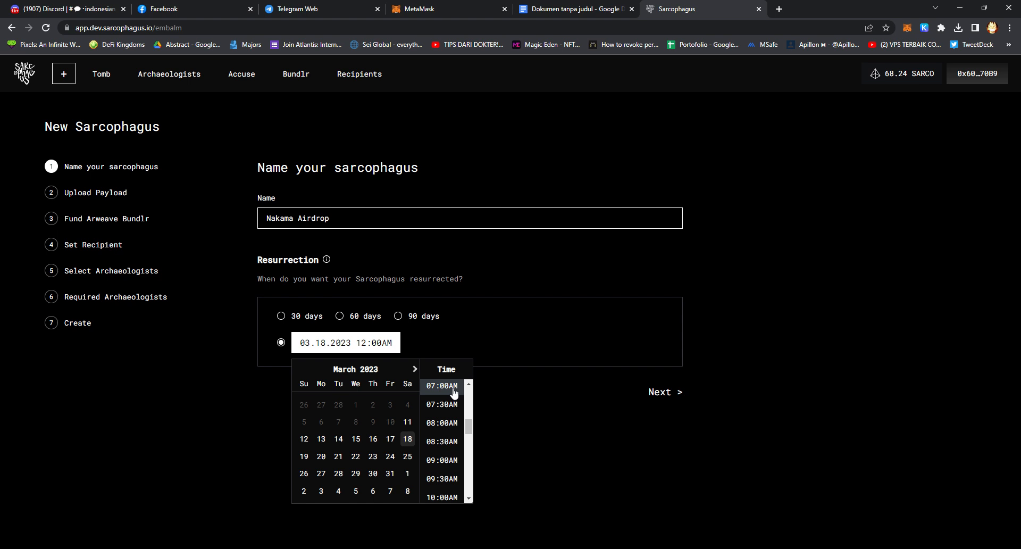
click(441, 386)
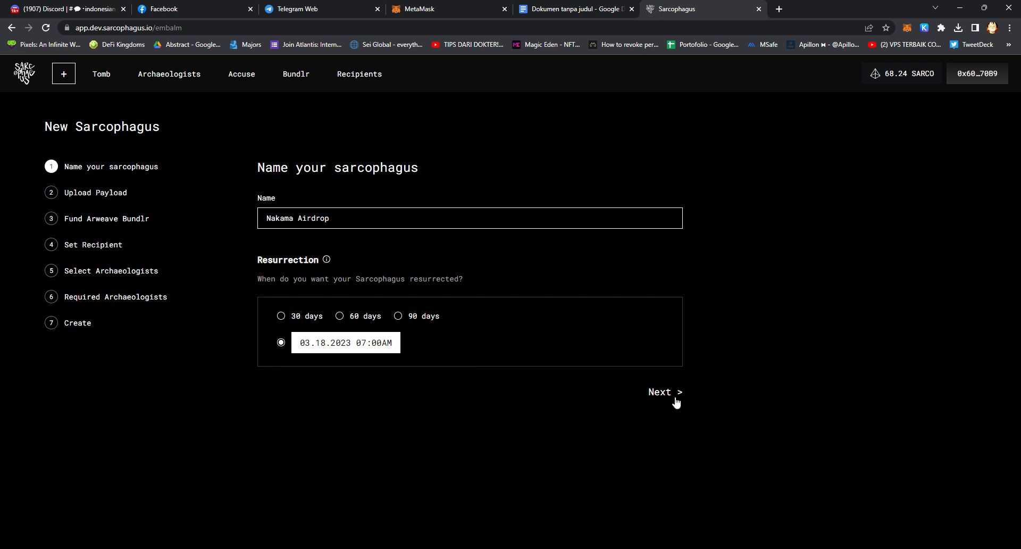
click(665, 392)
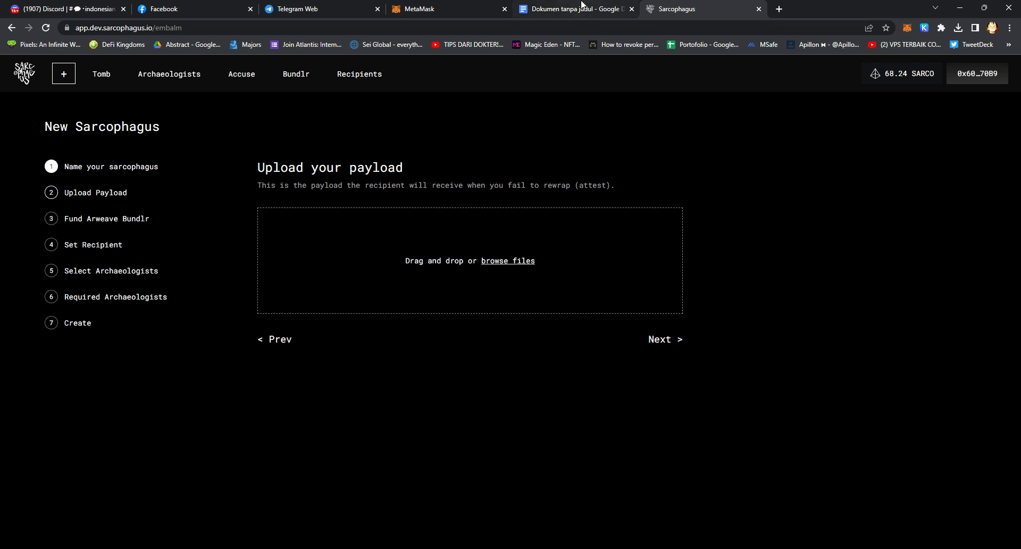
Paste the arweave payload-picture link after the 'Here picture' line in the guide.
click(575, 9)
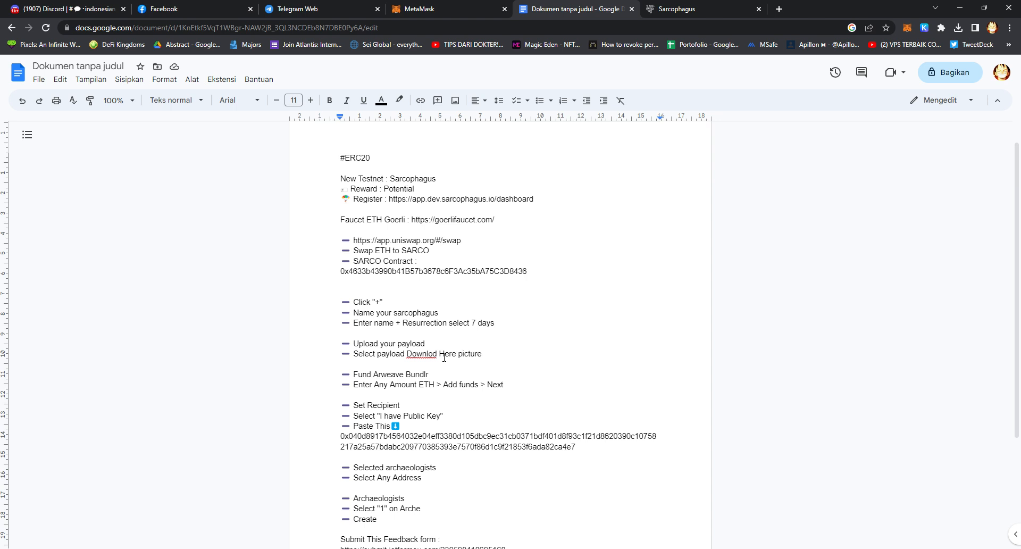
click(302, 9)
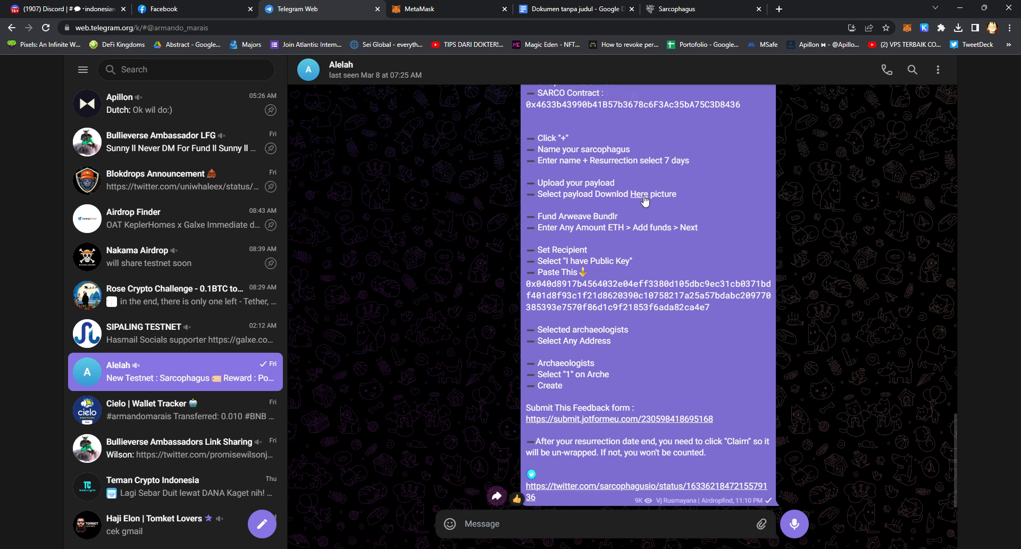
click(642, 194)
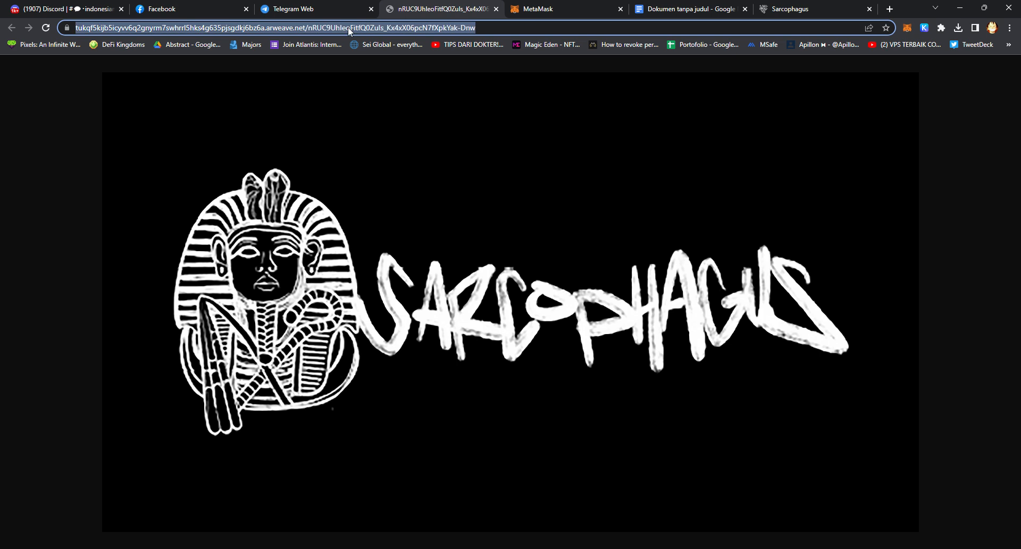
click(686, 9)
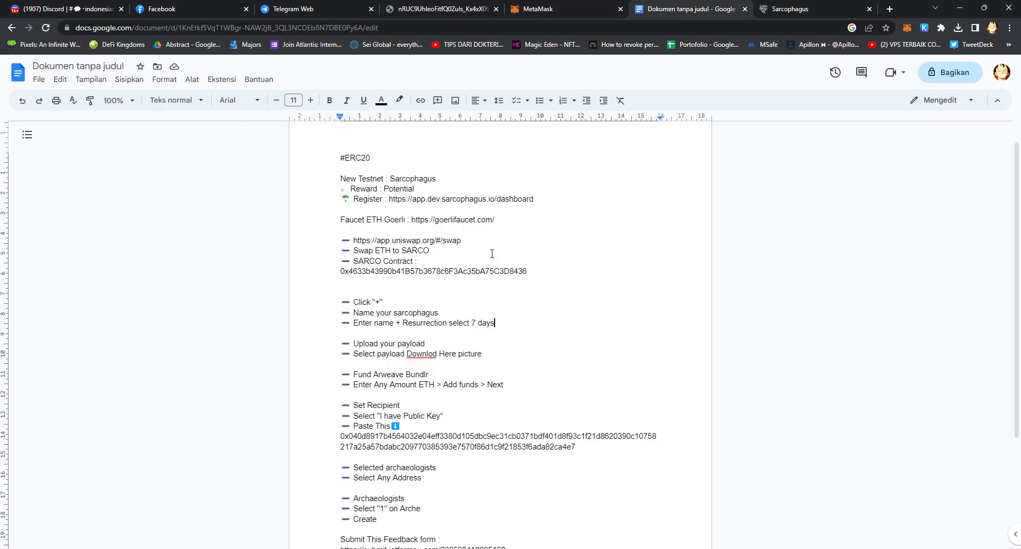
click(483, 353)
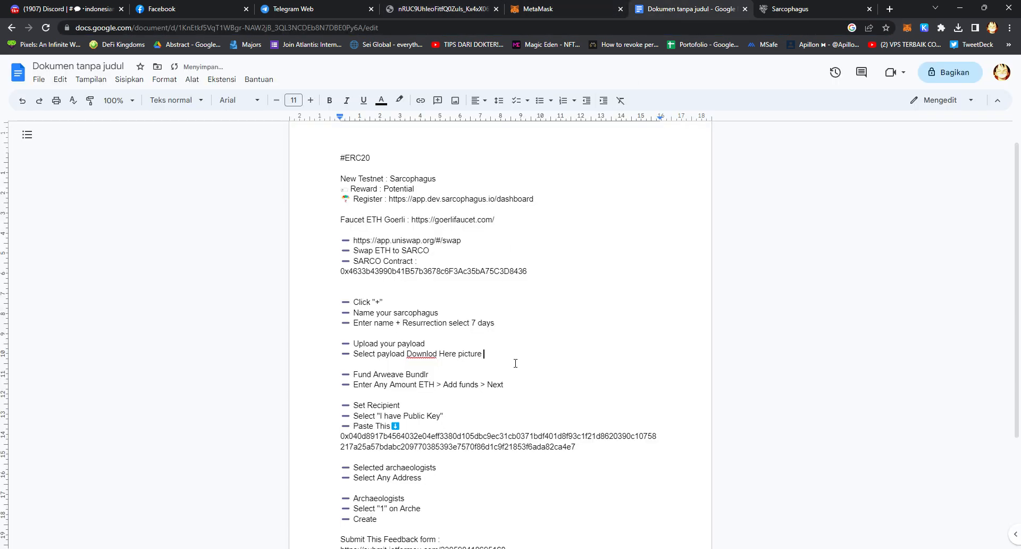
text(https://tukqf5kijb5icyvv6q2gnyrm7swhrrl5hks4g635pjsgdkj6bz6a.arweave.net/nRUC9UhIeoFitfQ0Zuls_Kx4xX06pcN7fXpkYak-Dnw)
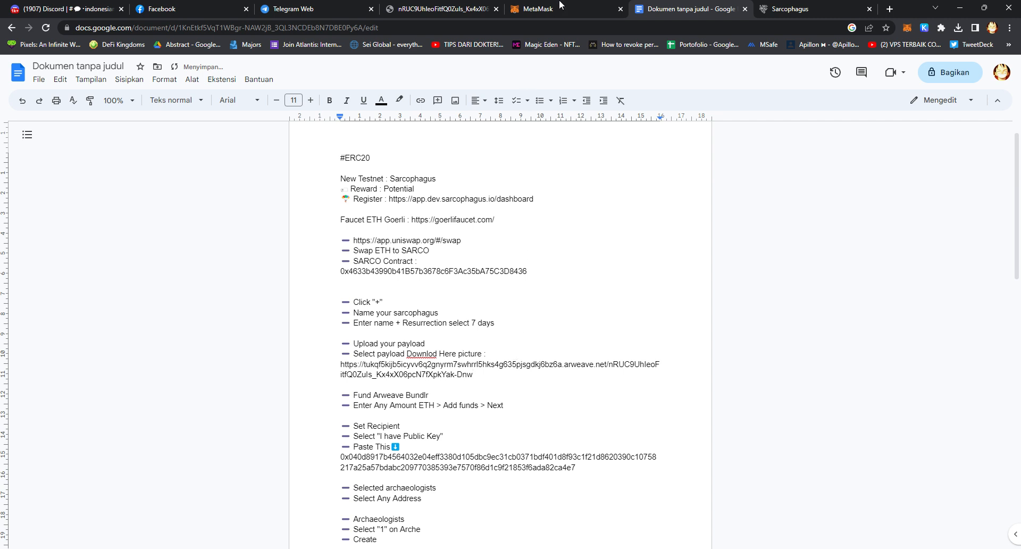
click(448, 8)
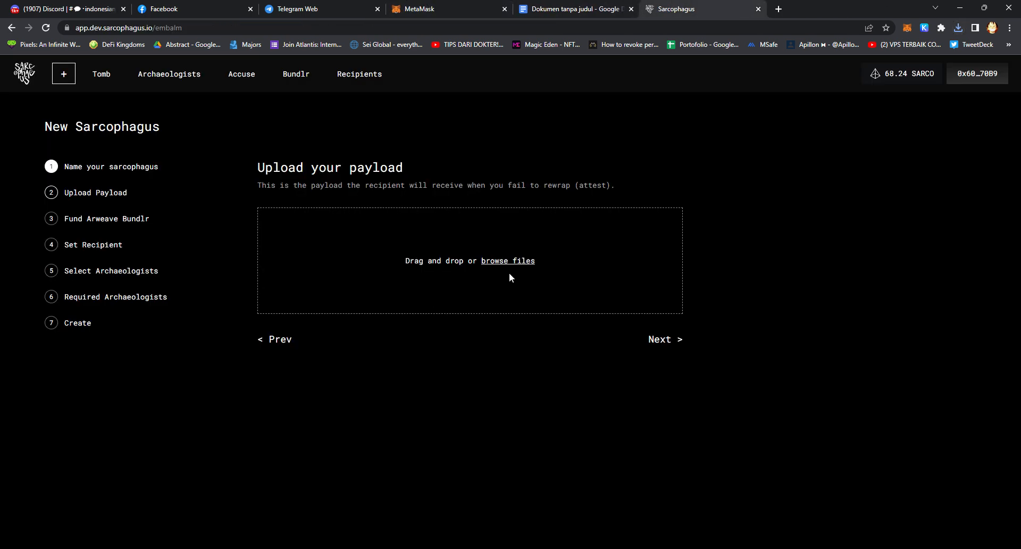
mouse_move(411, 268)
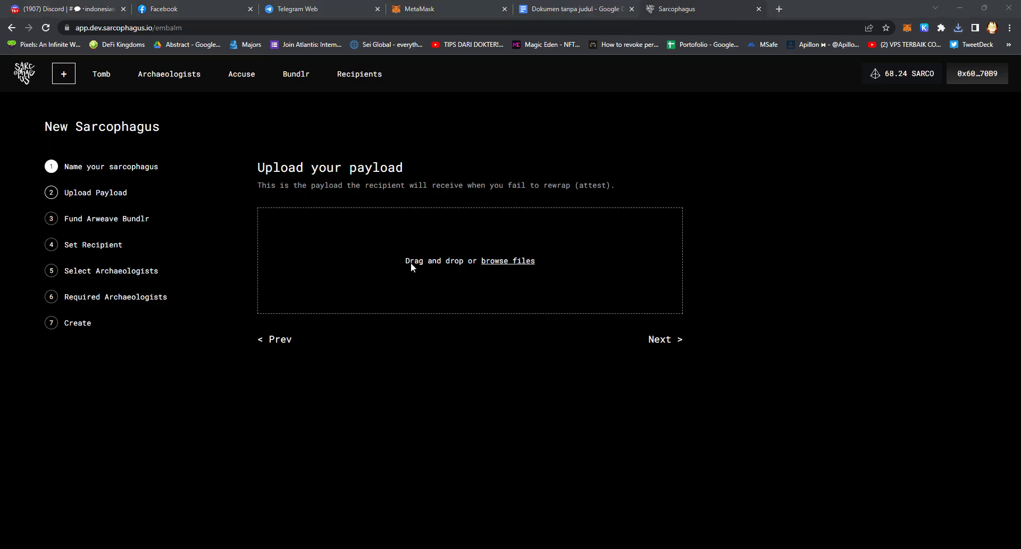
Upload the 302 kB payload image and advance to the Fund Arweave Bundlr step.
click(507, 261)
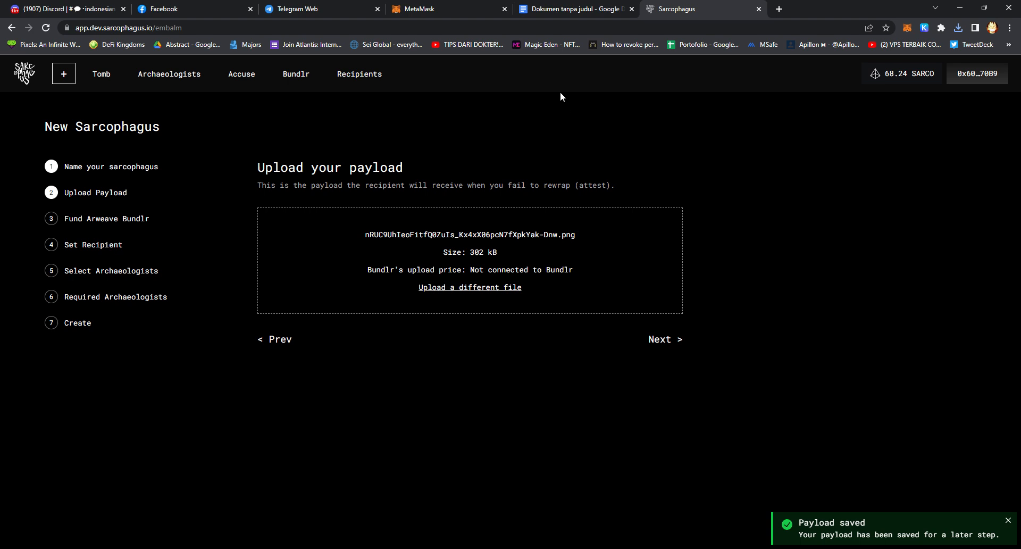
click(581, 9)
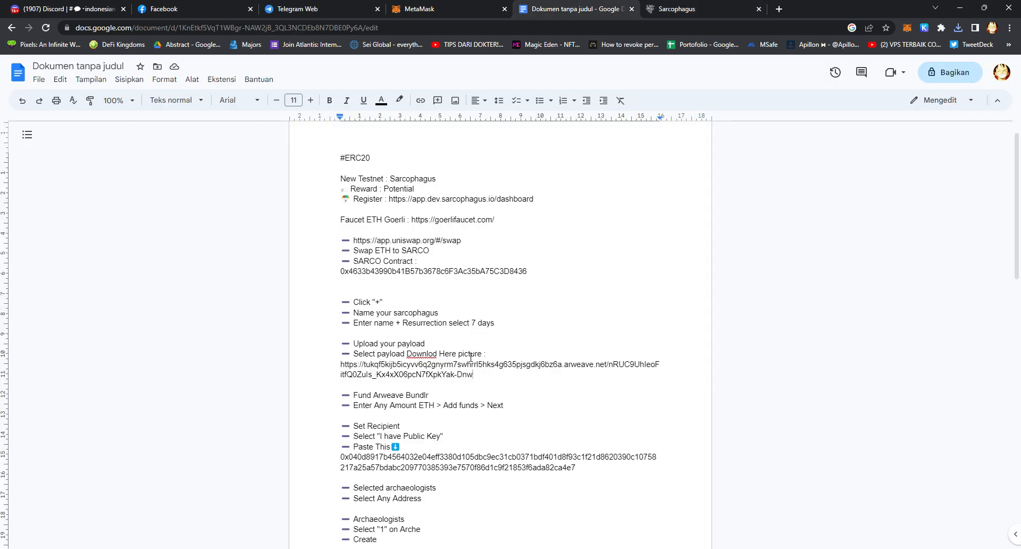
mouse_move(566, 173)
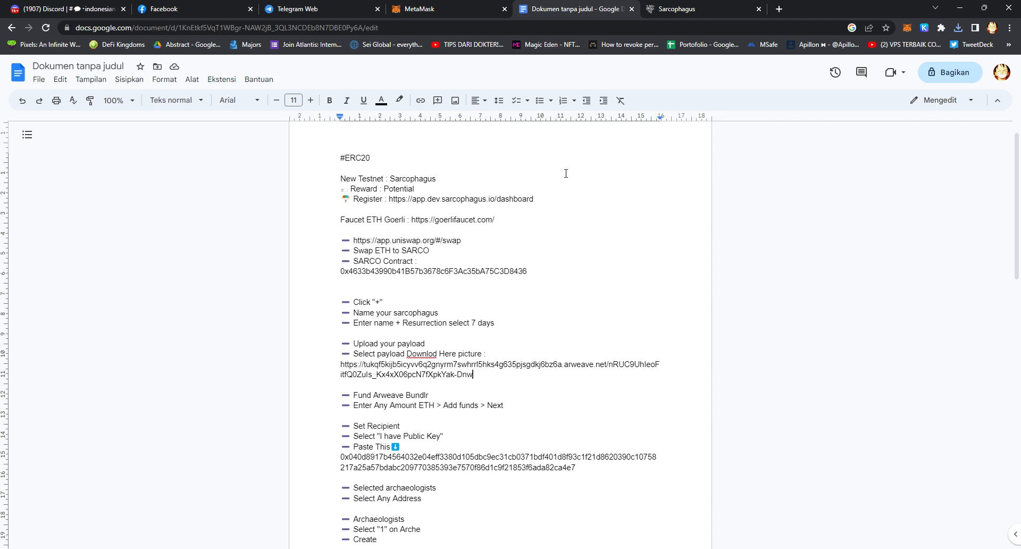
click(691, 9)
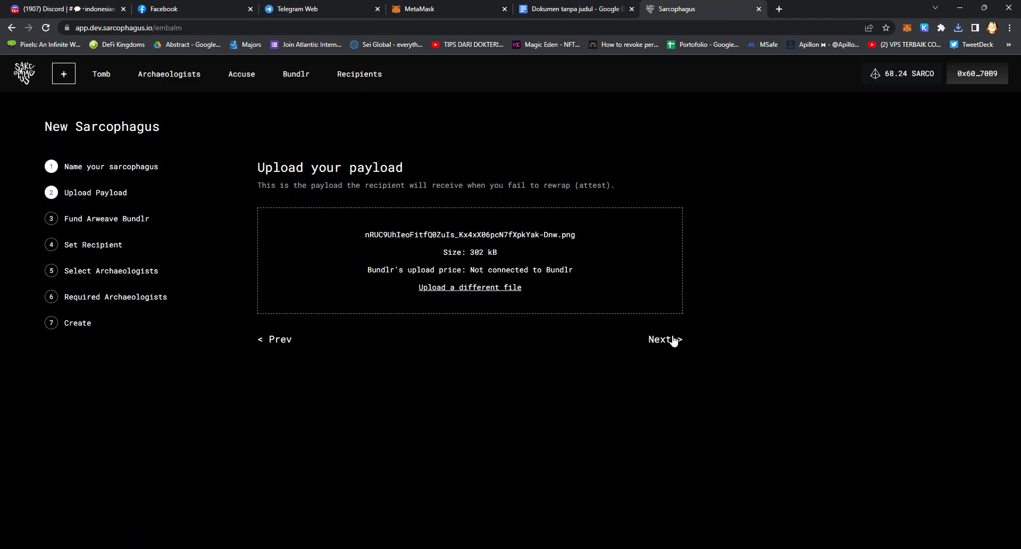
click(665, 340)
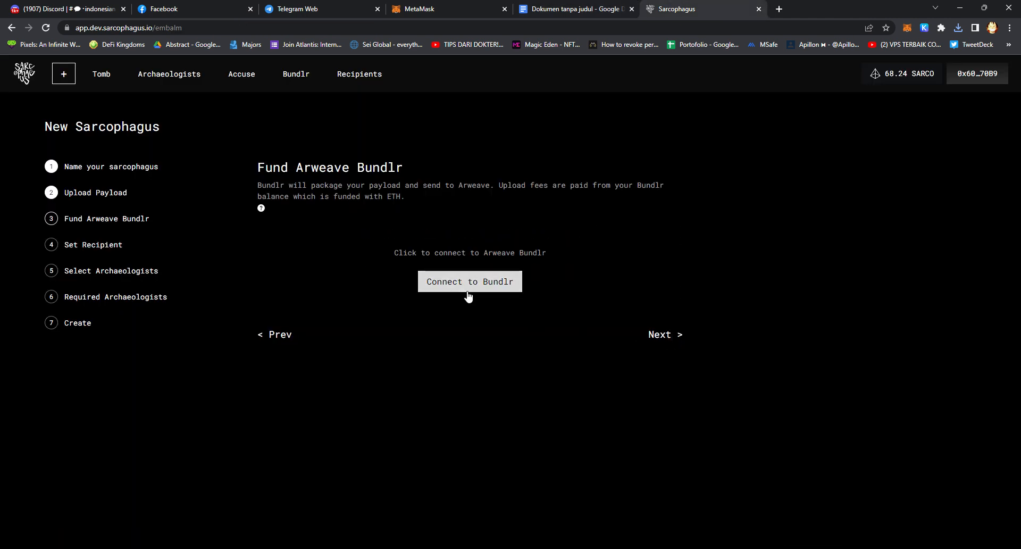
Connect to Bundlr and enter a 0.01 funding amount.
click(576, 9)
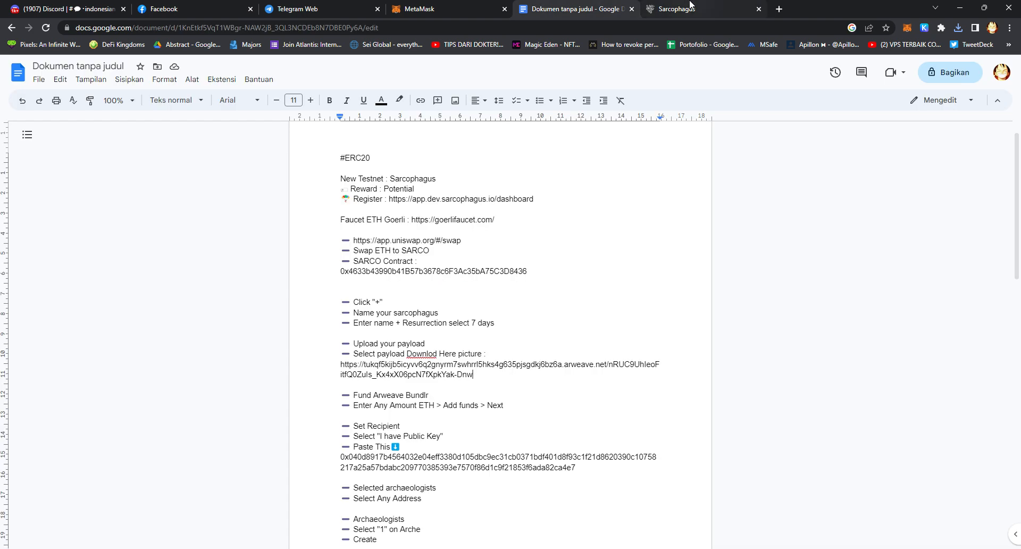
click(692, 9)
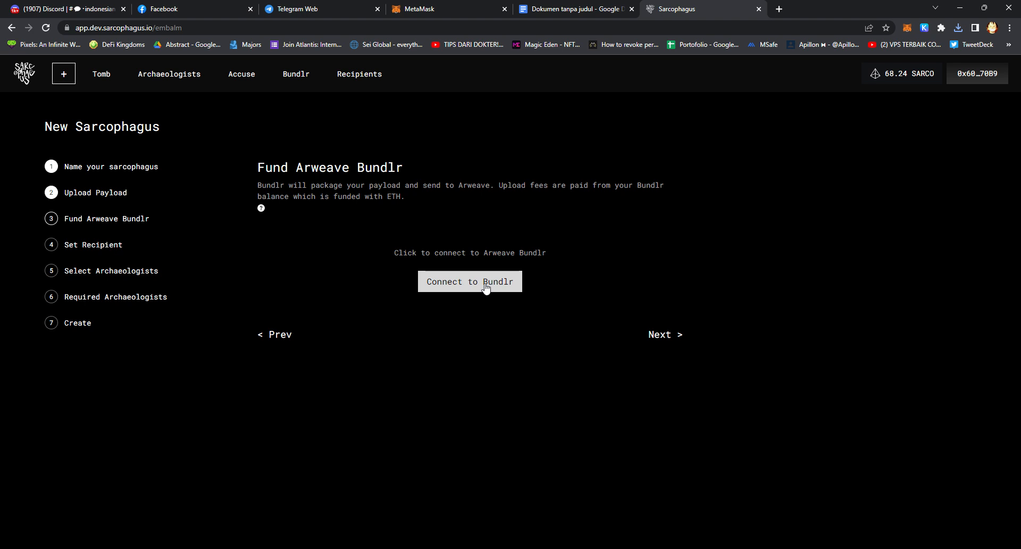
click(470, 282)
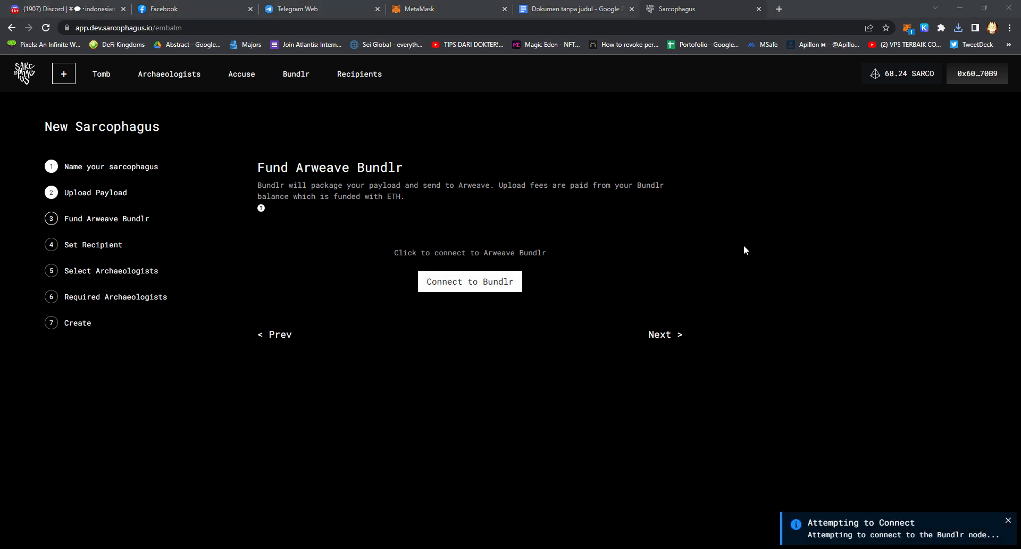
mouse_move(979, 315)
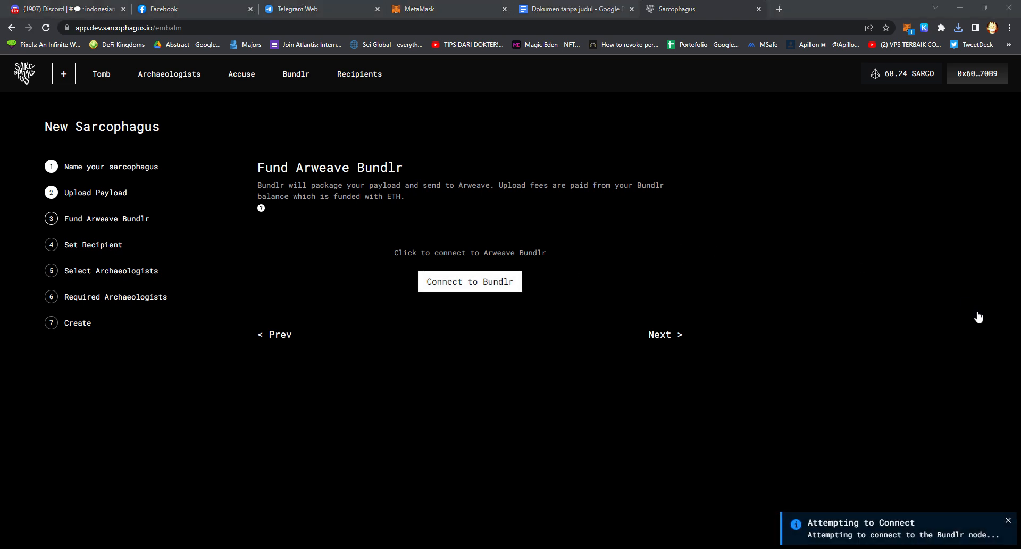
click(470, 281)
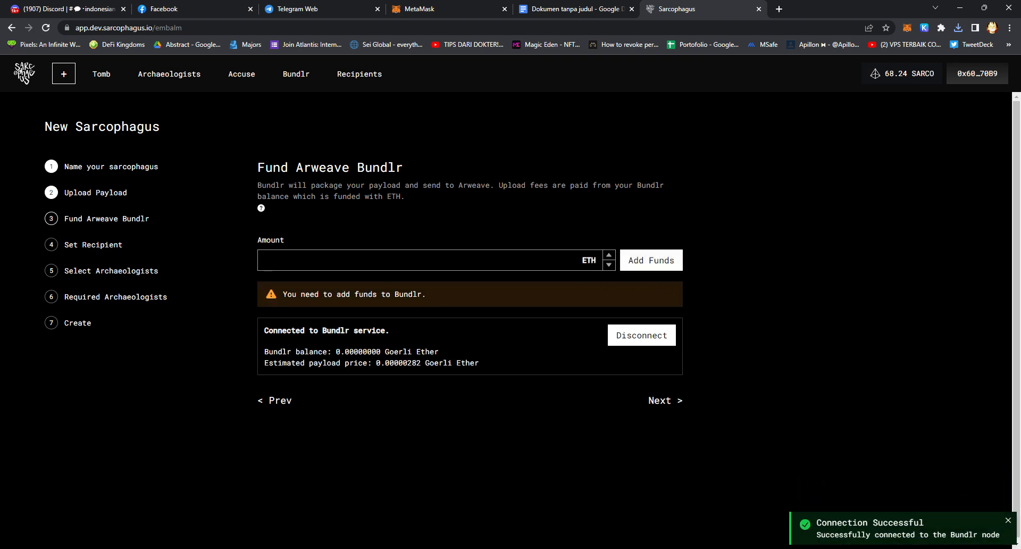
text(0.01)
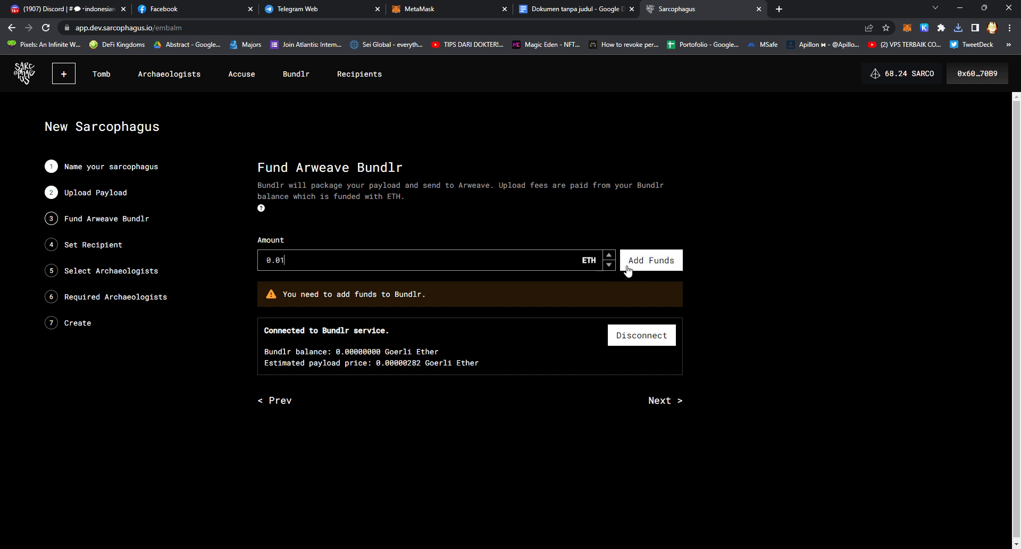
Send the 0.01 ETH Bundlr funding and confirm it in MetaMask.
click(651, 260)
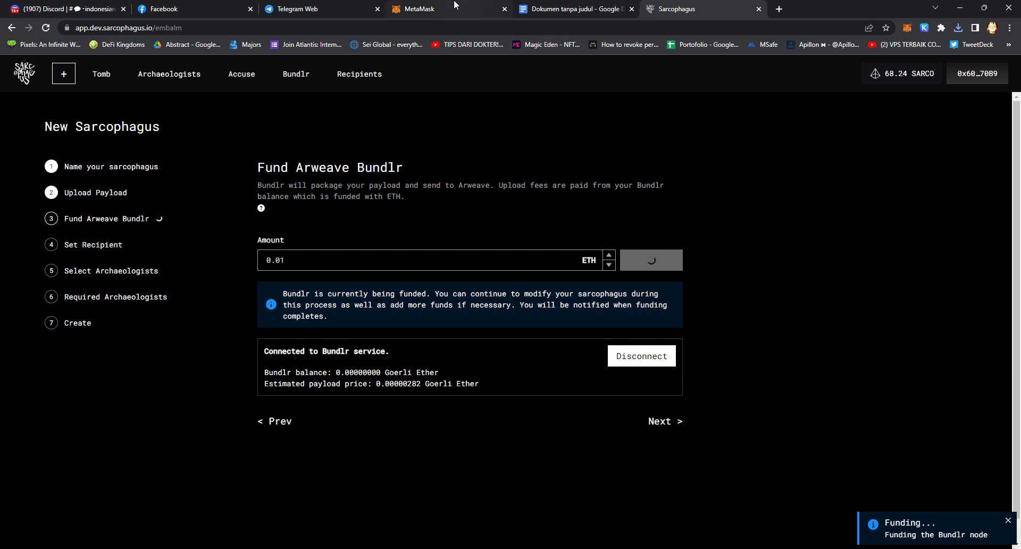
click(420, 9)
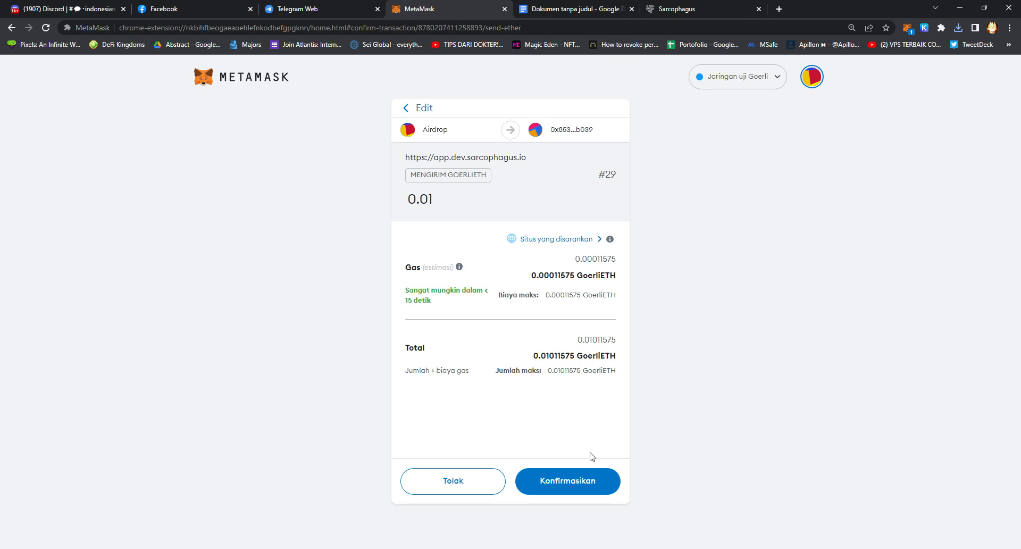
click(567, 481)
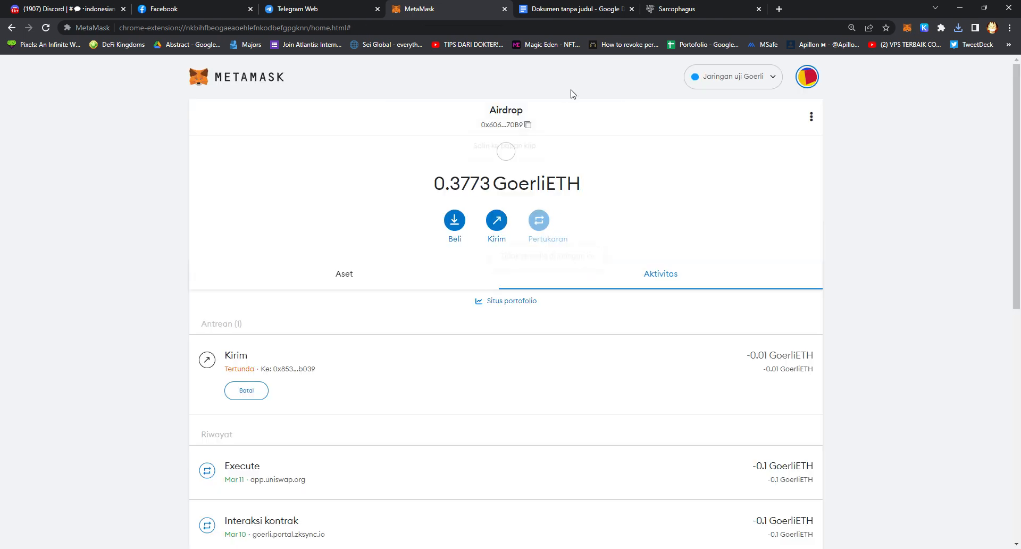
click(685, 9)
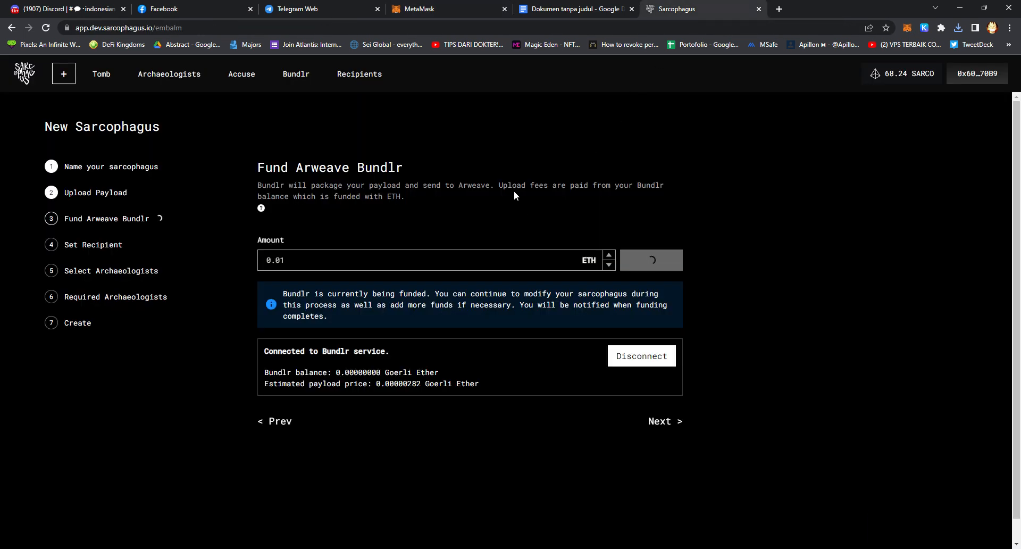
mouse_move(491, 208)
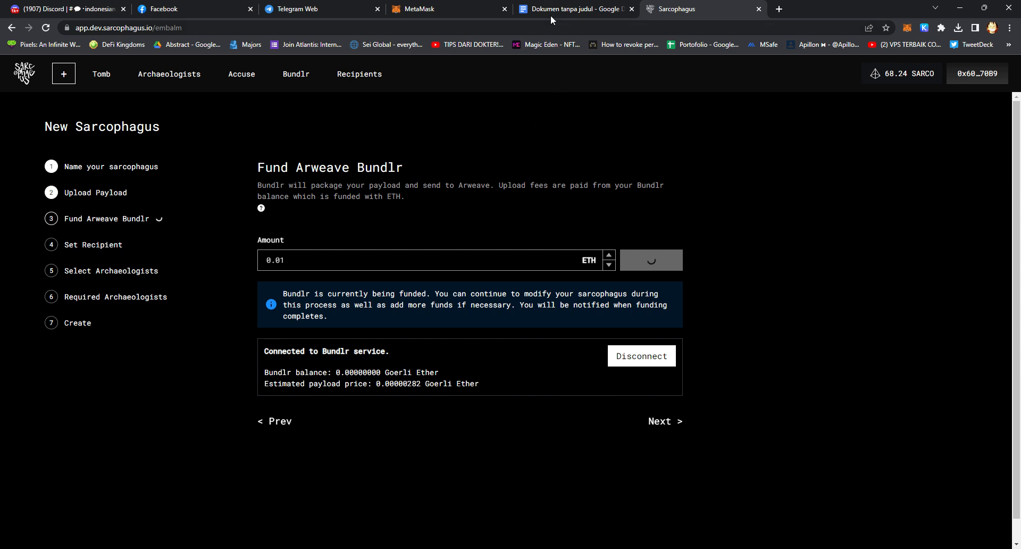
click(575, 9)
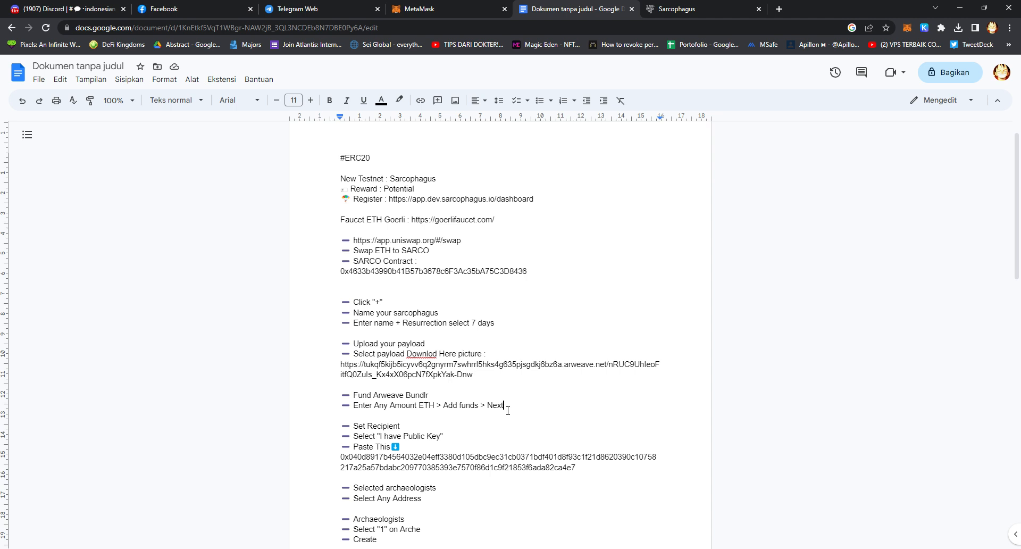
Review the Bundlr funding notes, then check MetaMask for the completed 0.01 GoerliETH send.
double_click(496, 406)
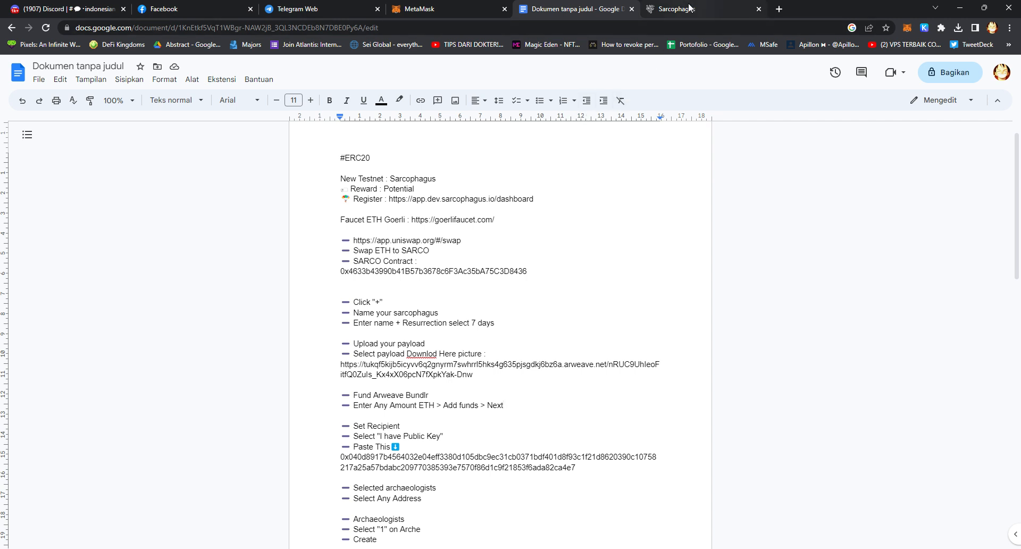
click(684, 10)
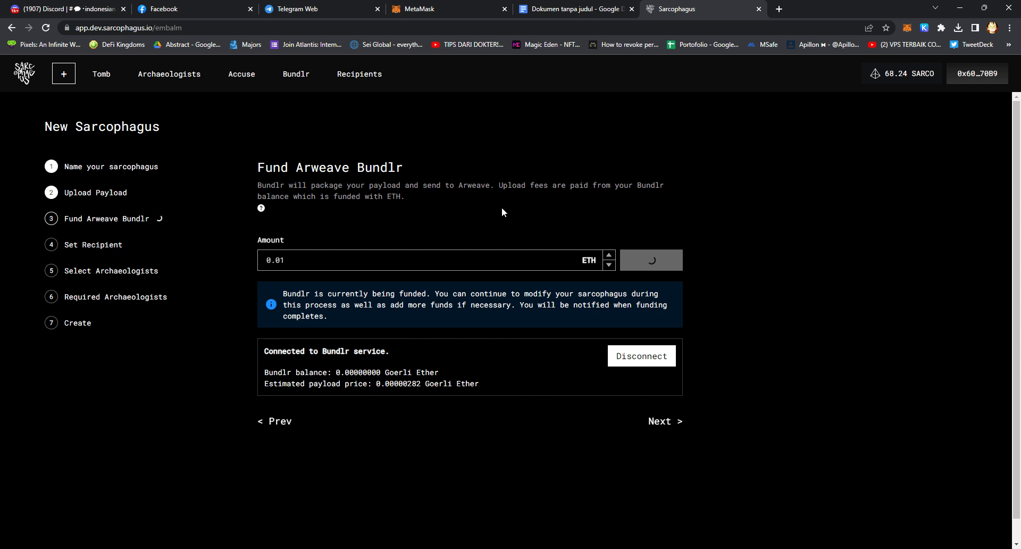
click(420, 8)
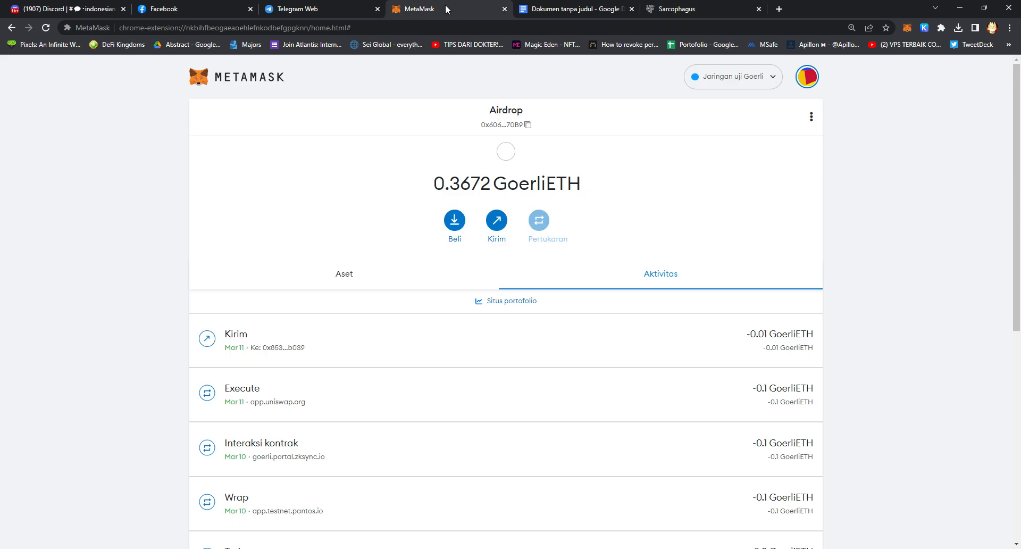
Return to Sarcophagus to see the 0.01 Goerli Ether Bundlr balance confirmed.
click(693, 9)
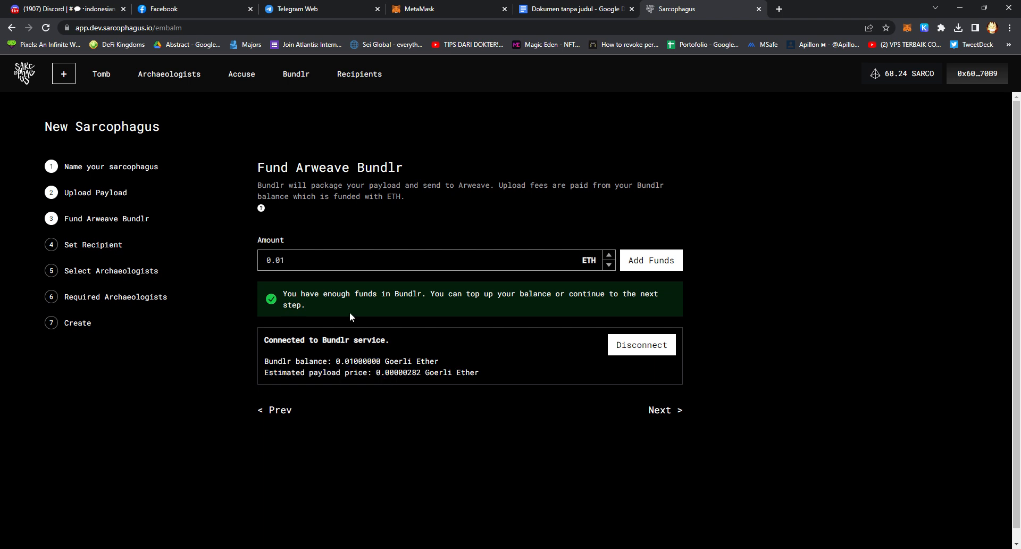
mouse_move(648, 399)
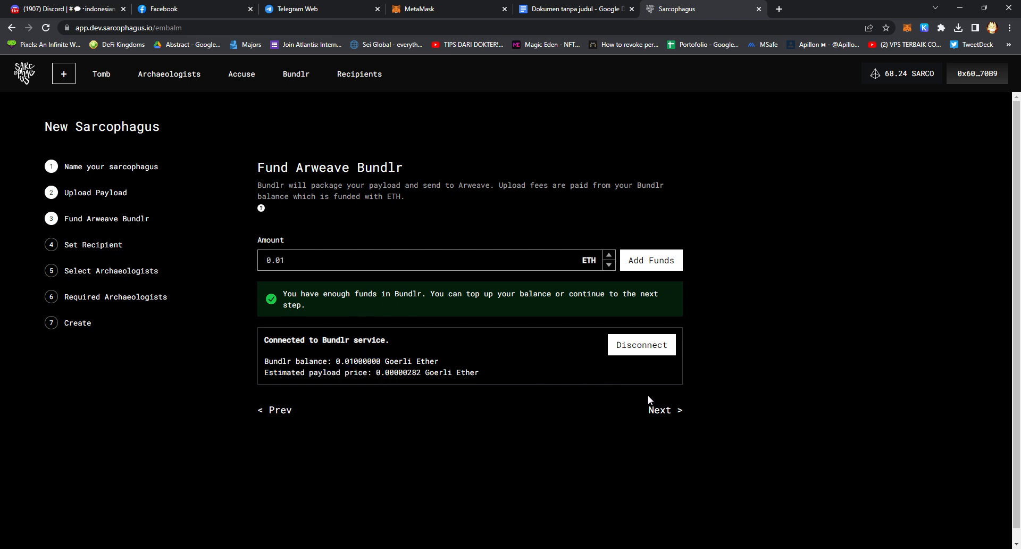
Set the recipient from the pasted public key and advance to the 153-archaeologist list.
click(666, 410)
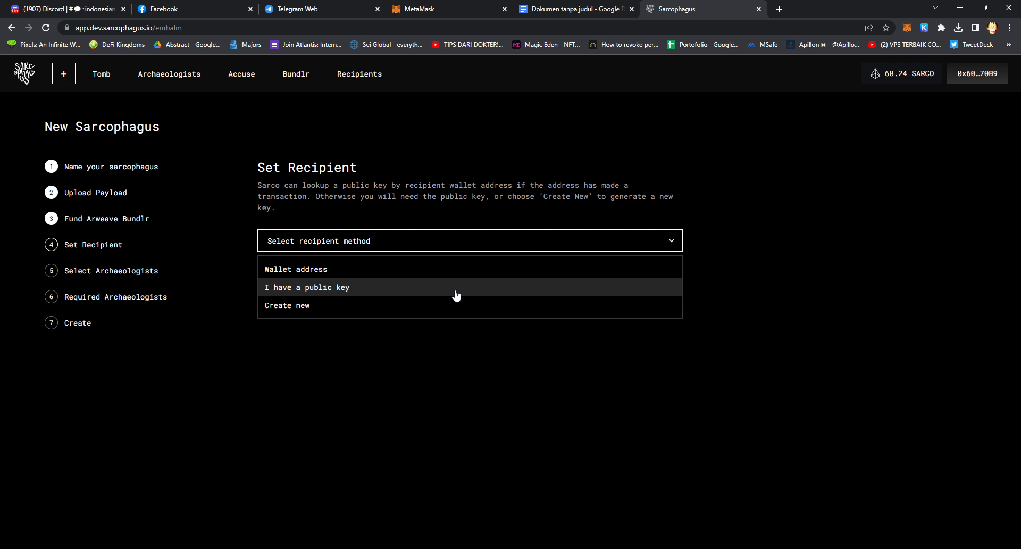
click(575, 9)
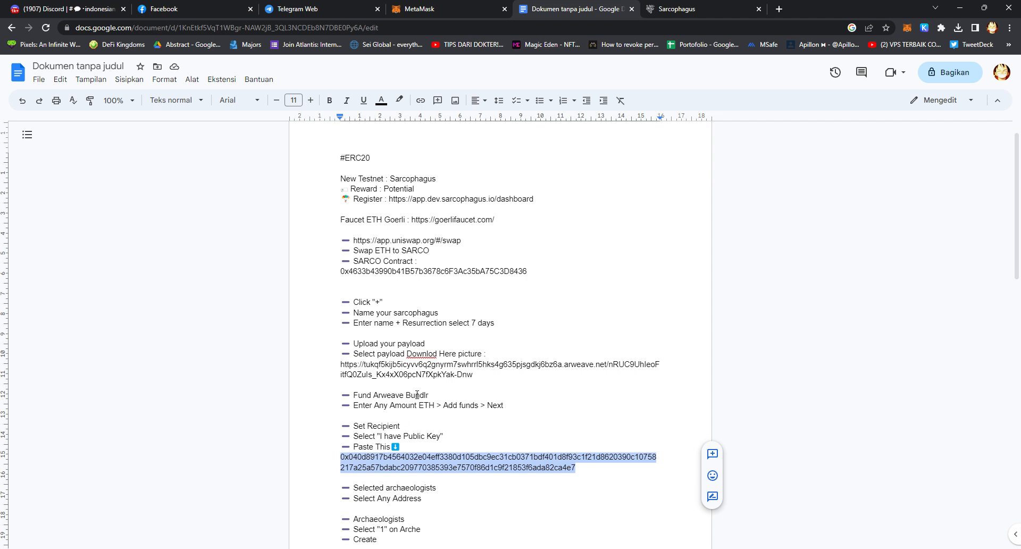
click(687, 9)
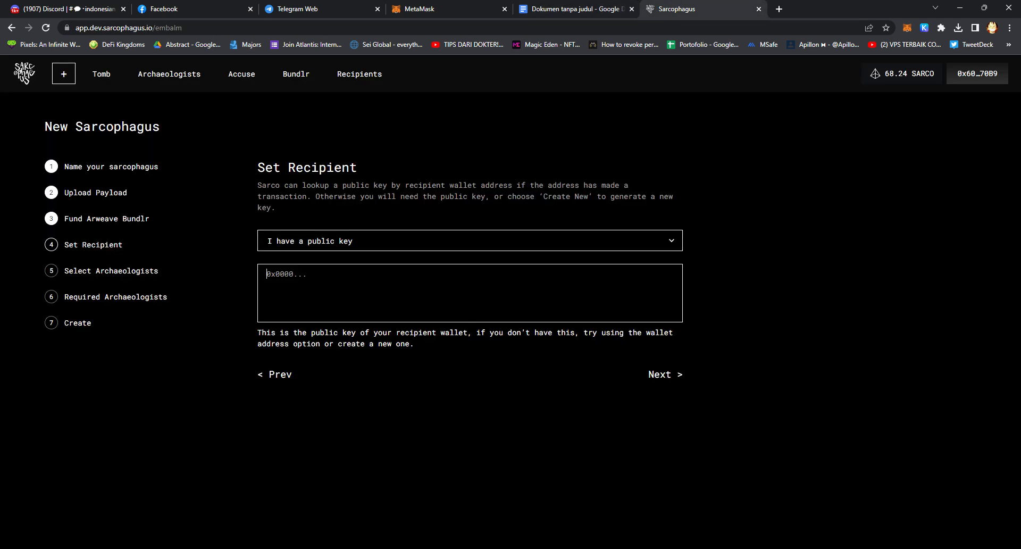
click(665, 374)
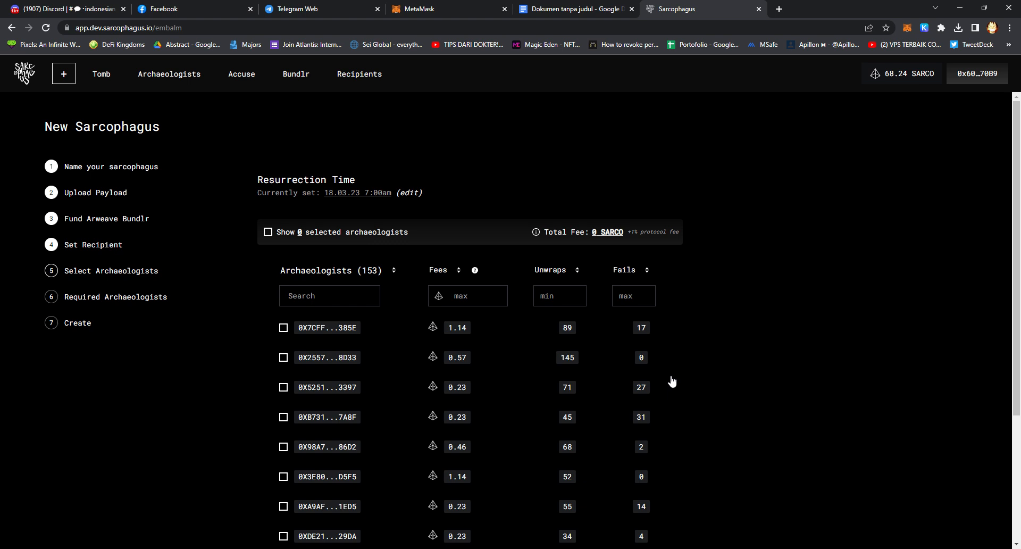
Select the first ten archaeologists for a 4.66 SARCO fee, consulting the notes in between.
click(575, 9)
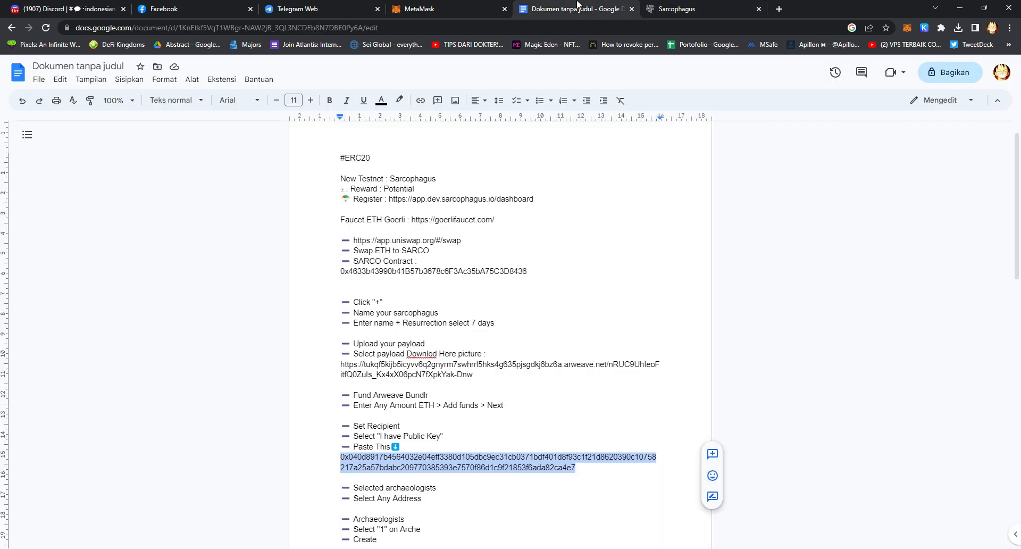
scroll(down, 3)
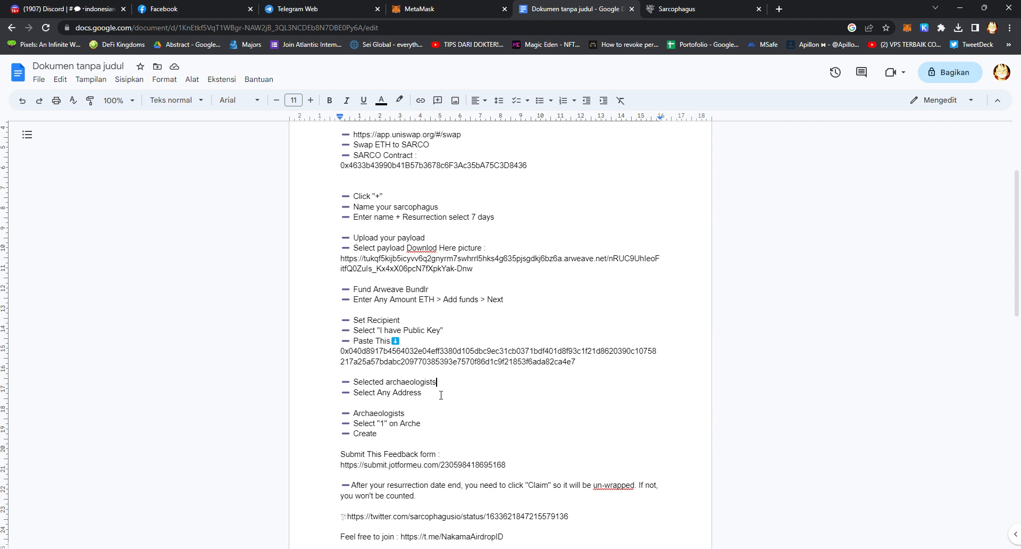
click(693, 9)
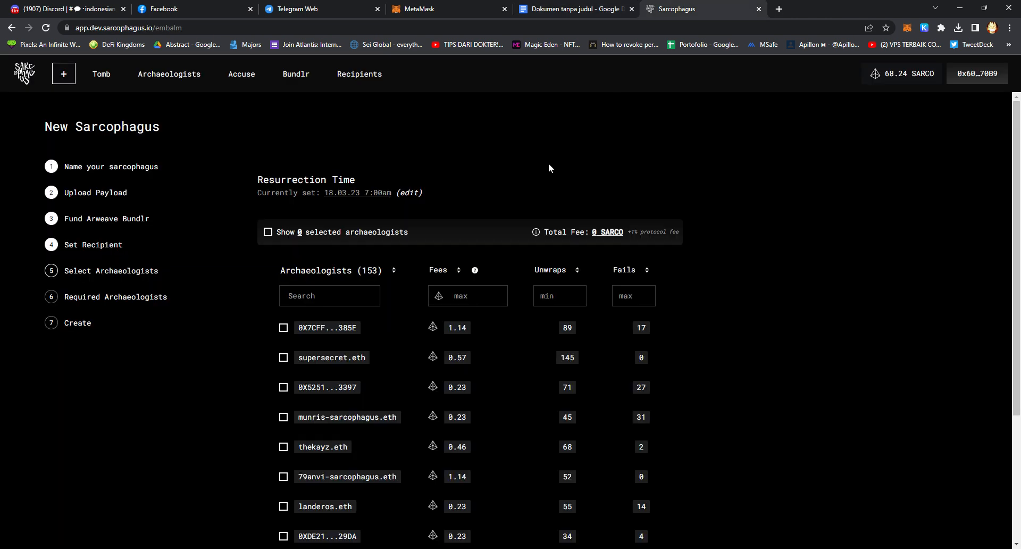
click(283, 327)
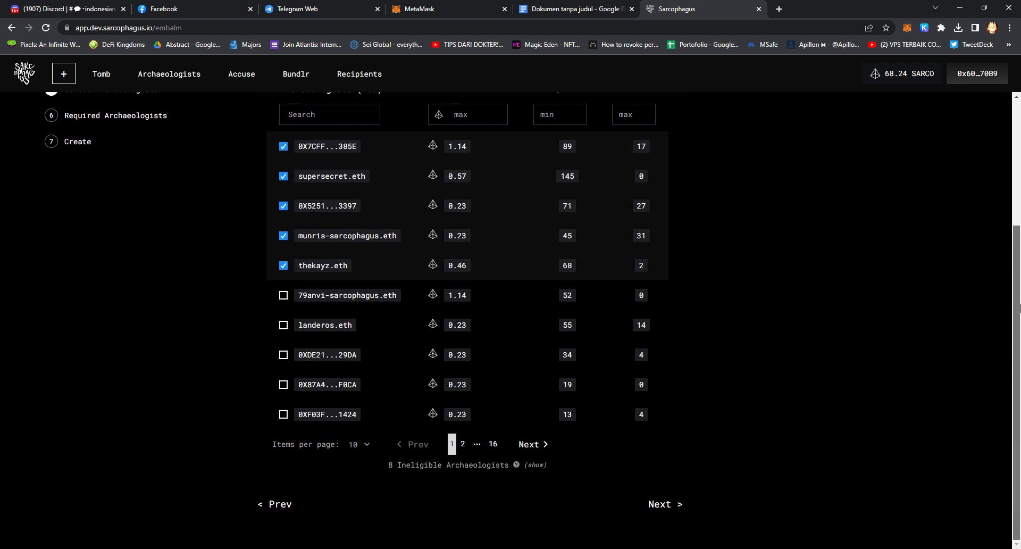
mouse_move(342, 317)
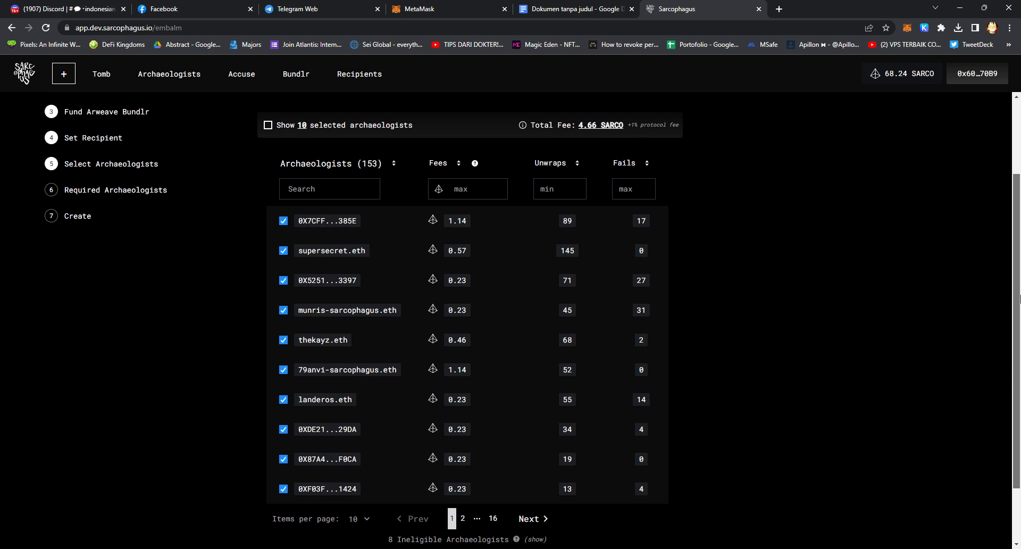
scroll(down, 3)
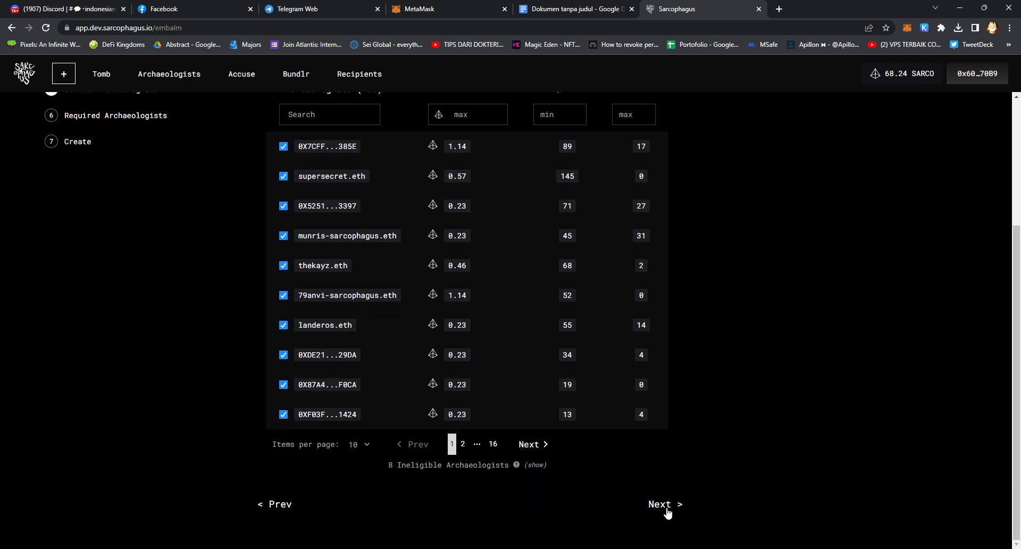
click(575, 8)
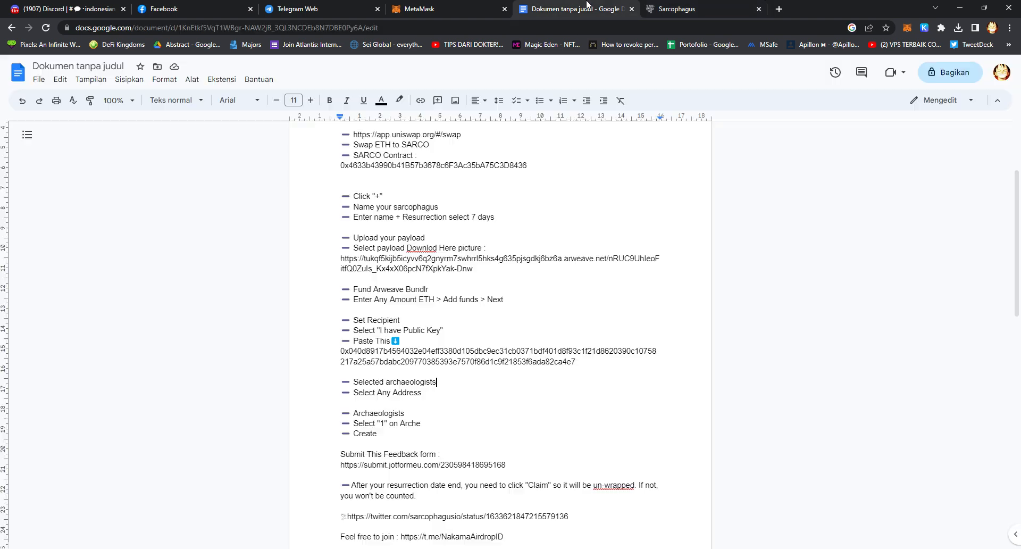
scroll(down, 3)
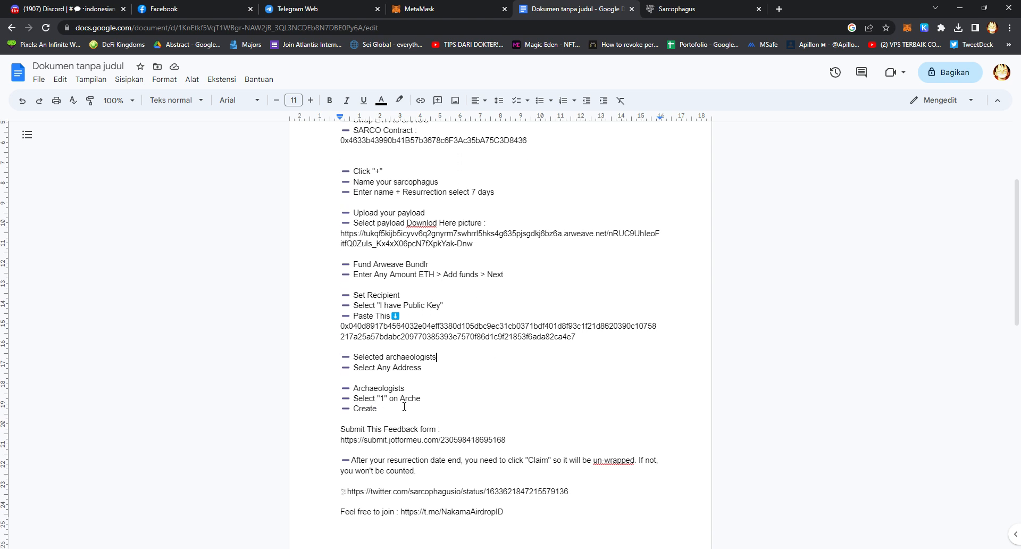
click(687, 10)
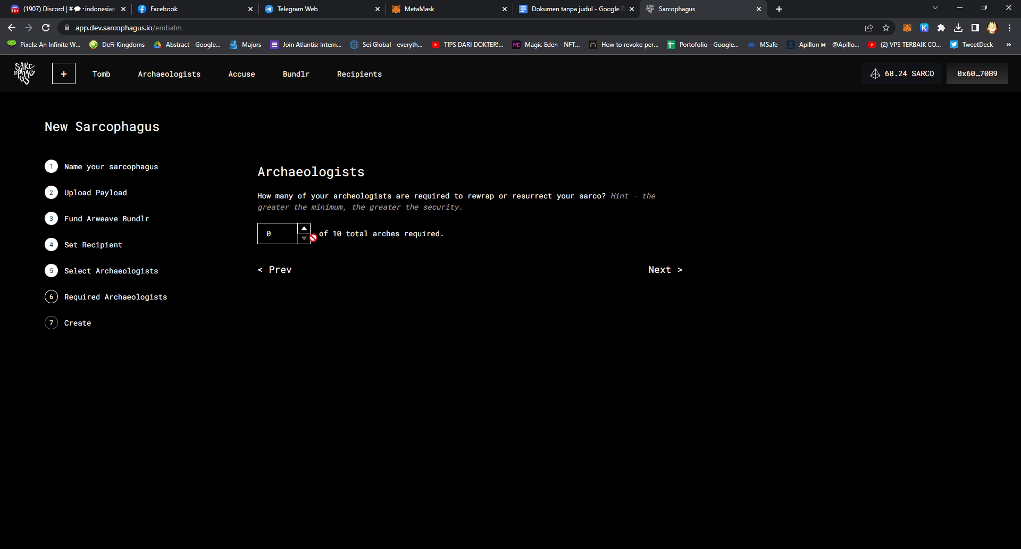
Require 1 of 10 archaeologists and scroll through the Nakama Airdrop creation summary.
click(304, 228)
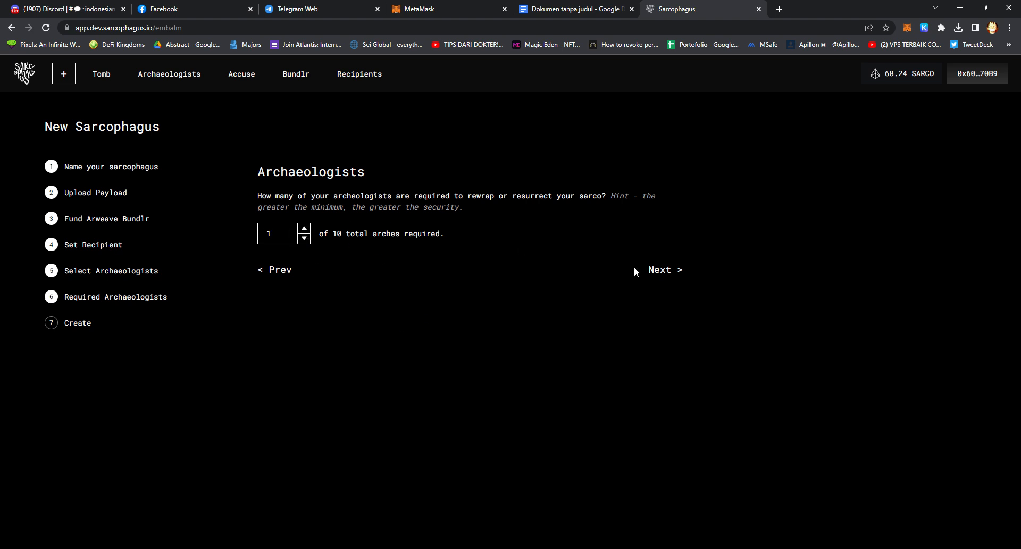
click(664, 269)
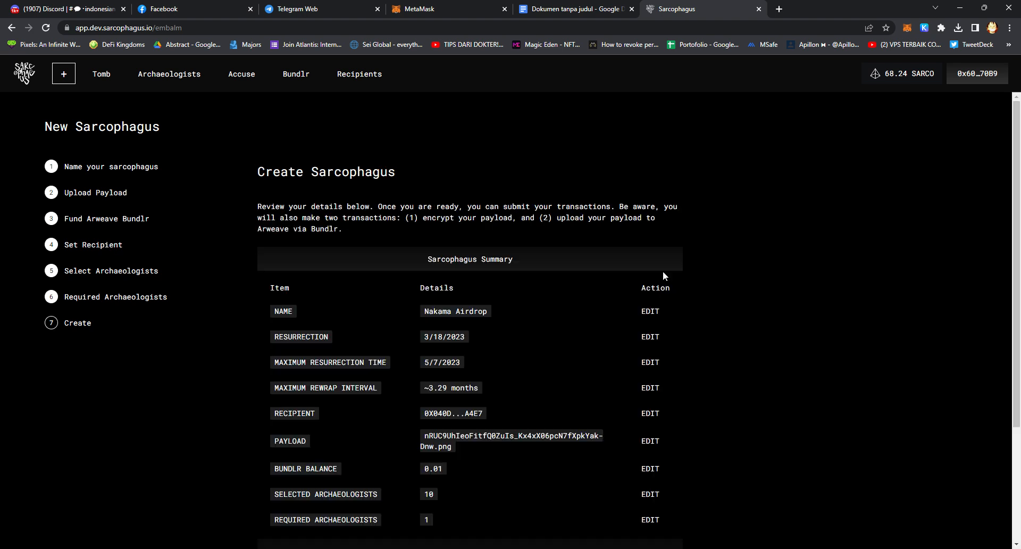
scroll(down, 3)
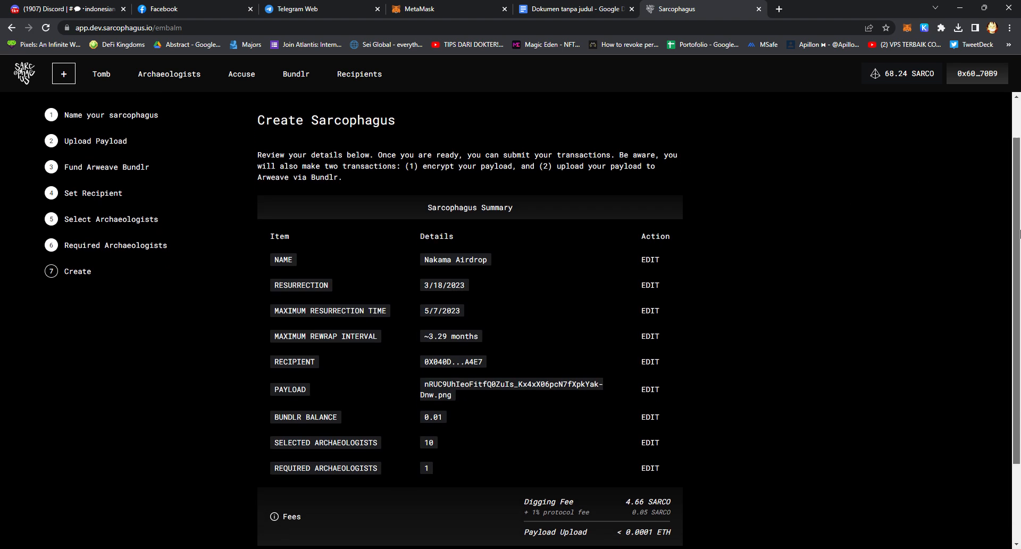
scroll(down, 3)
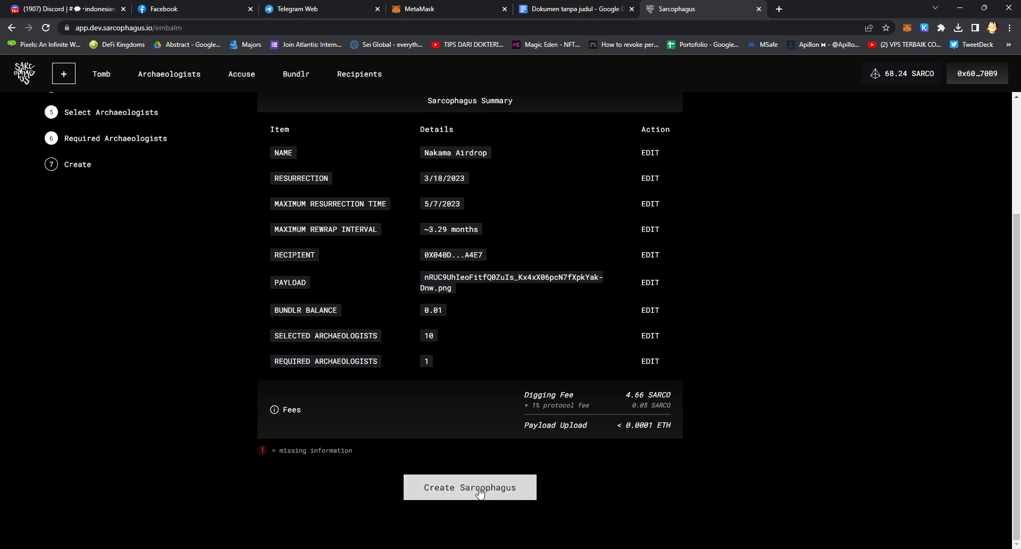
Start creating the Nakama Airdrop sarcophagus, check the notes, and bring up MetaMask's SARCO request.
click(470, 487)
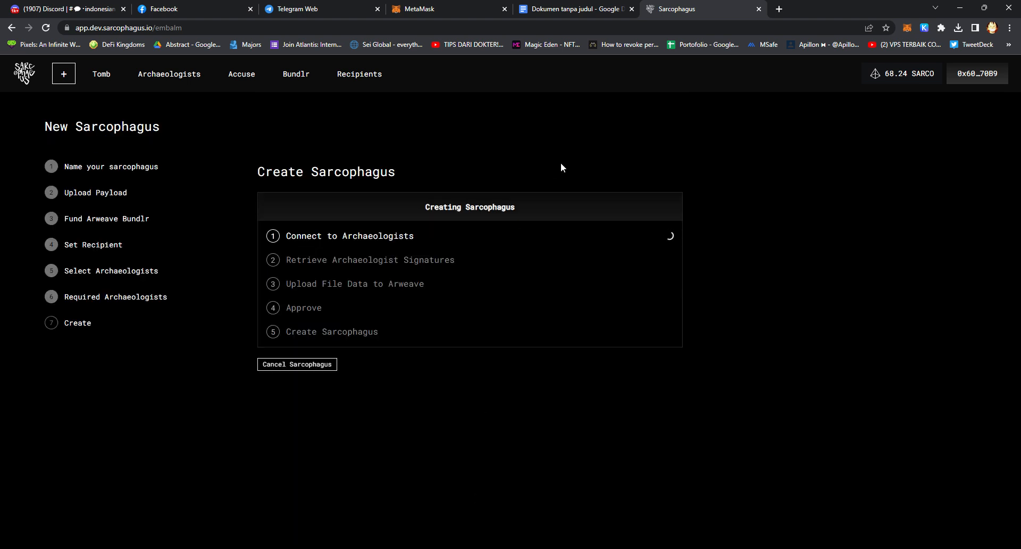
mouse_move(599, 99)
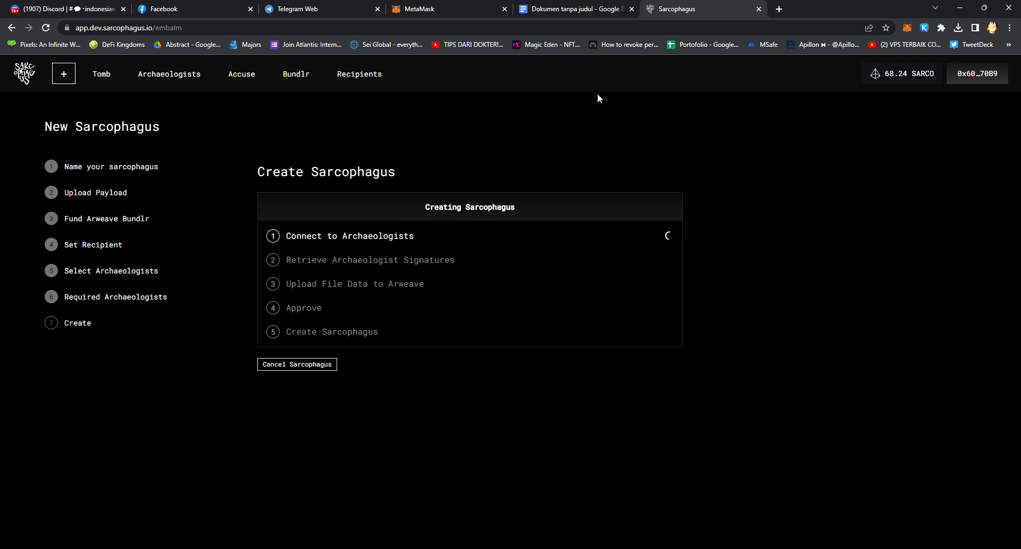
mouse_move(563, 185)
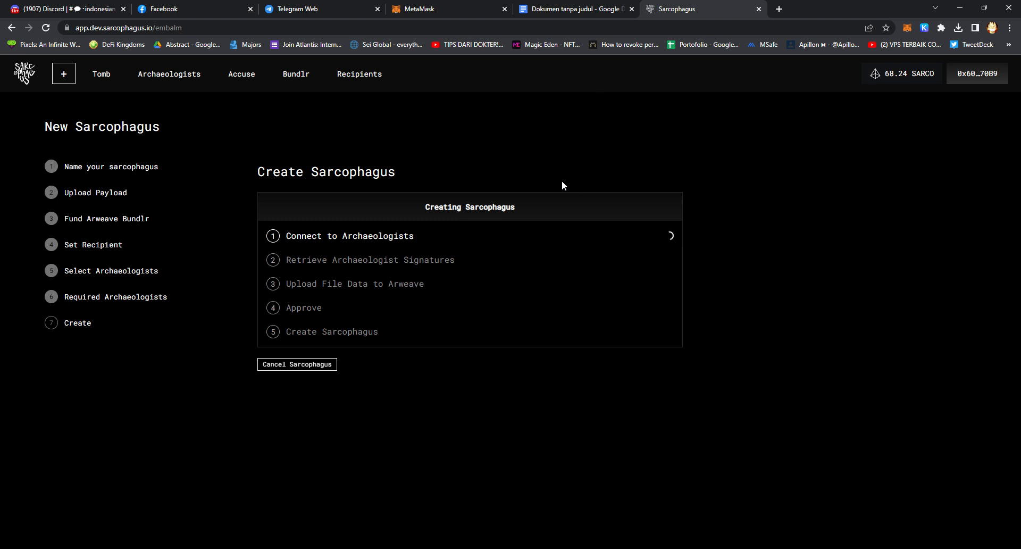
mouse_move(556, 216)
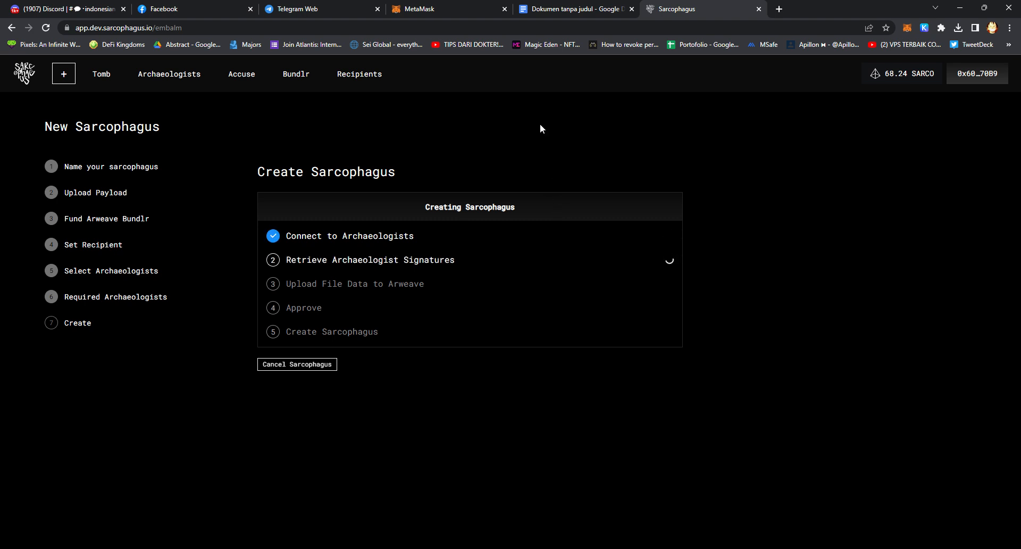
click(575, 9)
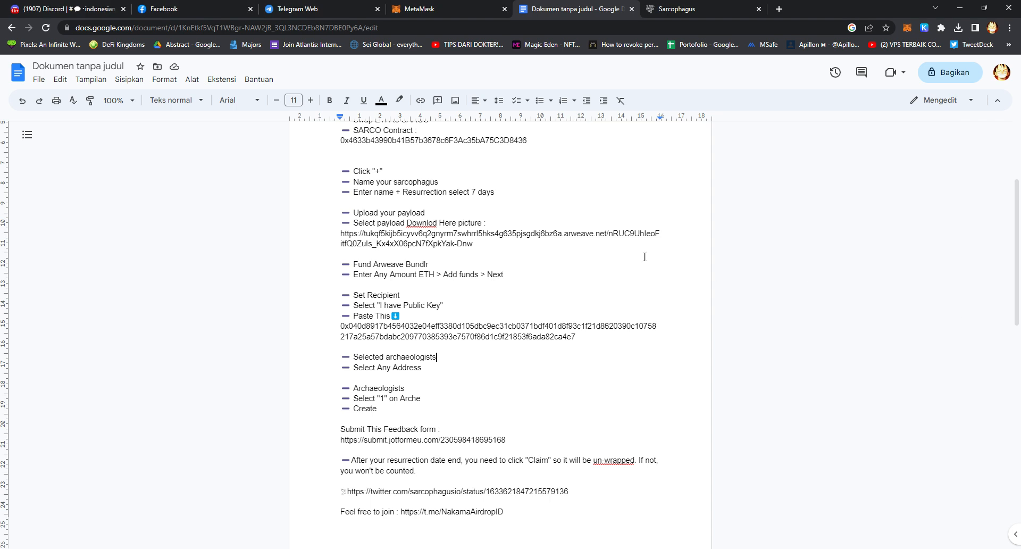
click(688, 9)
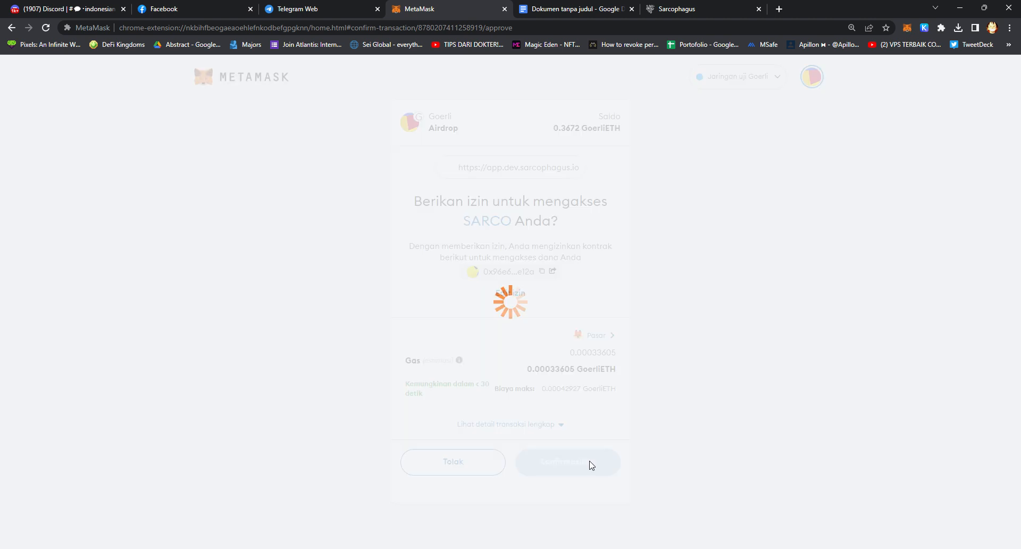
Approve the SARCO spending permission in MetaMask and review the notes.
click(567, 462)
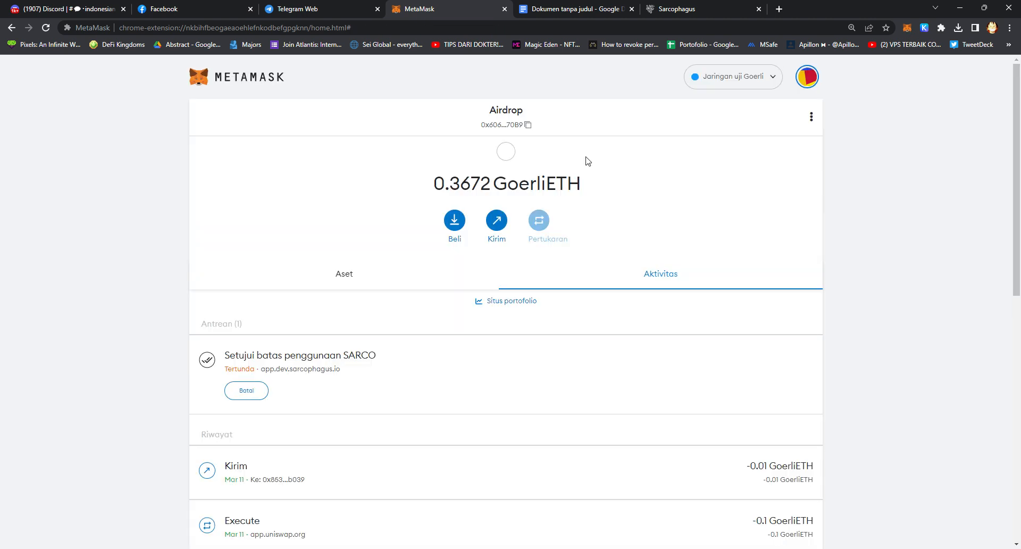
click(578, 8)
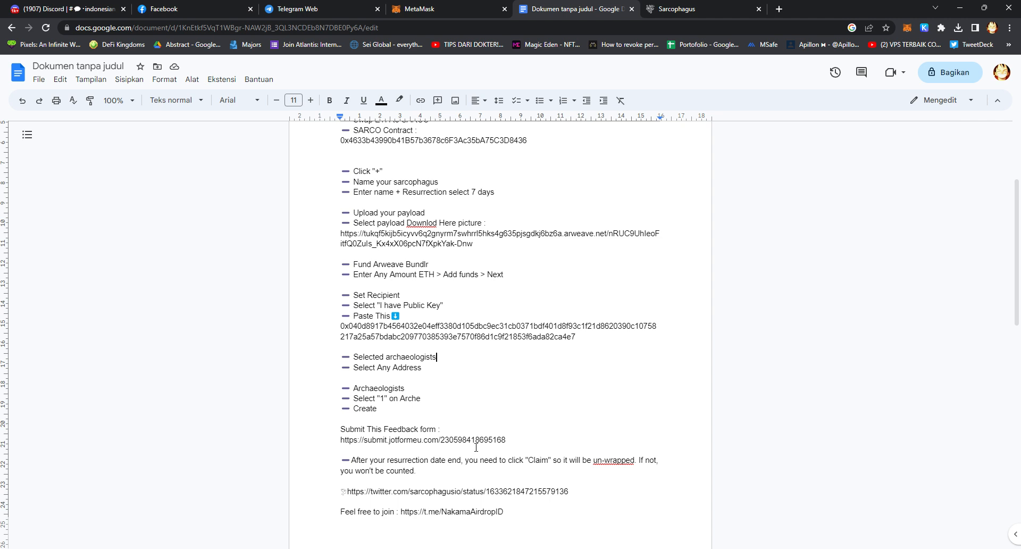
mouse_move(575, 200)
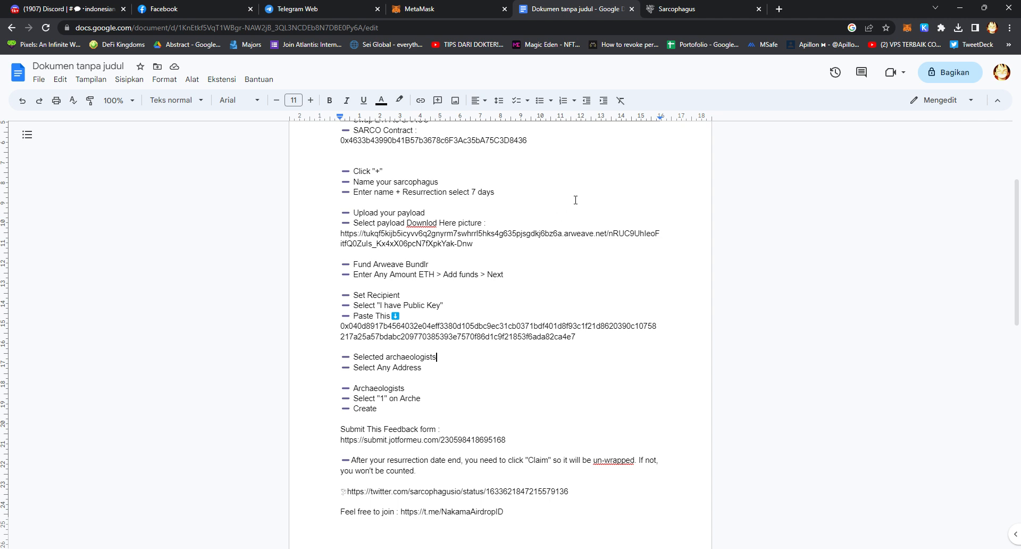
click(680, 9)
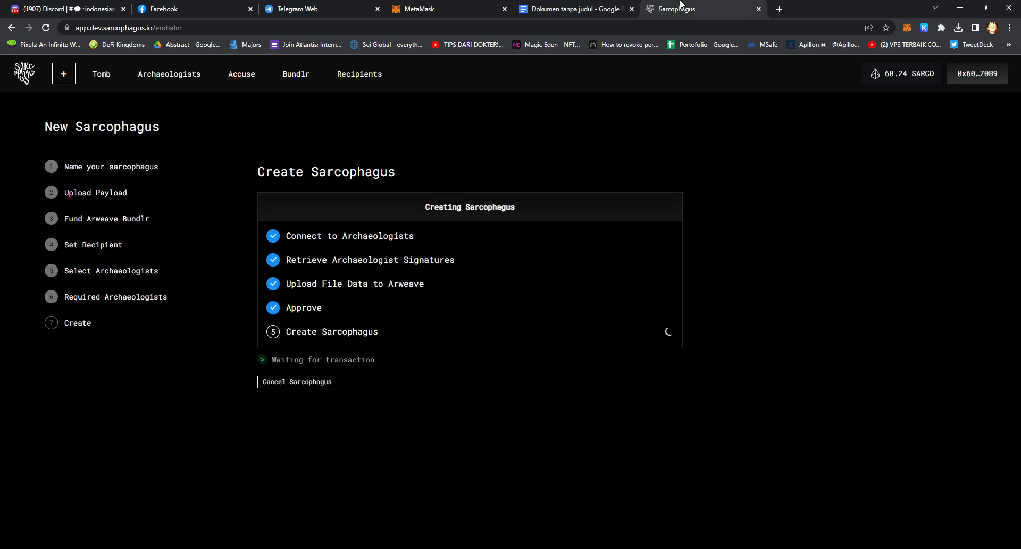
Confirm the sarcophagus creation contract transaction and return to the Sarcophagus app.
click(425, 9)
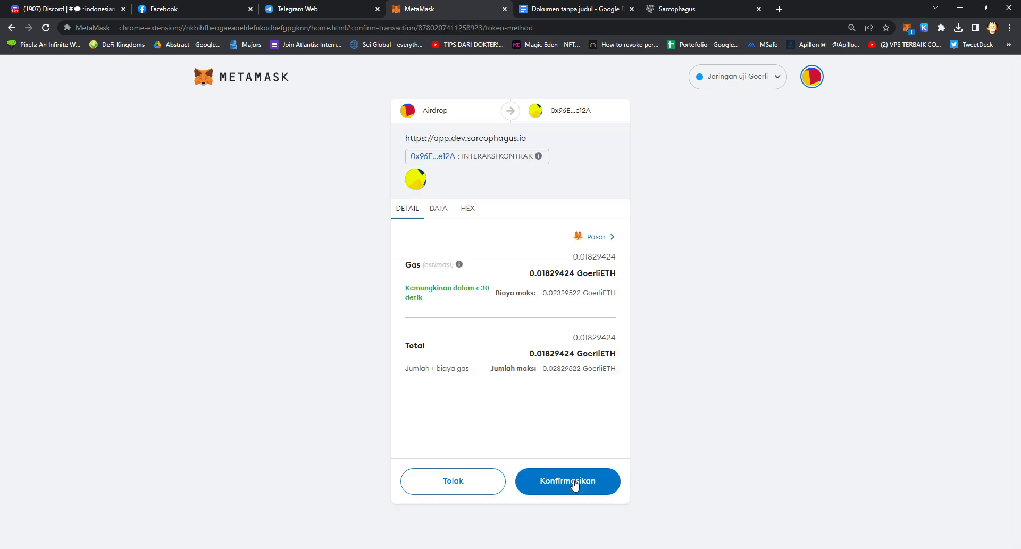
click(567, 481)
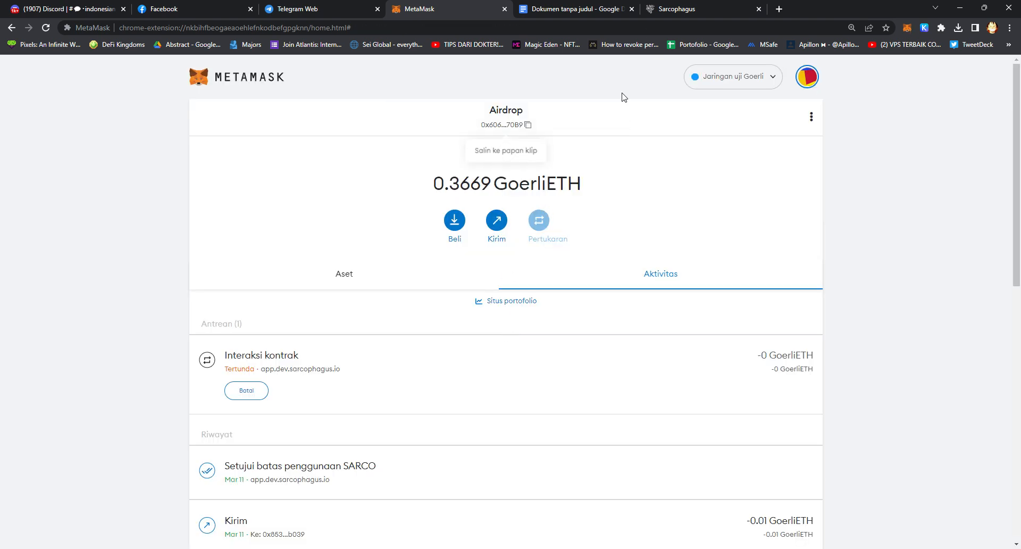
click(677, 9)
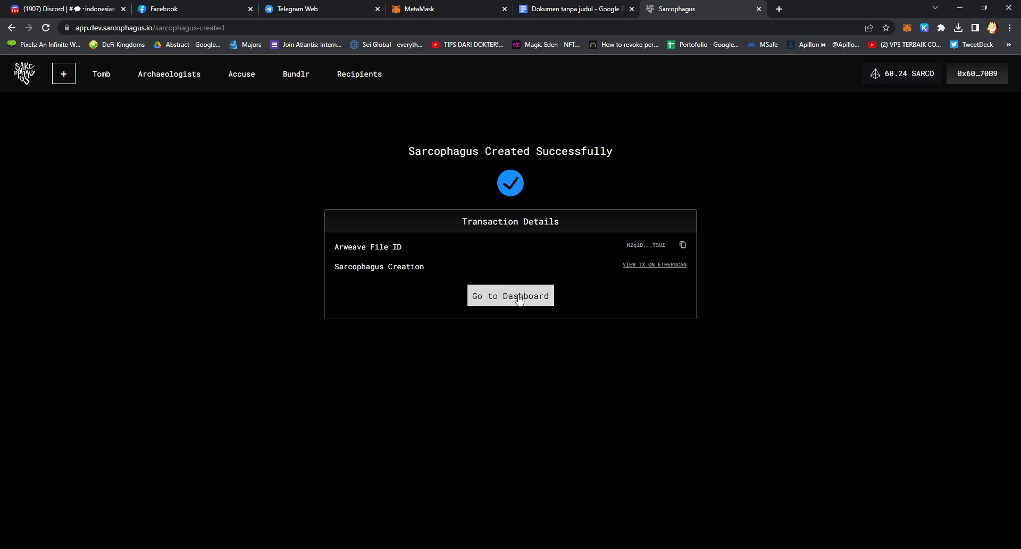
Open the dashboard listing active Nakama Airdrop, glance at Claim Sarcophagi, then return to the guide.
click(511, 295)
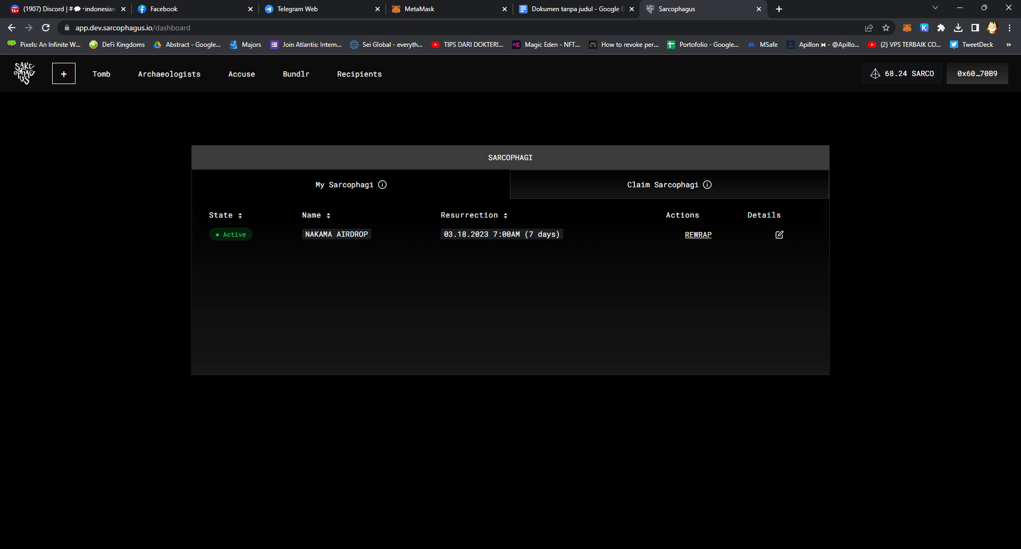
double_click(543, 234)
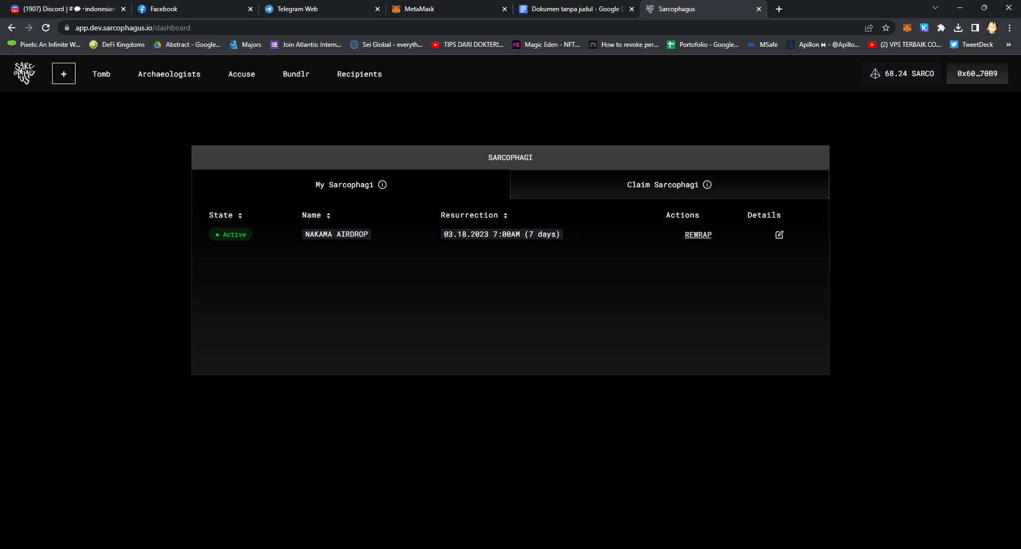
mouse_move(564, 239)
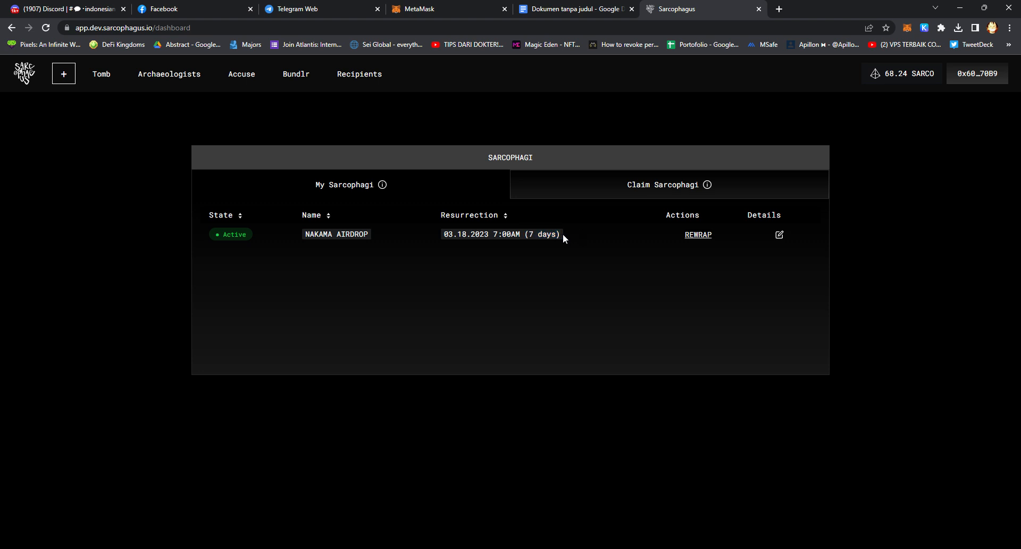
click(663, 185)
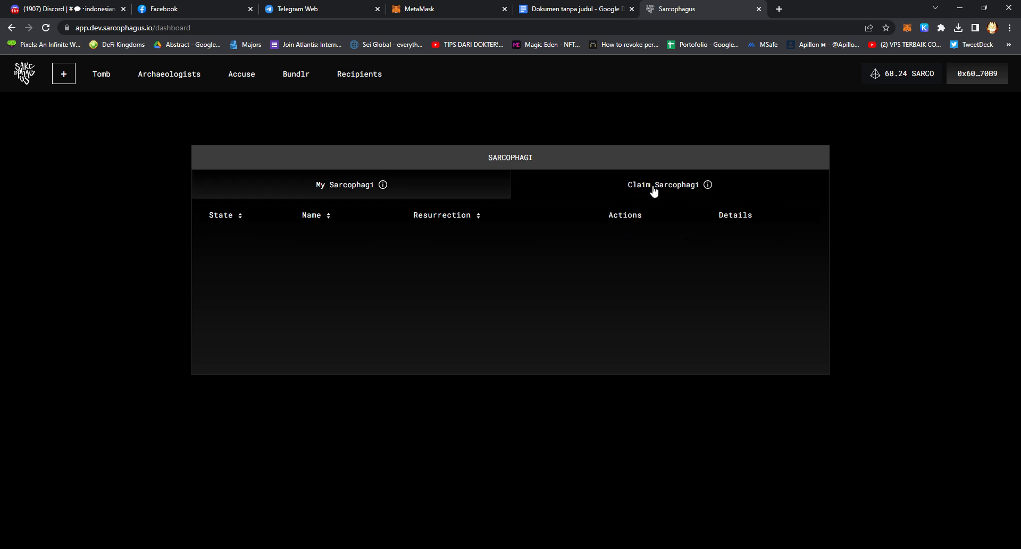
click(345, 184)
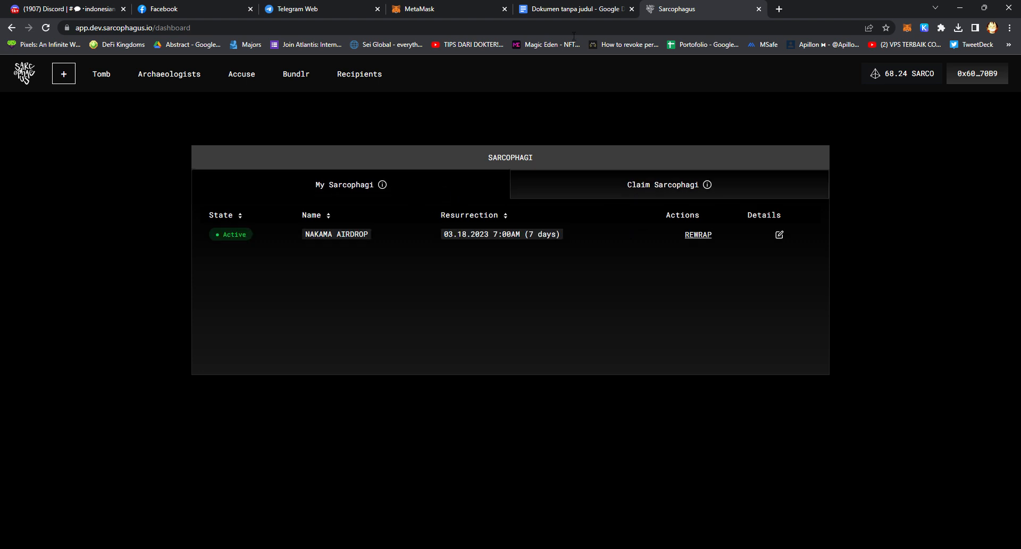
click(577, 9)
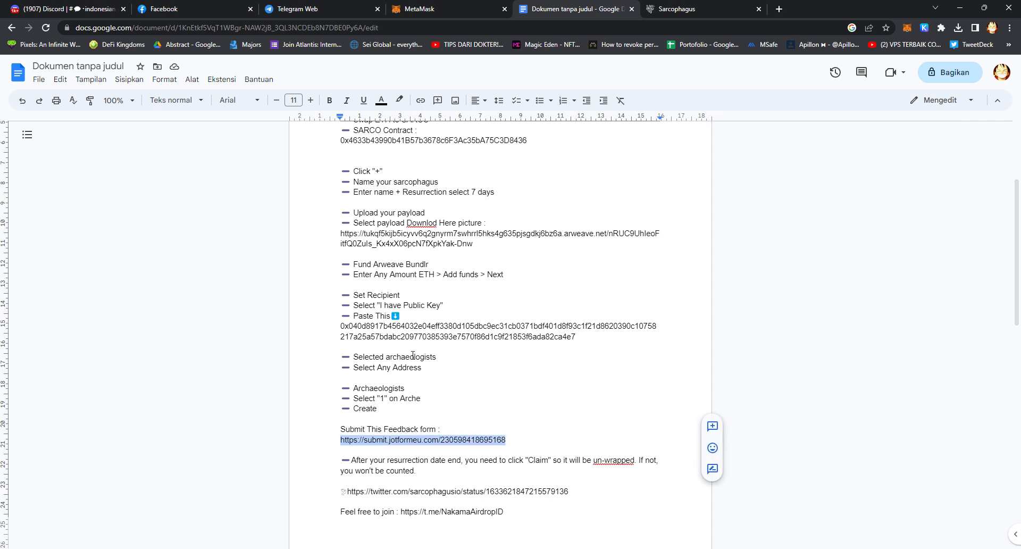
mouse_move(779, 31)
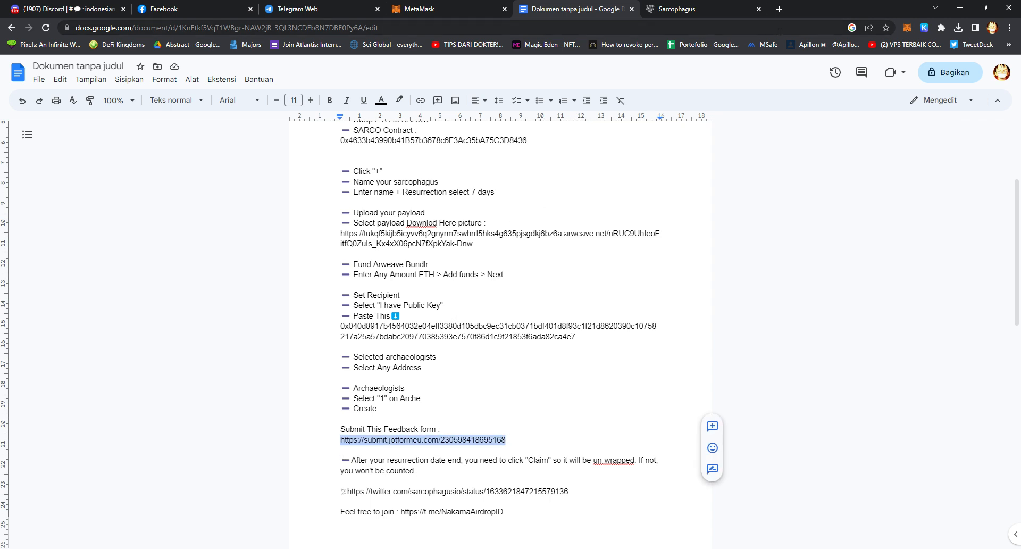
Open the submit.jotformeu.com Sarcophagus V2 Testnet feedback form from the guide.
click(785, 9)
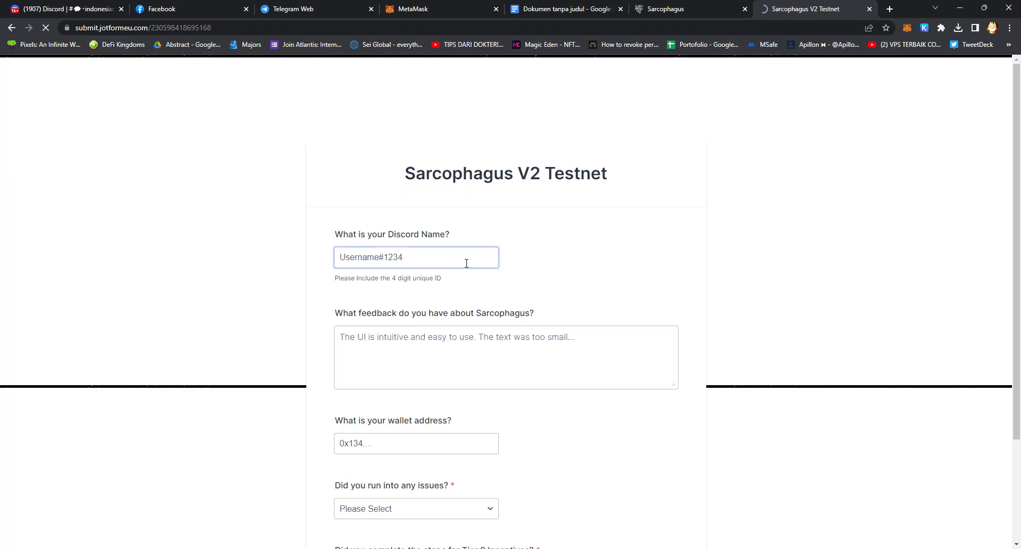
Enter Discord name 'armando' and begin feedback about the smooth UI and fast transactions.
text(armandomarais#5974)
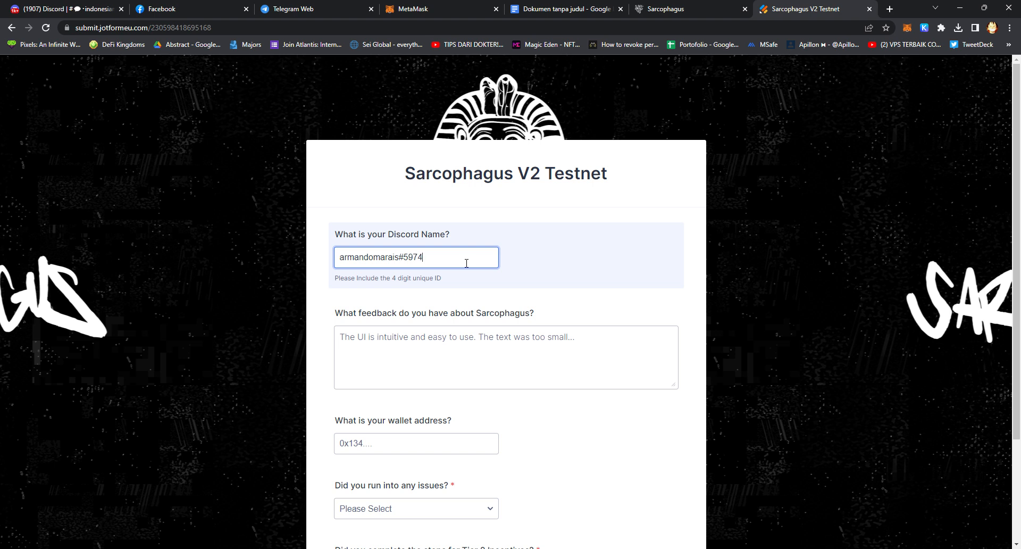
click(516, 357)
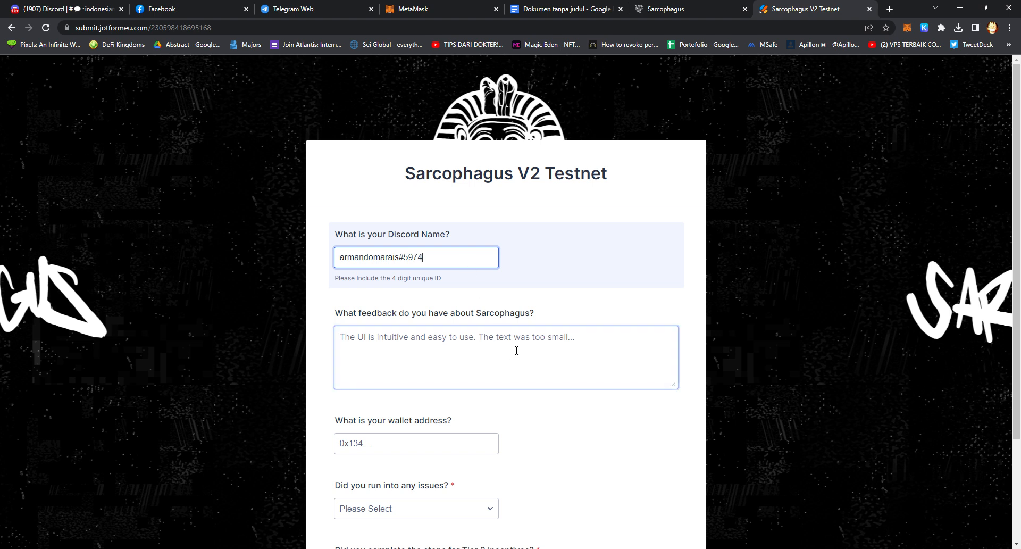
click(506, 357)
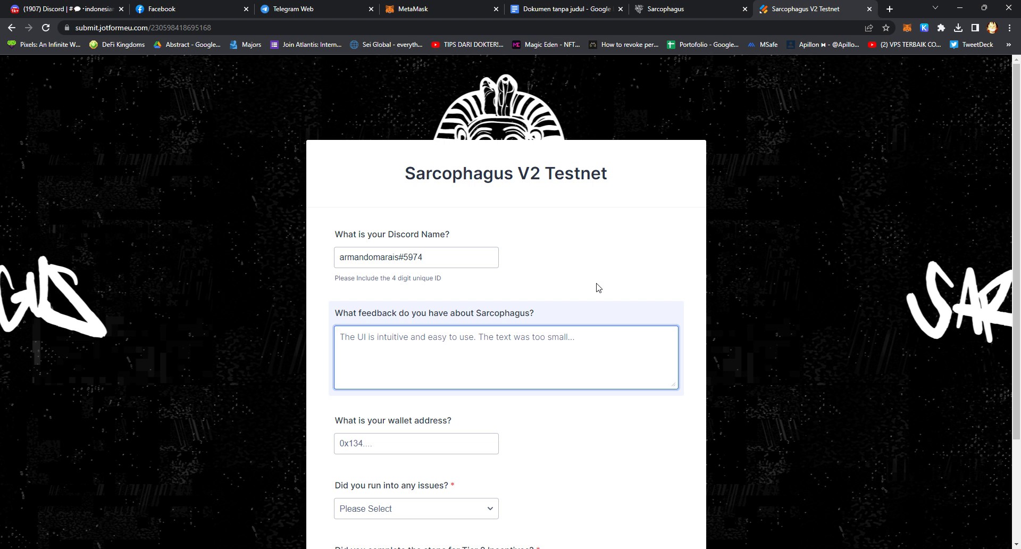
text(-)
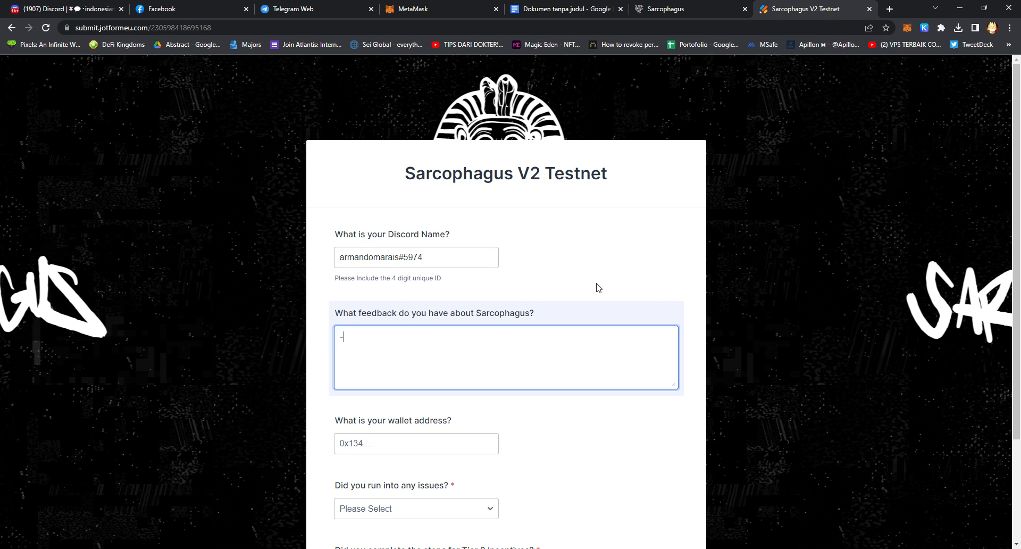
text(UI so smoo)
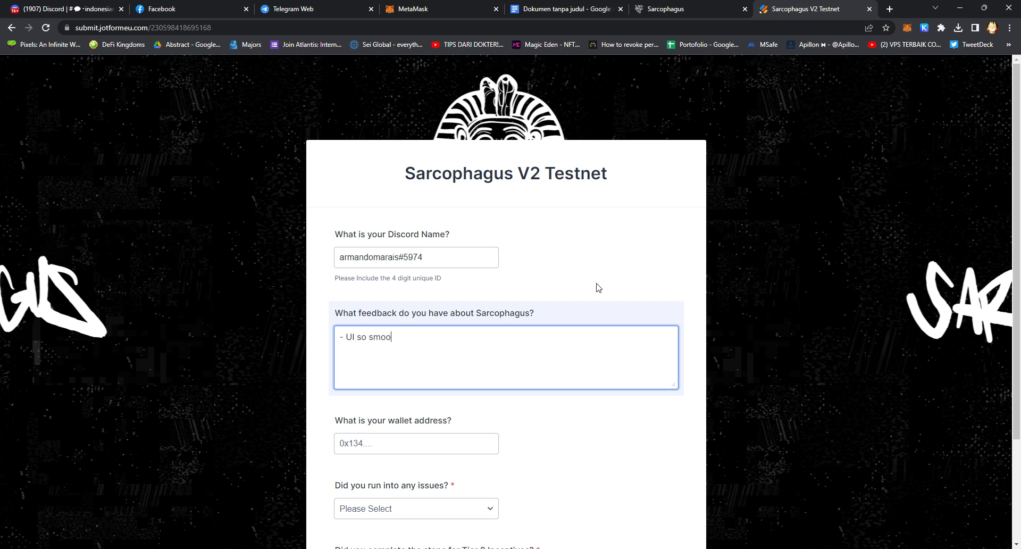
text(th)
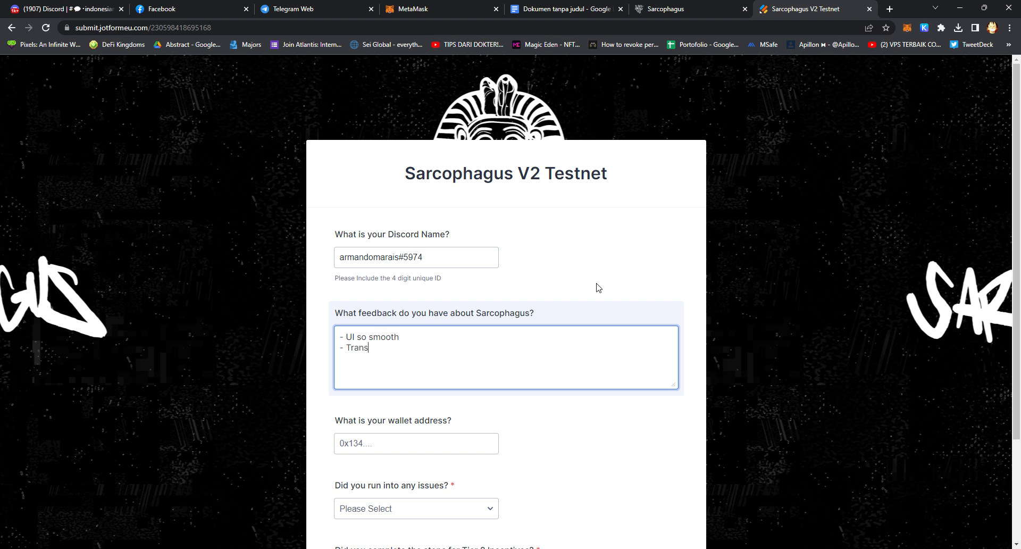
text(action pretty fast)
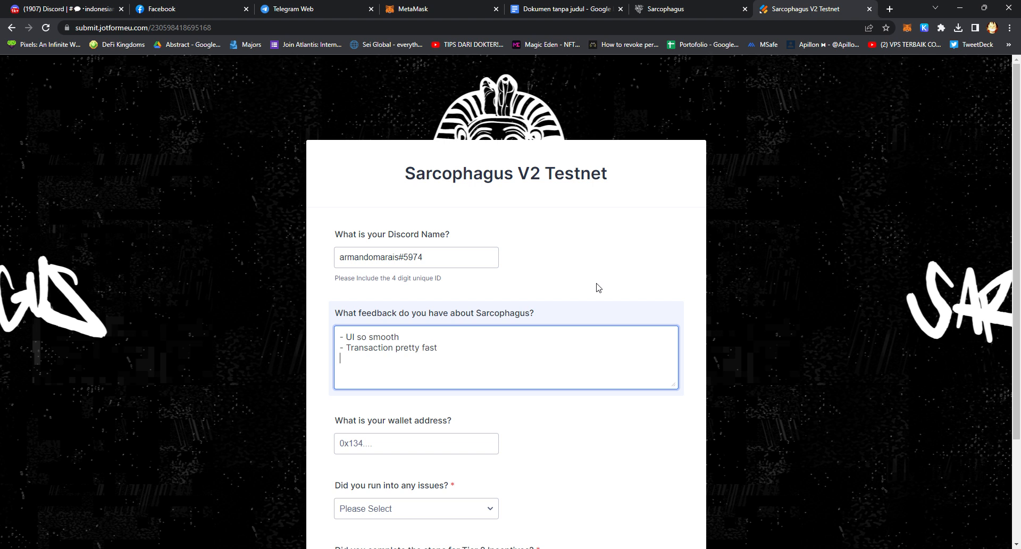
Finish the feedback with 'Can't find any bug' and 'Overall it's great!'.
text(- Can)
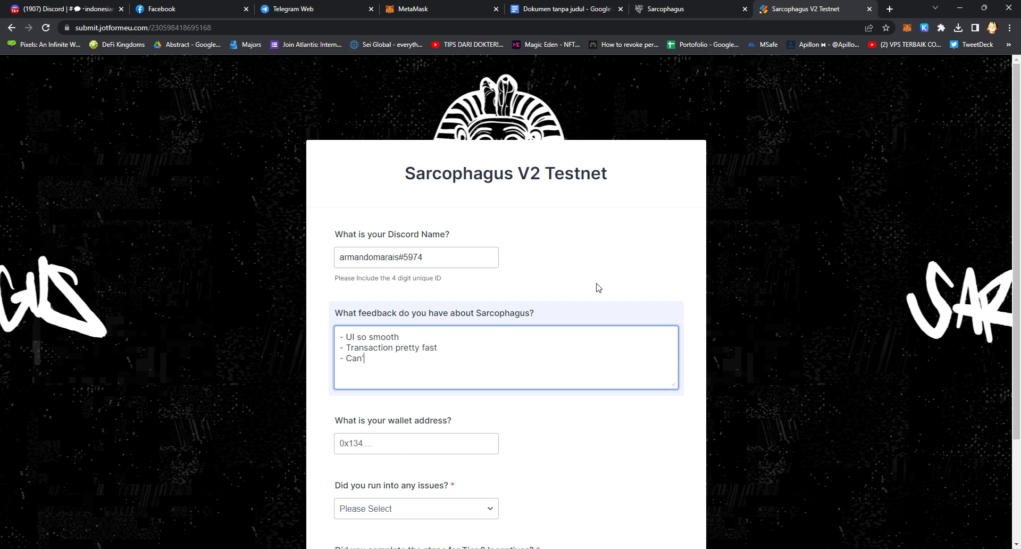
text('t find an)
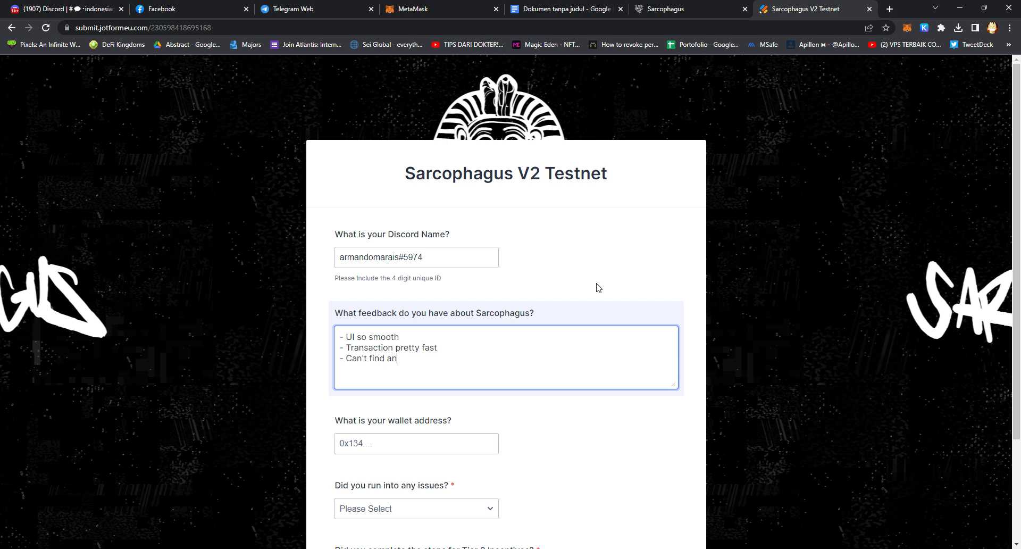
text(y bugs)
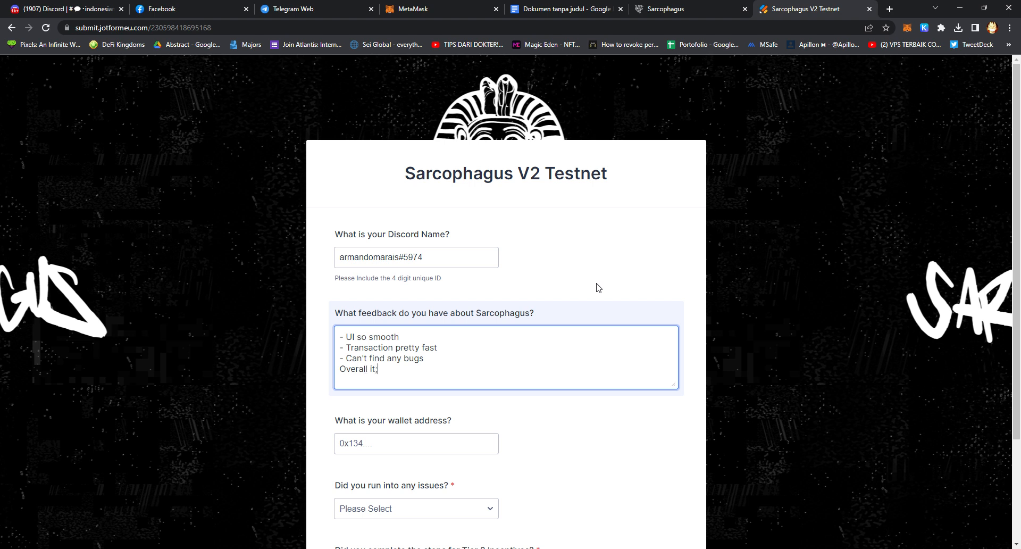
text('s great)
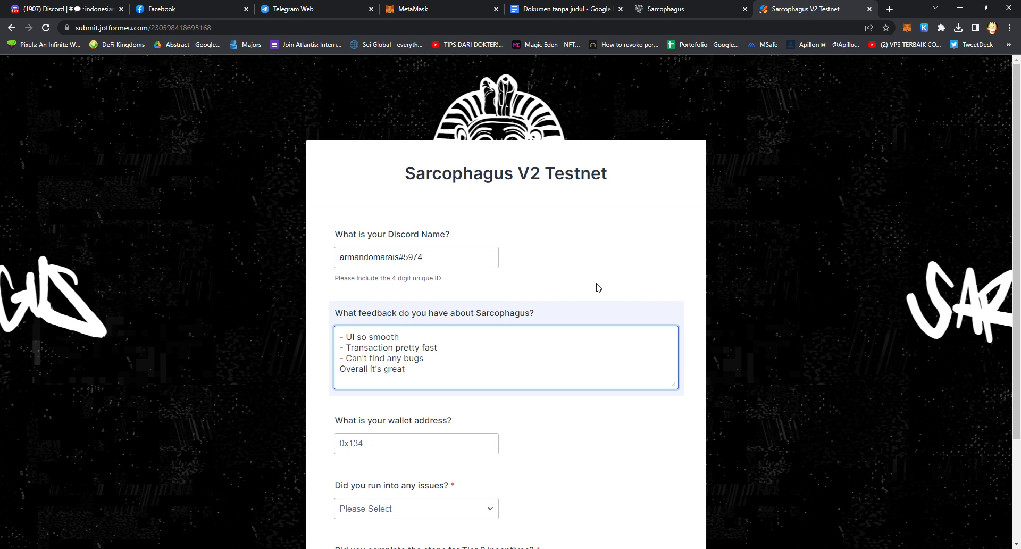
text(!)
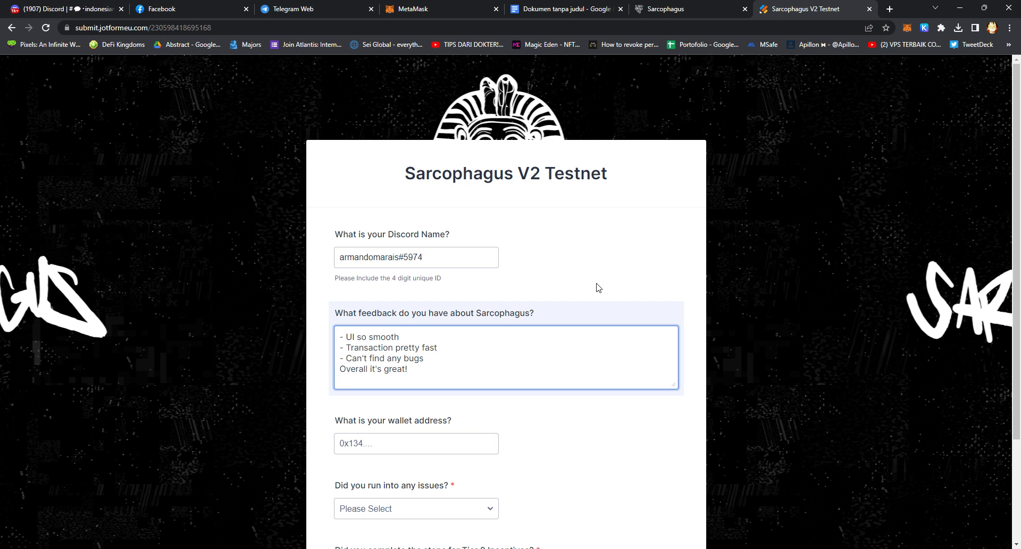
click(395, 373)
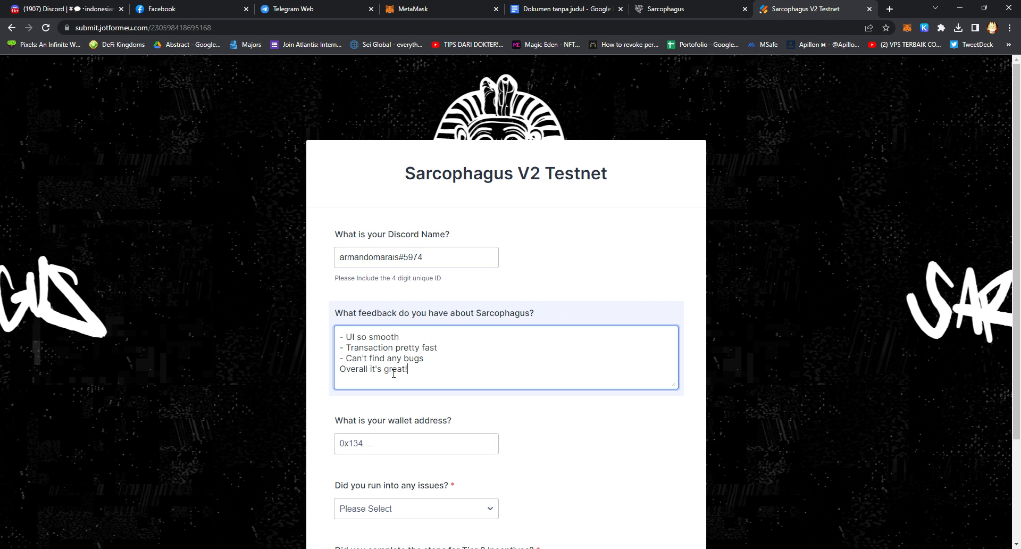
scroll(down, 3)
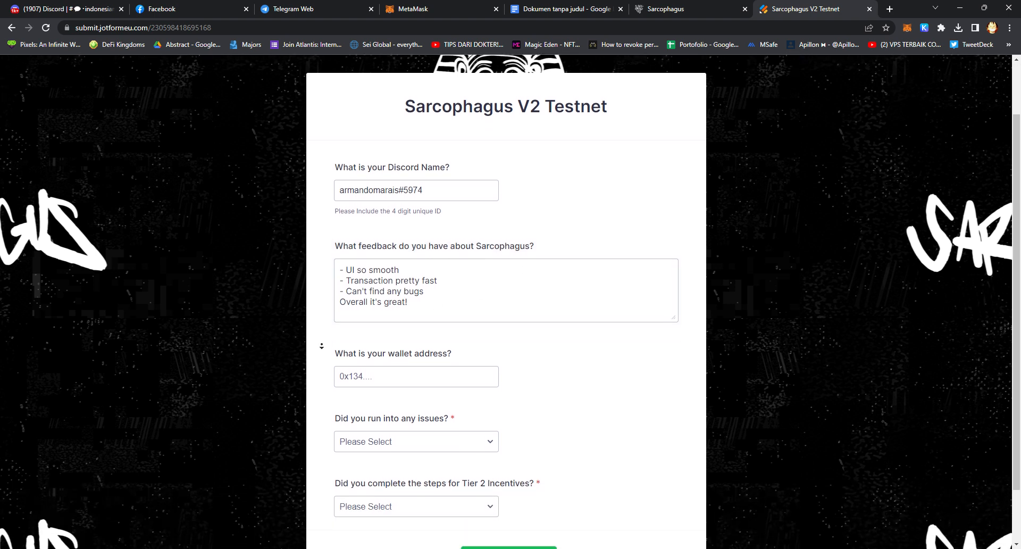
scroll(down, 3)
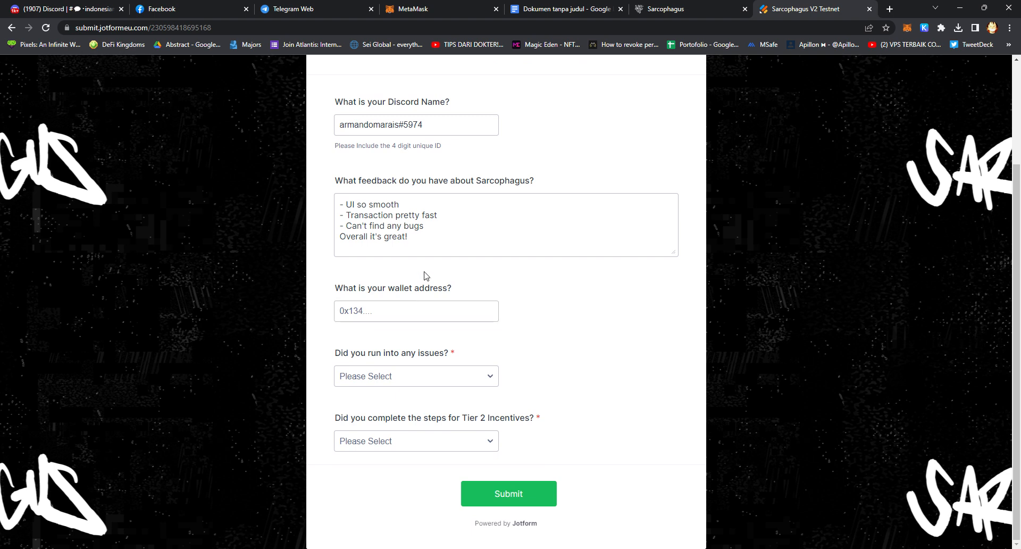
click(412, 9)
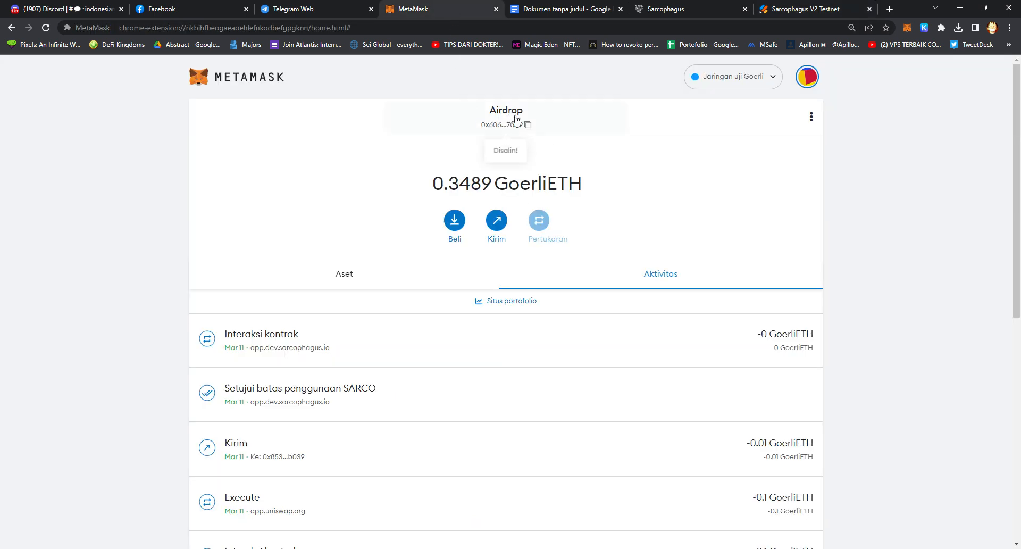
click(811, 9)
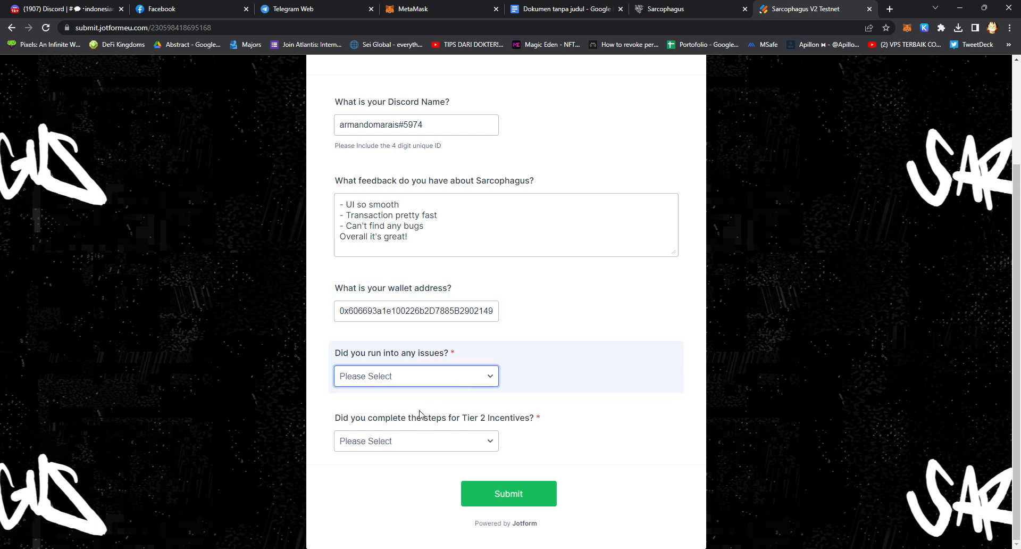
mouse_move(402, 359)
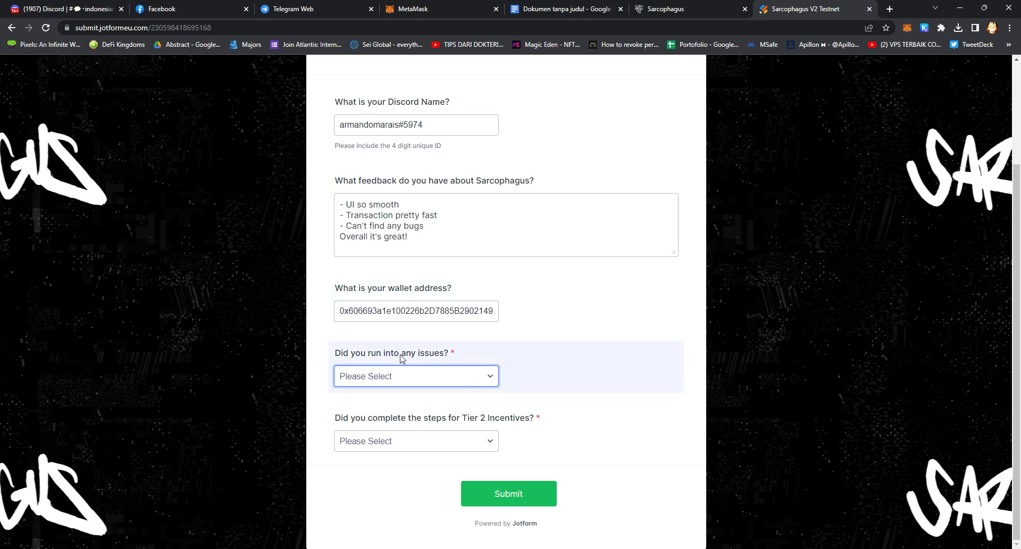
mouse_move(368, 417)
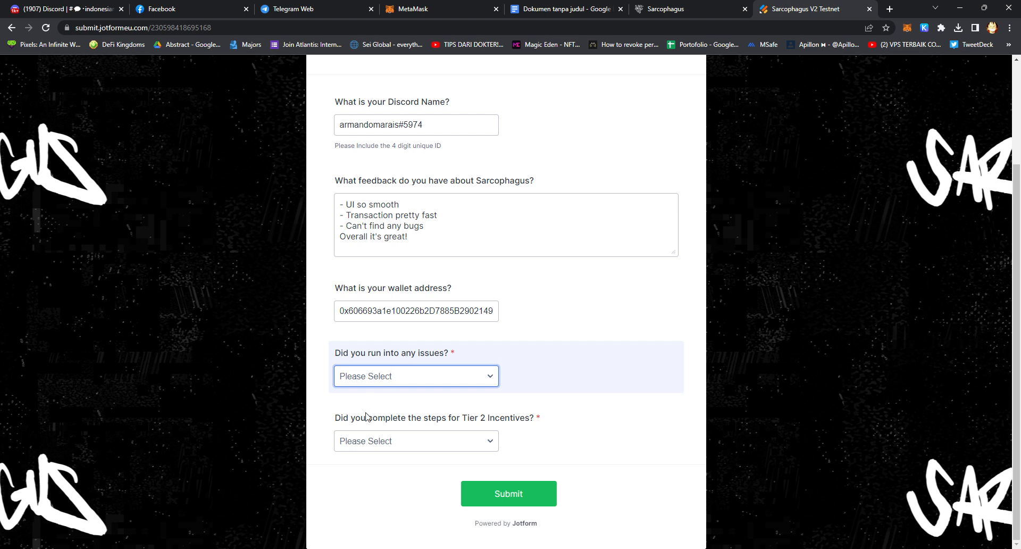
mouse_move(371, 407)
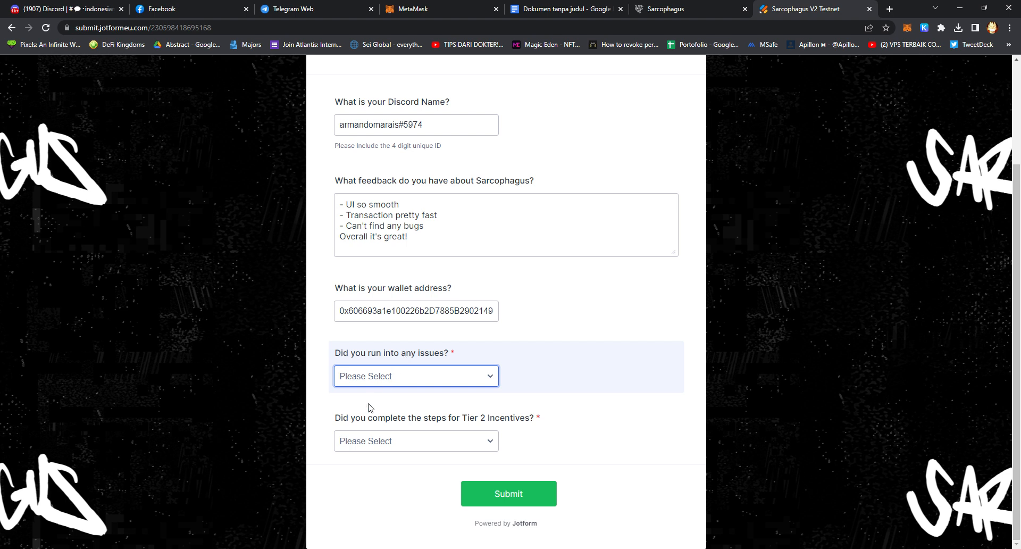
mouse_move(369, 415)
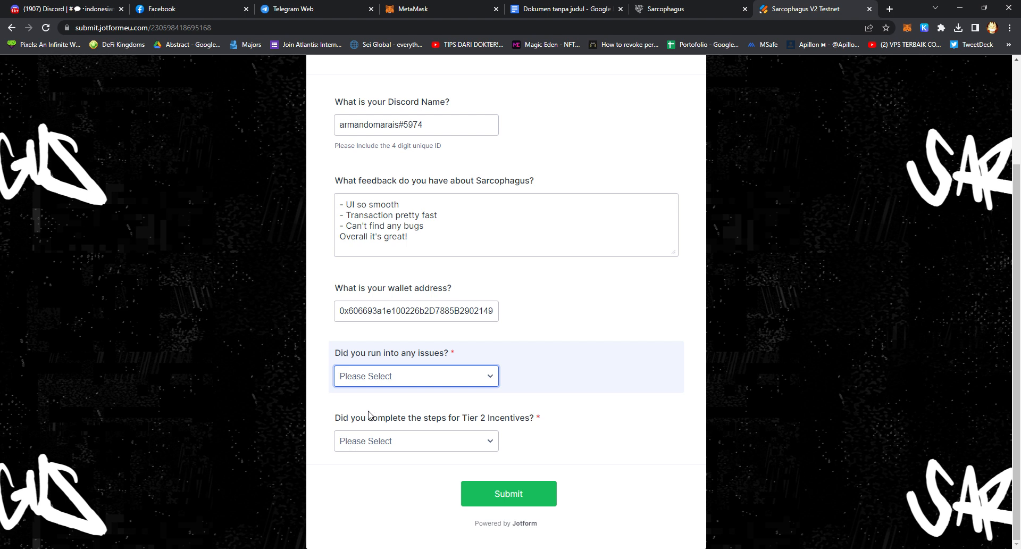
Answer No on issues, Yes on Tier 2 Incentives, file upload and rewrap, then select the details box.
click(416, 376)
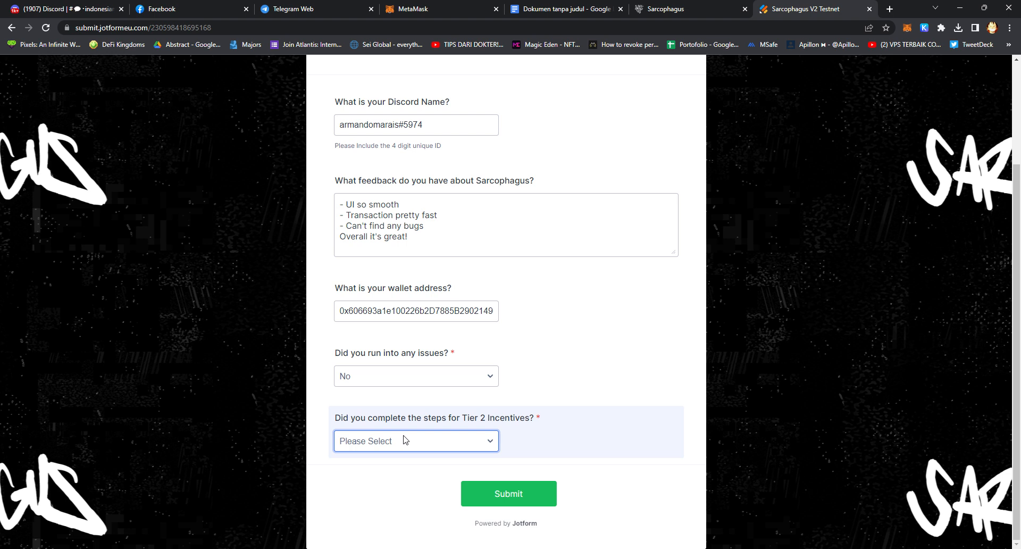
click(416, 441)
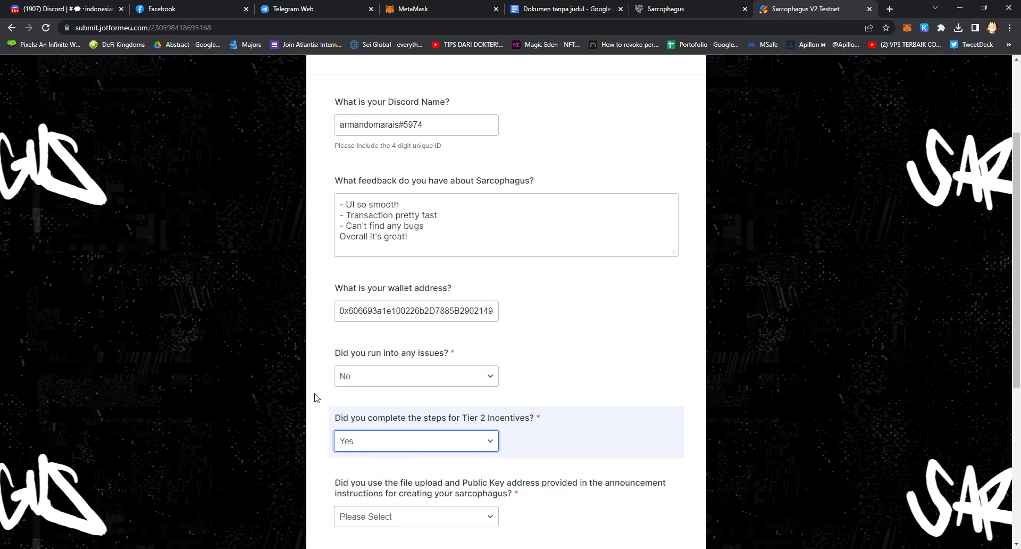
scroll(down, 3)
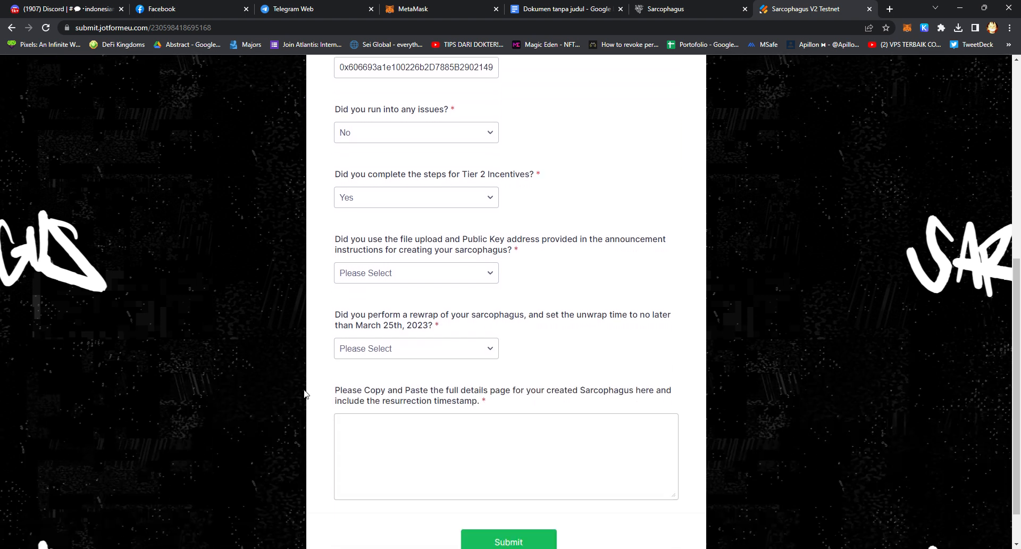
mouse_move(339, 292)
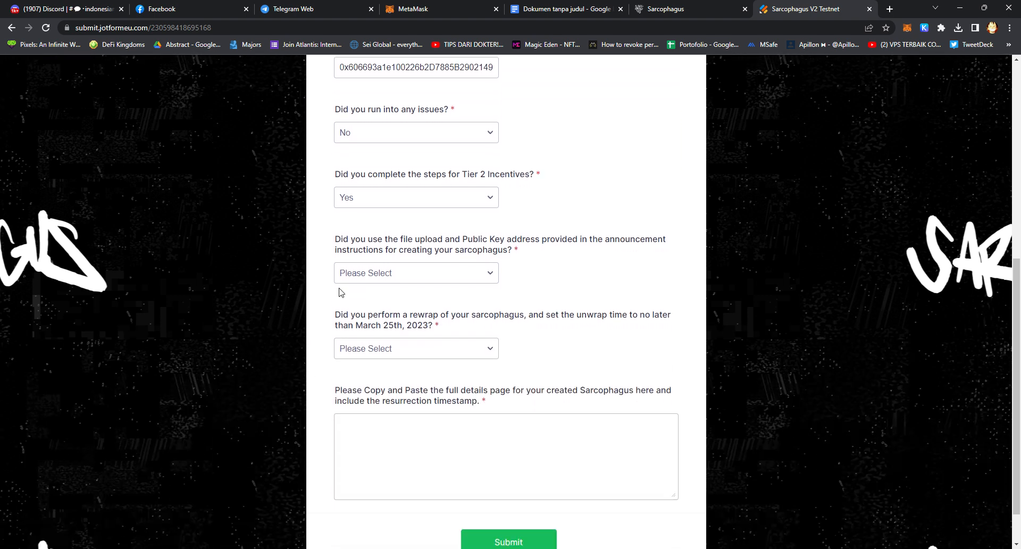
click(416, 273)
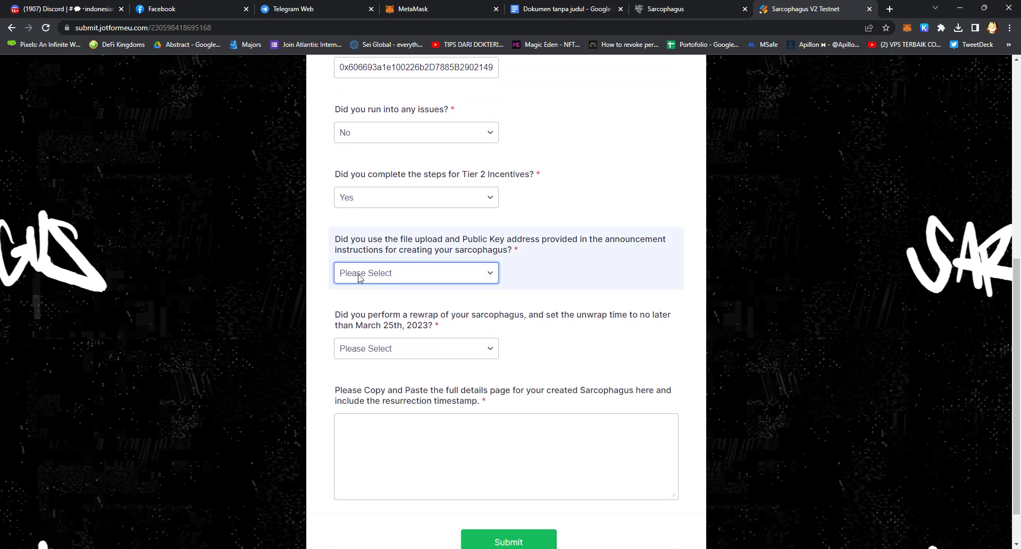
click(416, 273)
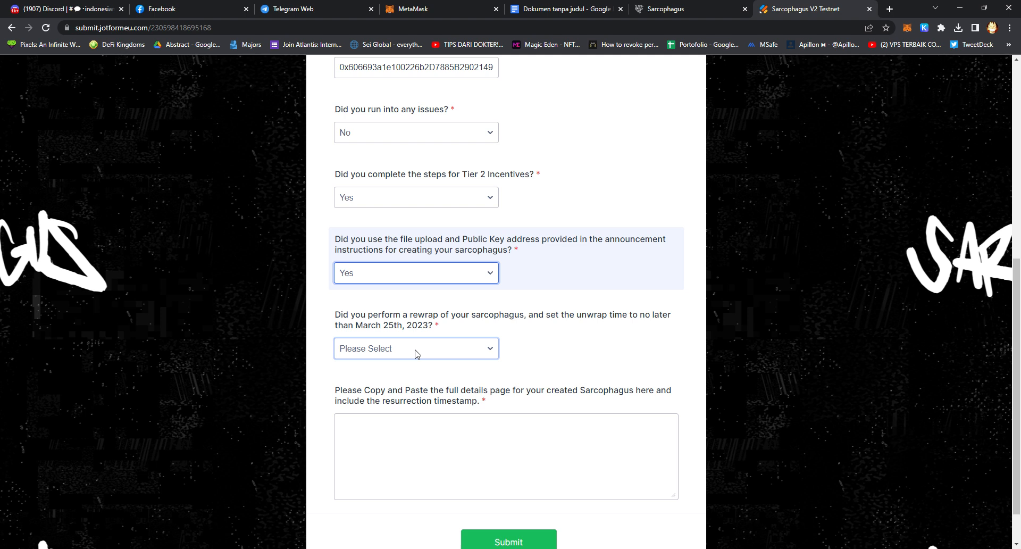
click(416, 349)
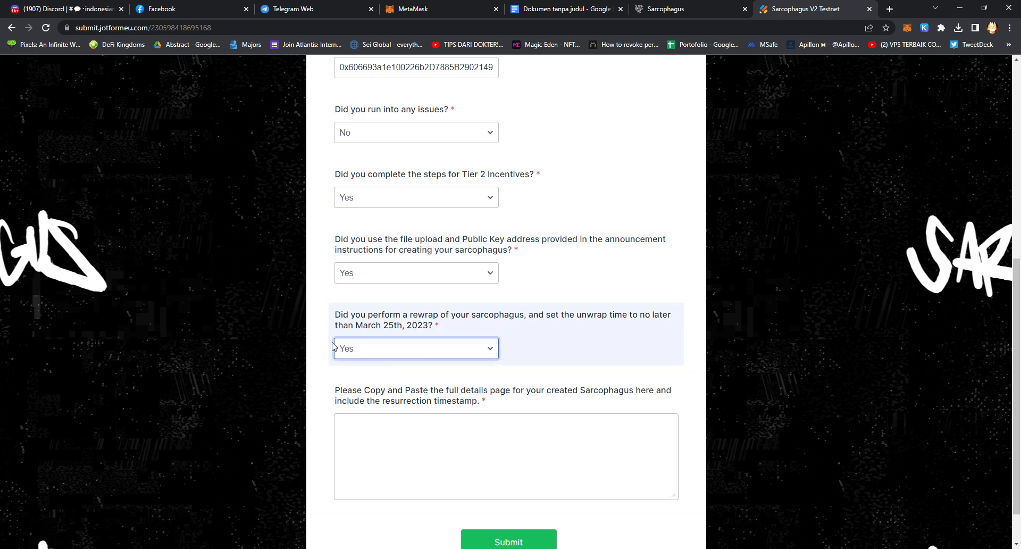
scroll(down, 3)
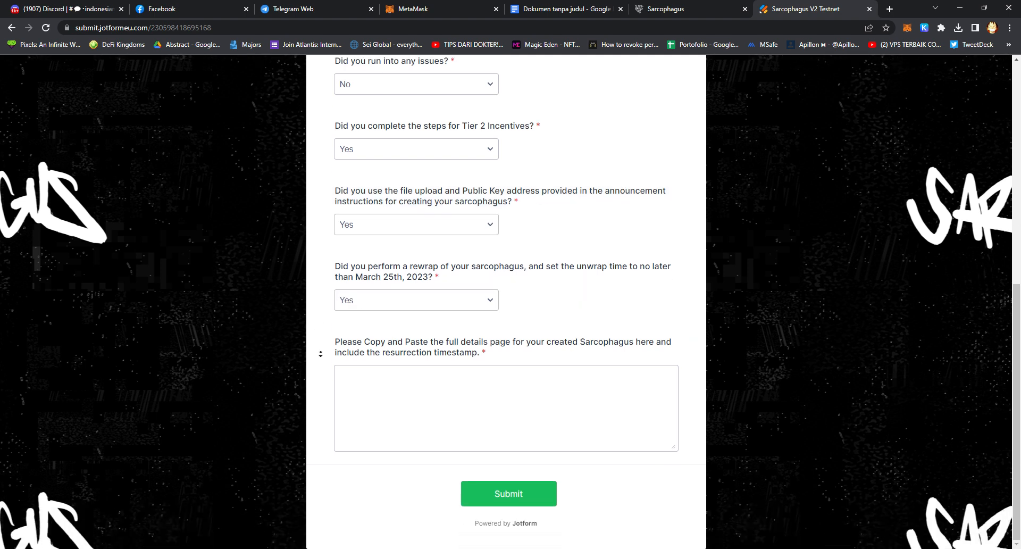
click(506, 408)
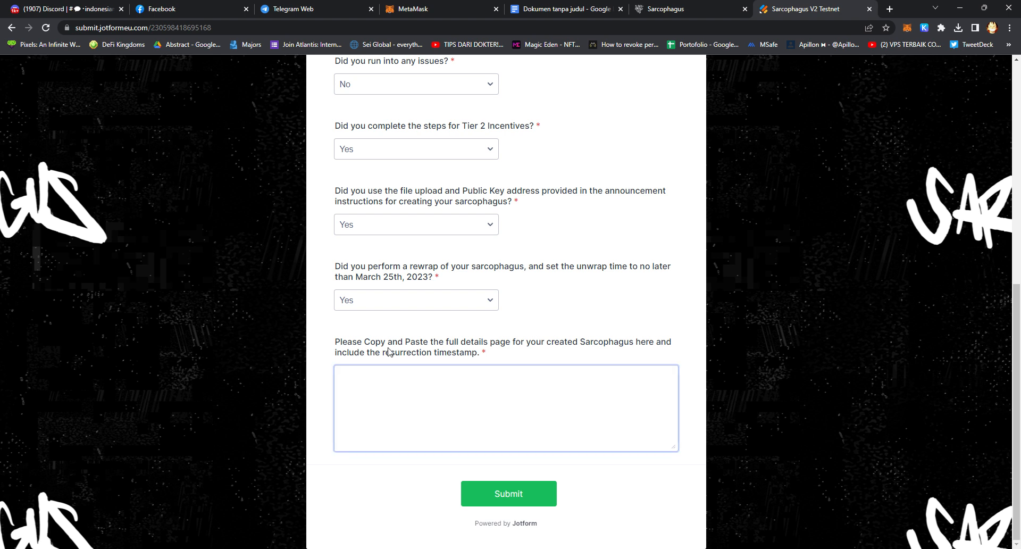
mouse_move(482, 345)
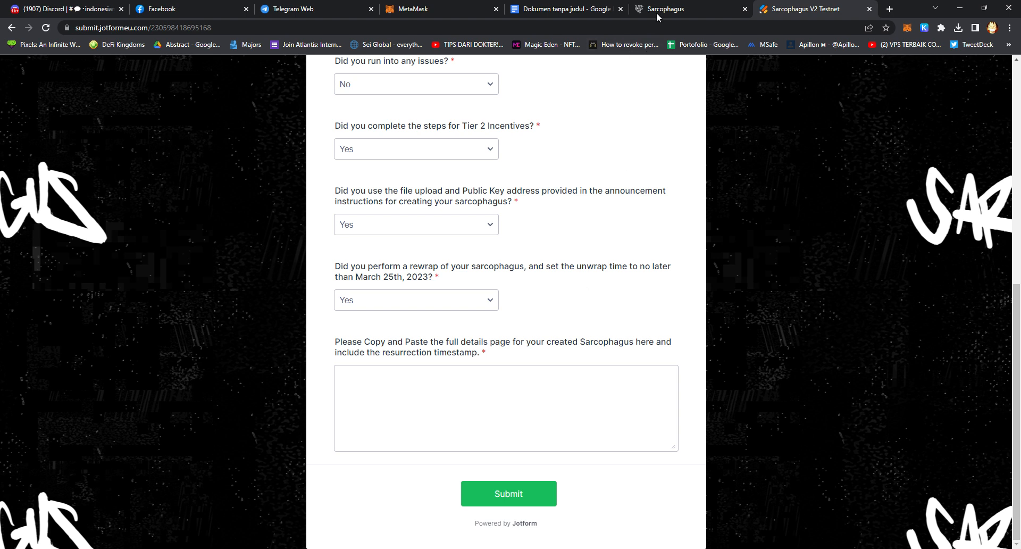
Open the Nakama Airdrop details page in the Sarcophagus dashboard for its address, then return to the form.
click(680, 10)
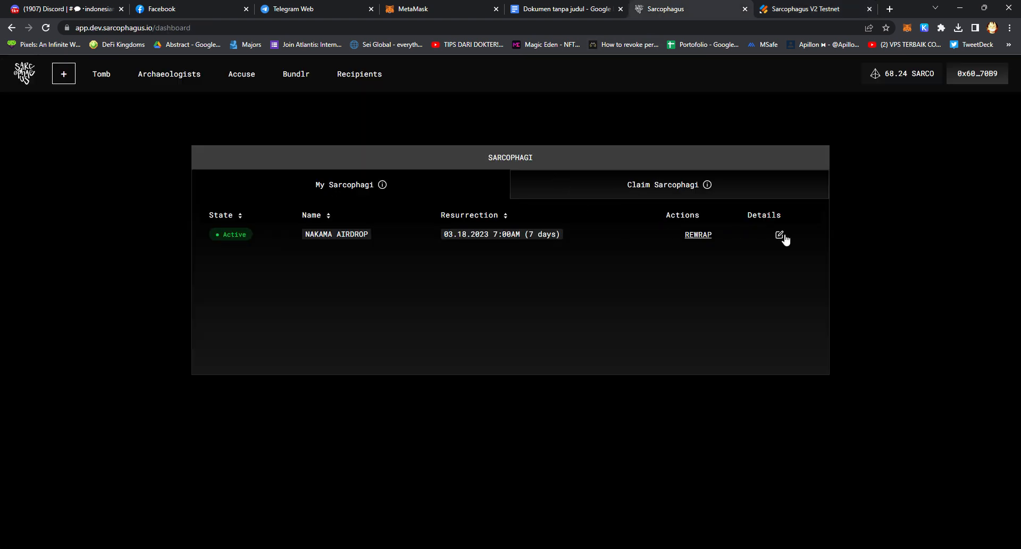
click(780, 234)
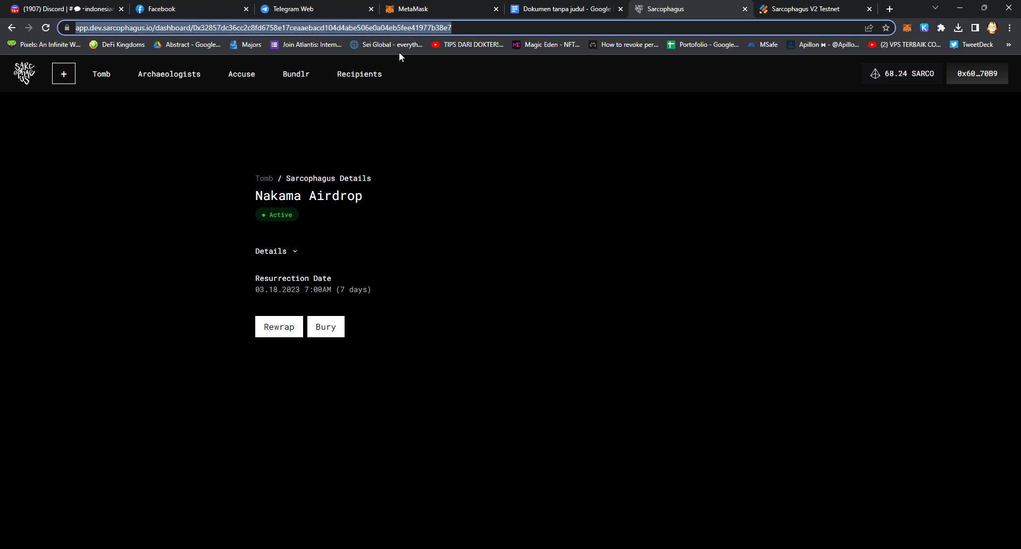
mouse_move(220, 73)
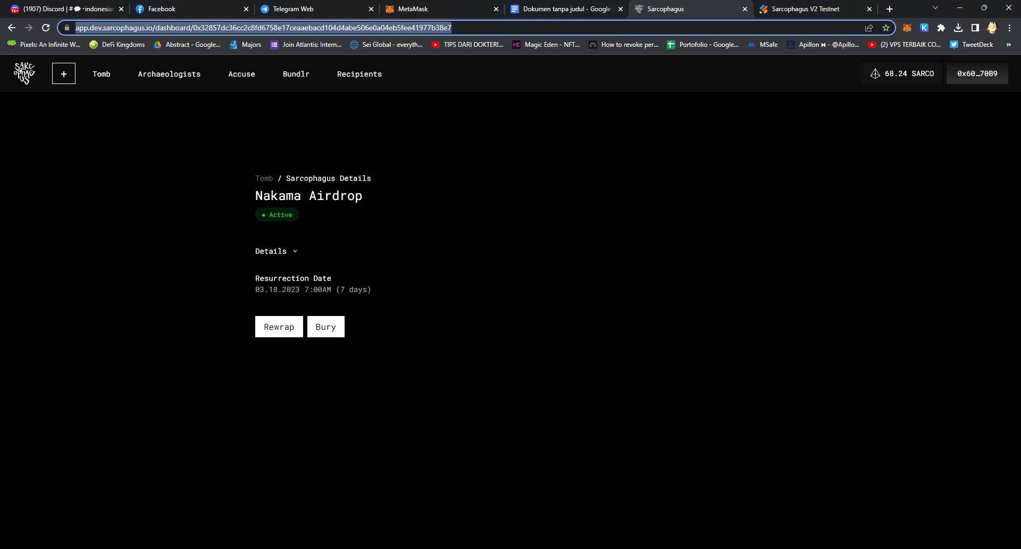
click(101, 74)
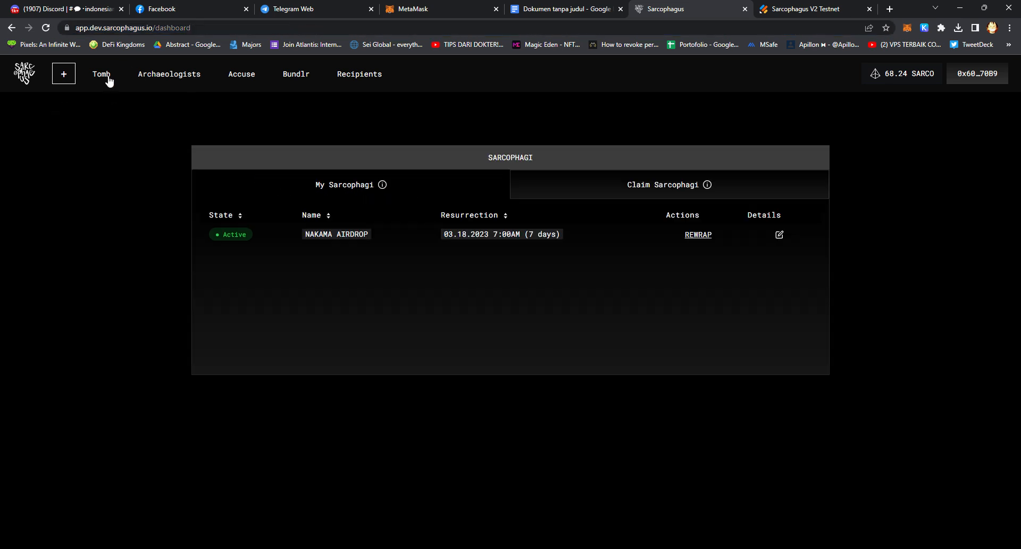
mouse_move(781, 234)
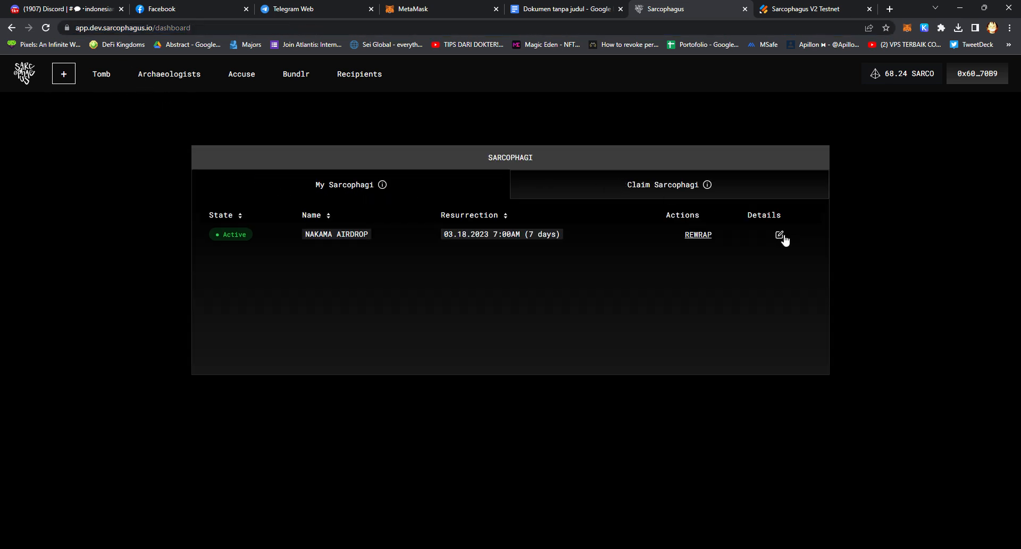
click(780, 234)
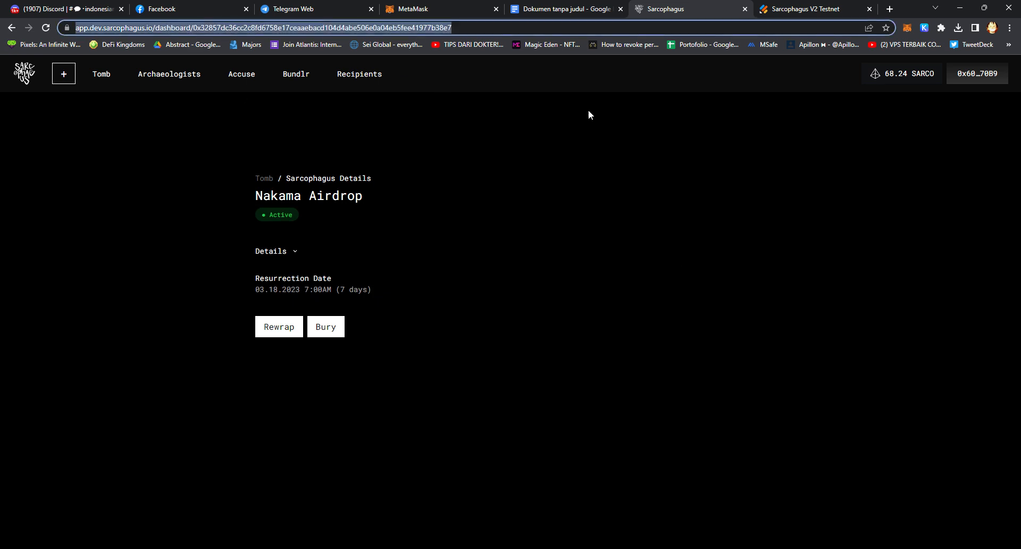
click(811, 9)
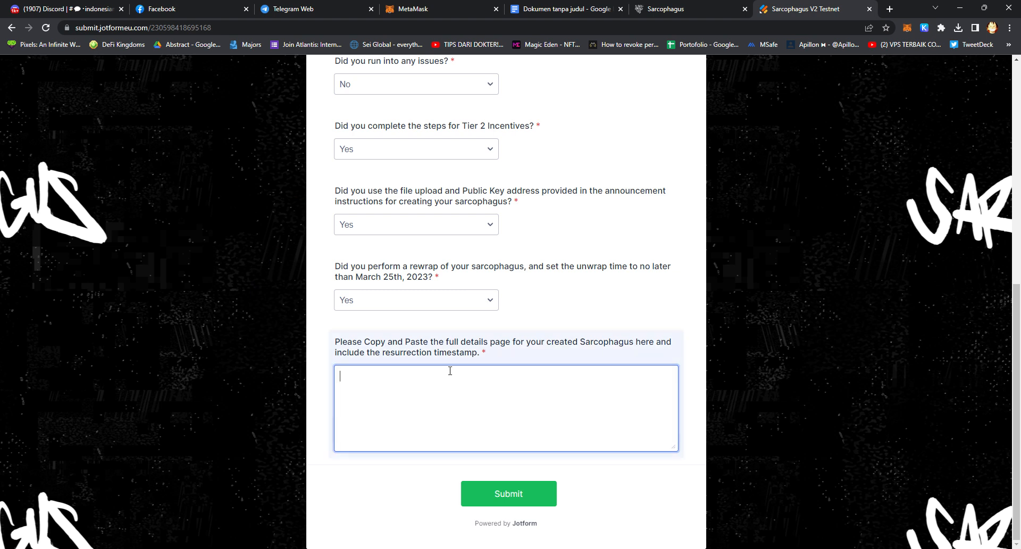
Paste the Nakama Airdrop link (app.dev.sarcophagus.io/dashboard/0x3285…) as the last answer and submit.
text(https://app.dev.sarcophagus.io/dashboard/0x32857dc36cc2c8fd6758e17ceaaebacd104d4abe506e0a04eb5fee41977b38e7)
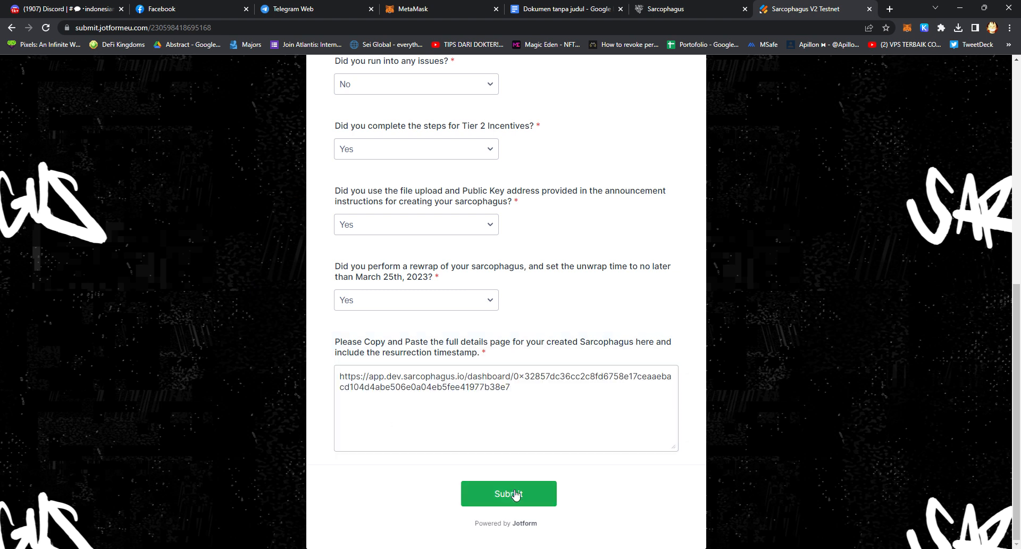
click(508, 494)
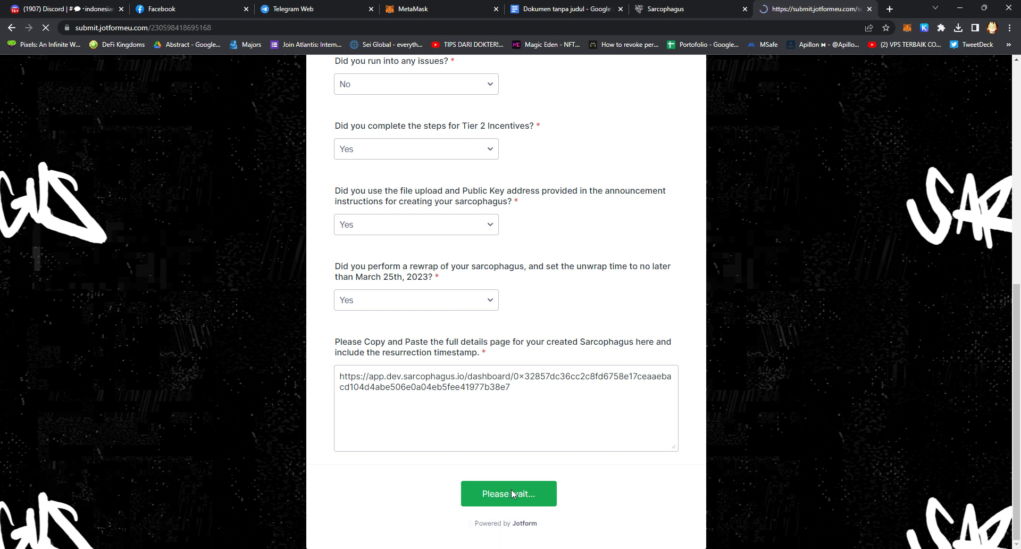
click(509, 493)
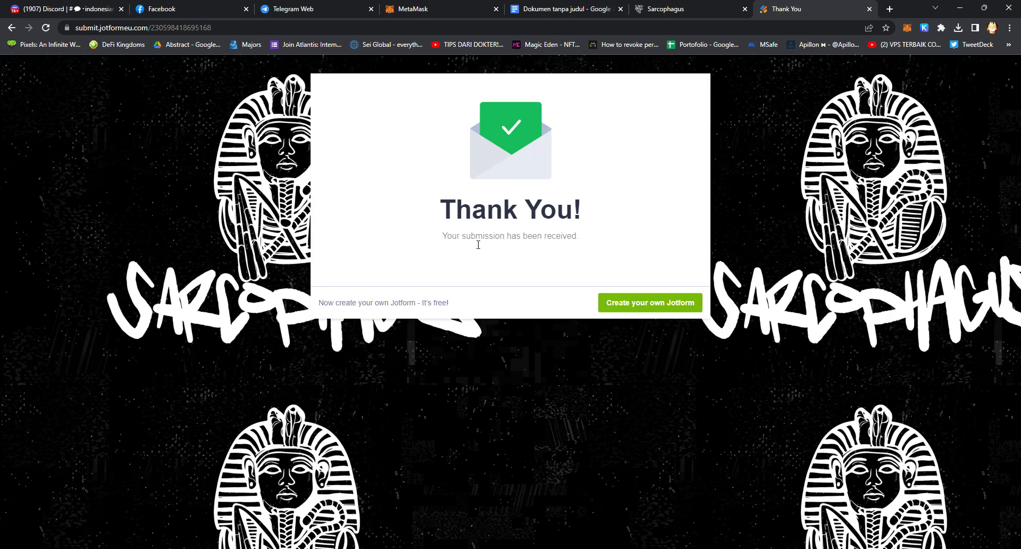
mouse_move(599, 204)
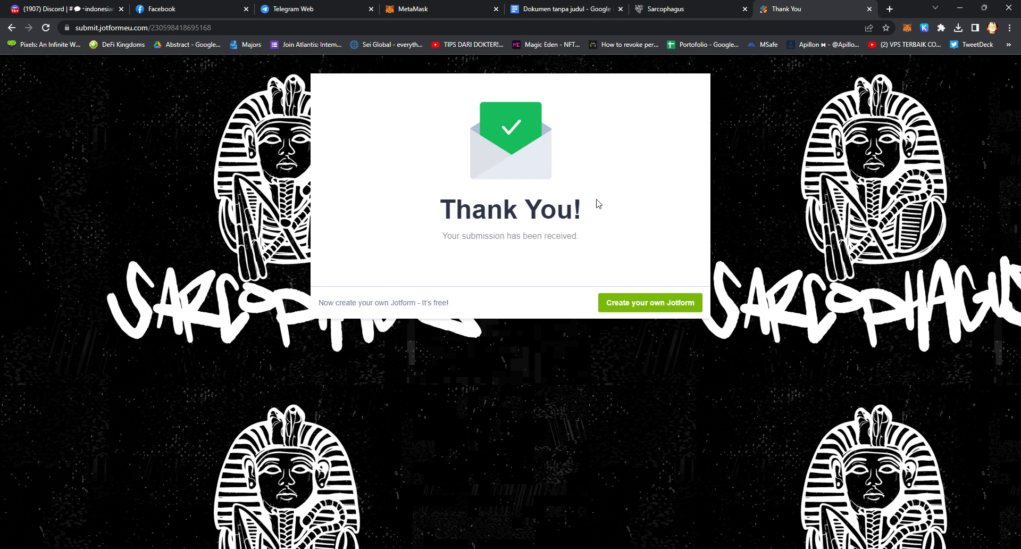